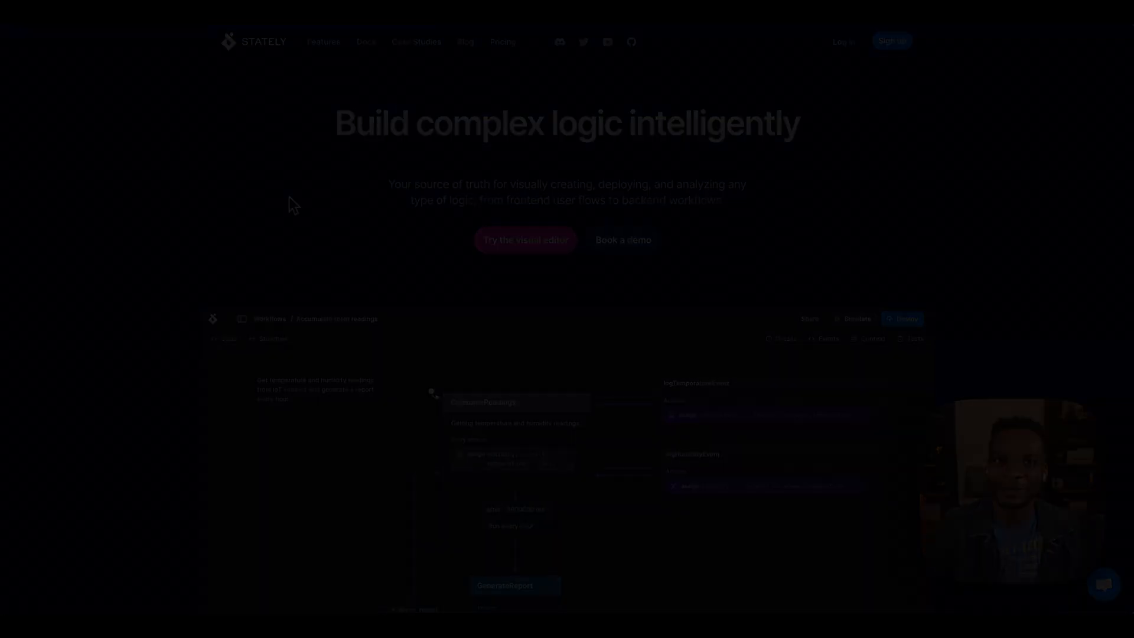
Launch the visual editor from the Stately homepage to reach the mediaScanner sample
{"action": "left_click", "coordinate": [524, 240]}
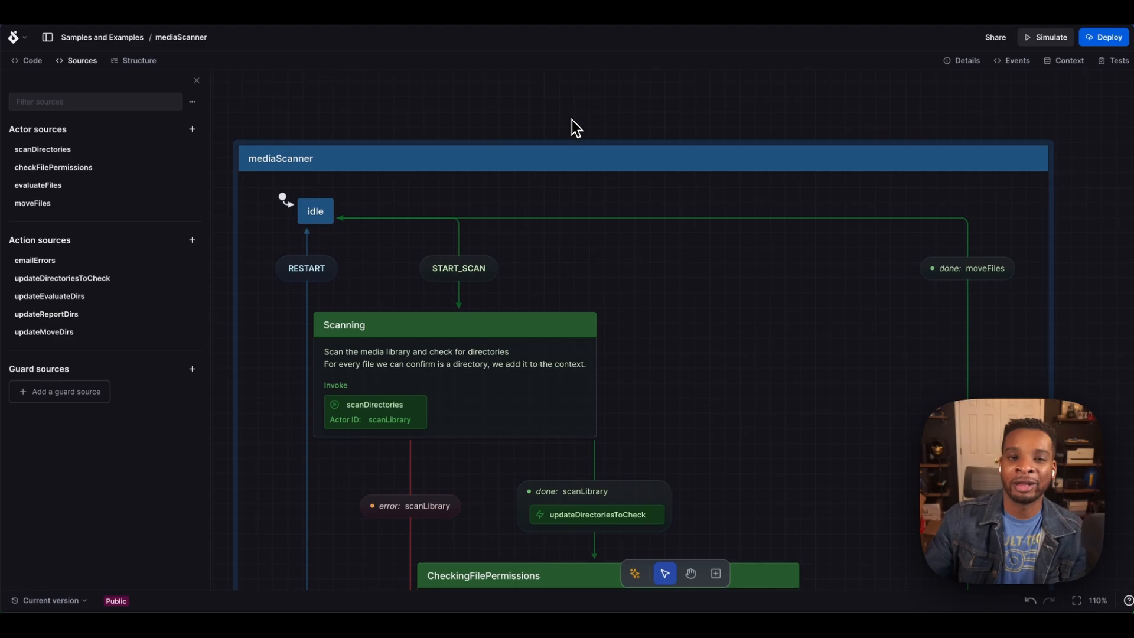
{"action": "scroll", "scroll_direction": "up", "scroll_amount": 3}
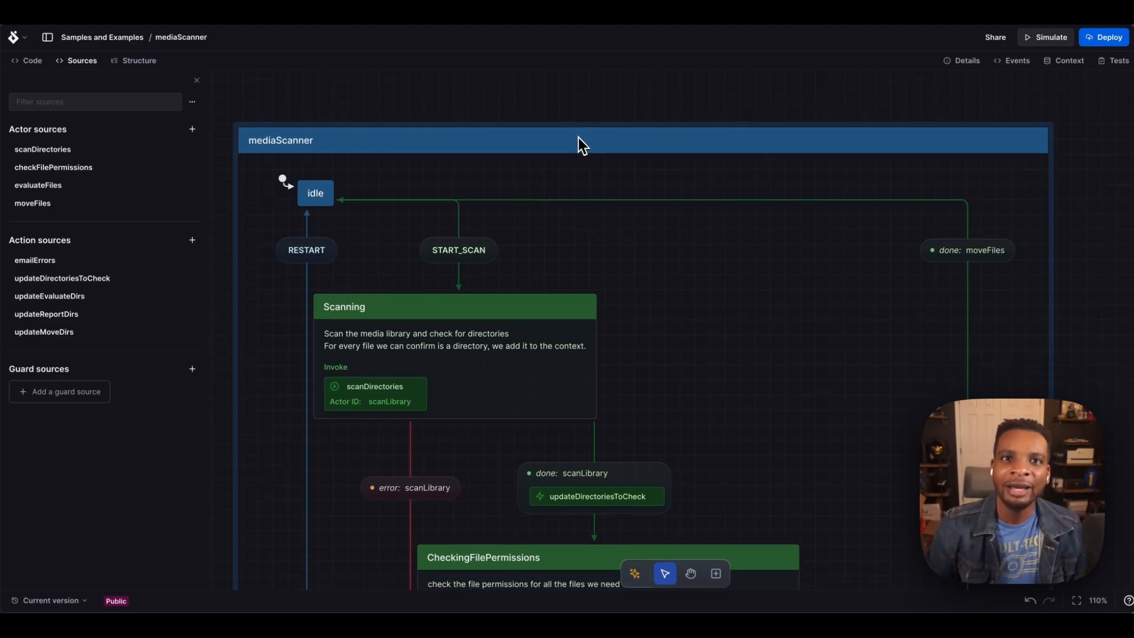
{"action": "mouse_move", "coordinate": [587, 141]}
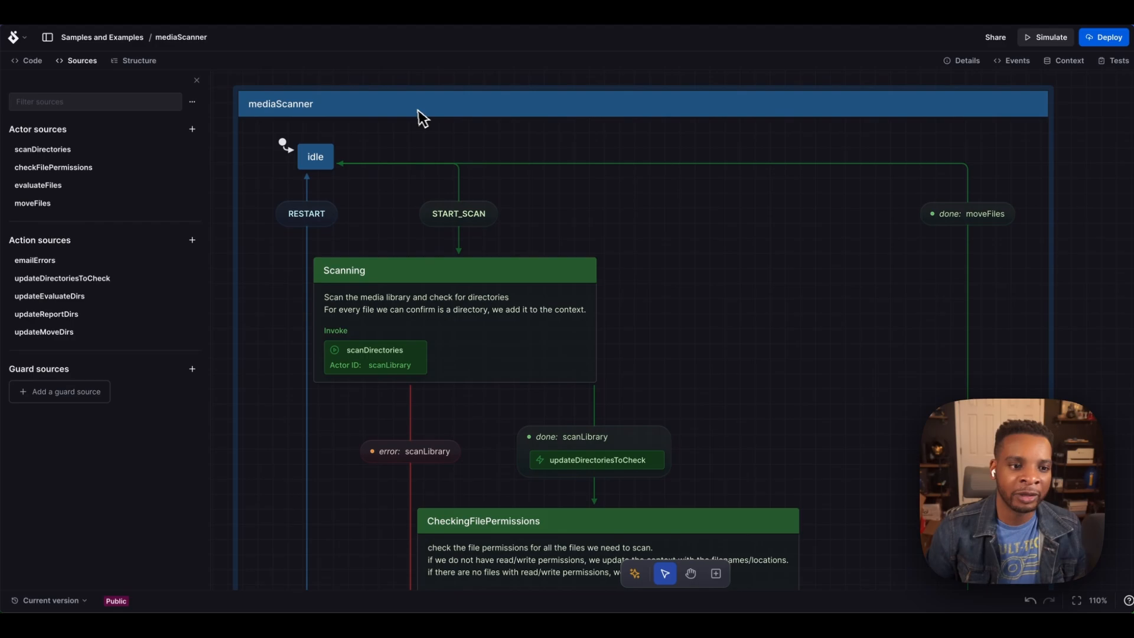
{"action": "mouse_move", "coordinate": [708, 223]}
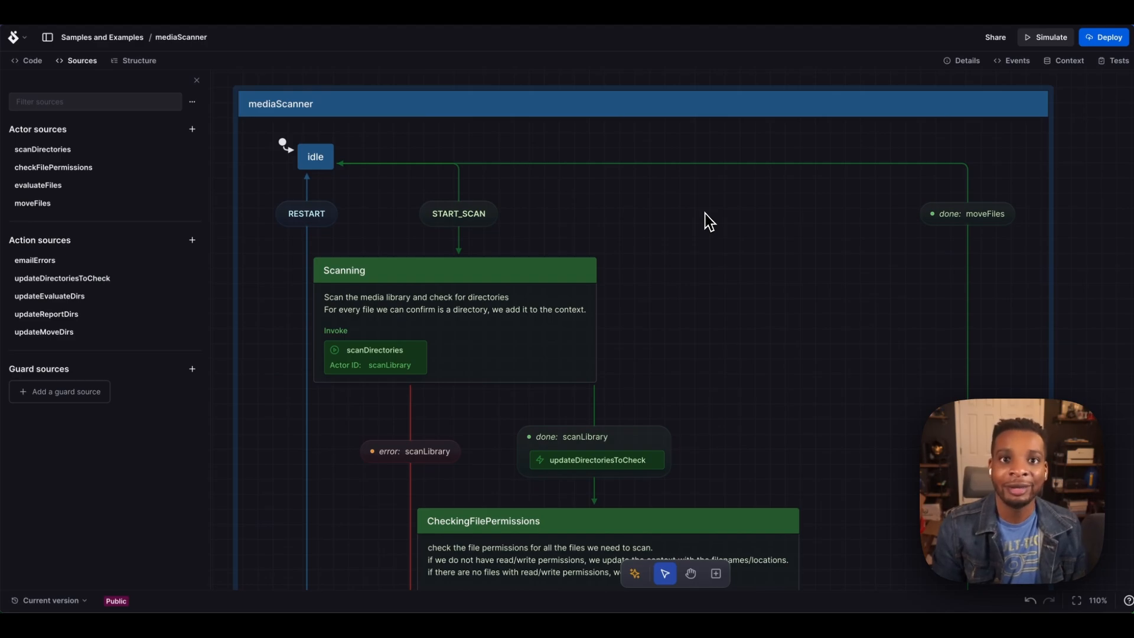
{"action": "scroll", "scroll_direction": "down", "scroll_amount": 3}
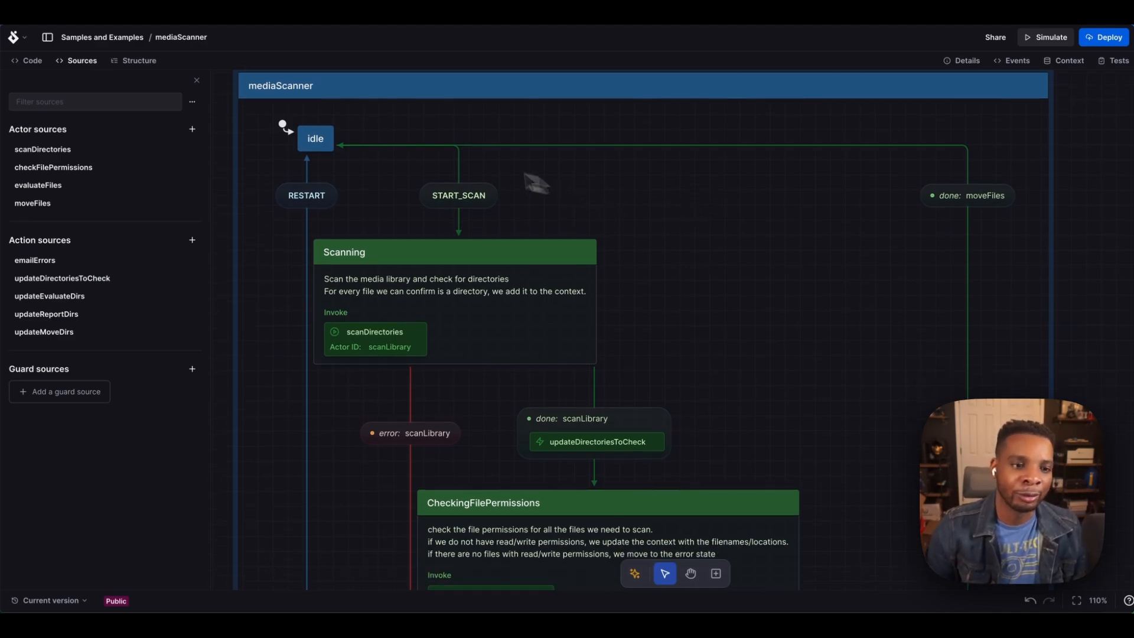
{"action": "mouse_move", "coordinate": [560, 211]}
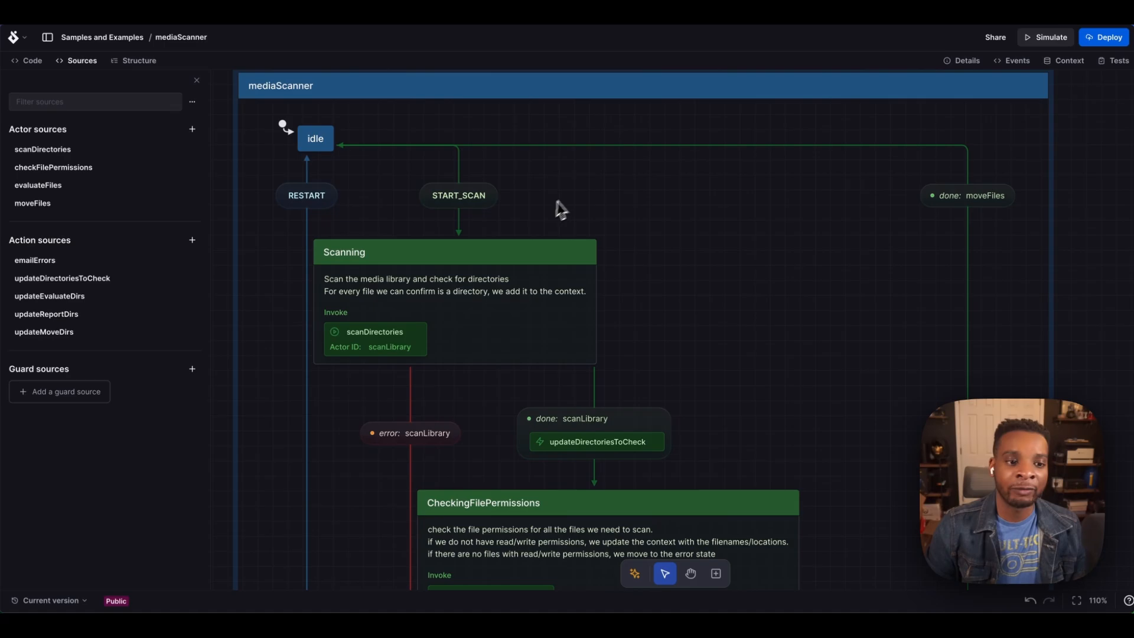
{"action": "mouse_move", "coordinate": [483, 213]}
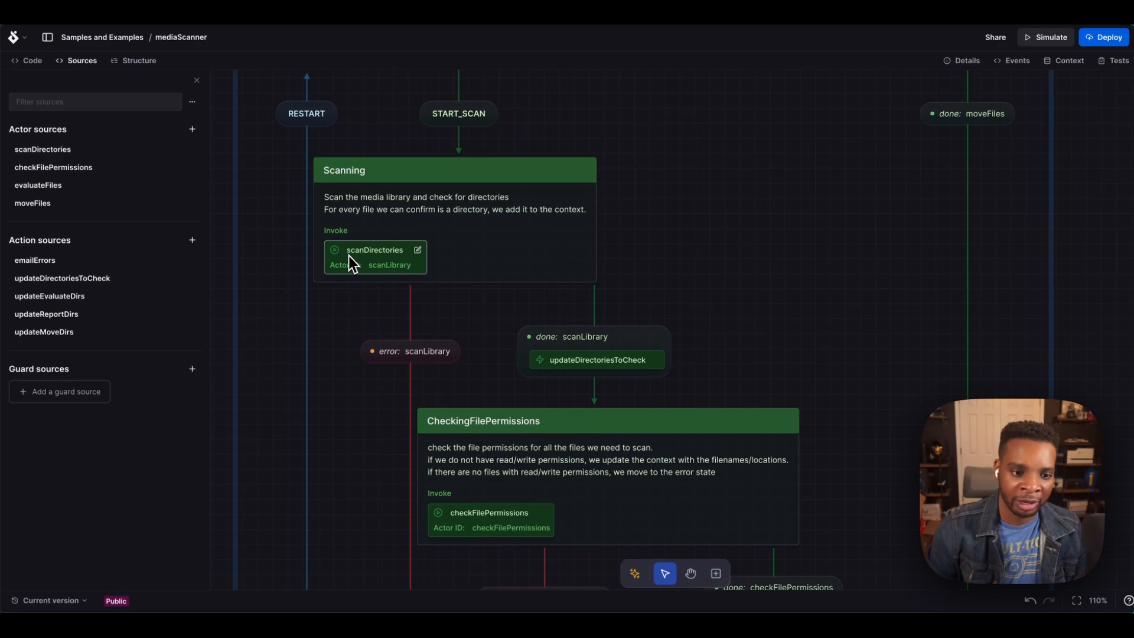
{"action": "mouse_move", "coordinate": [391, 269]}
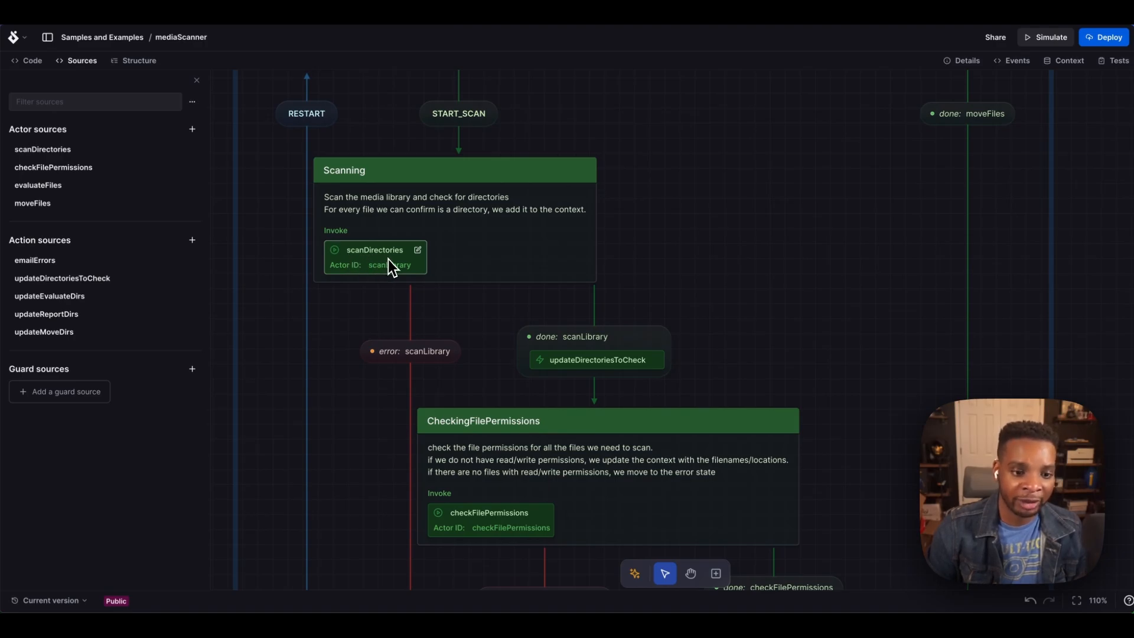
{"action": "mouse_move", "coordinate": [476, 269]}
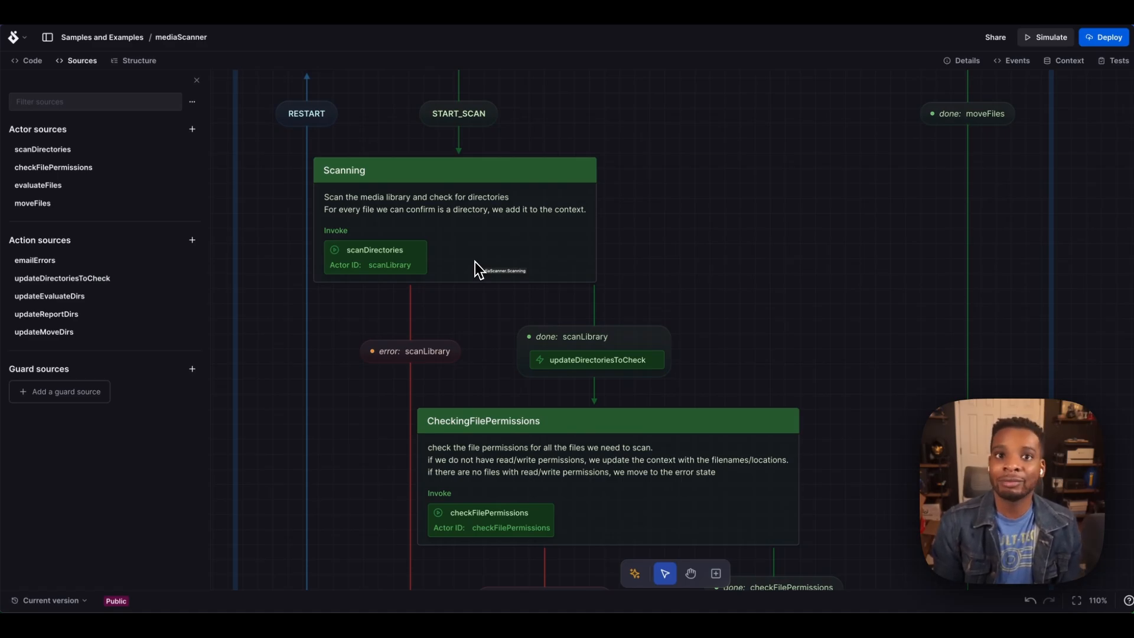
{"action": "mouse_move", "coordinate": [453, 276]}
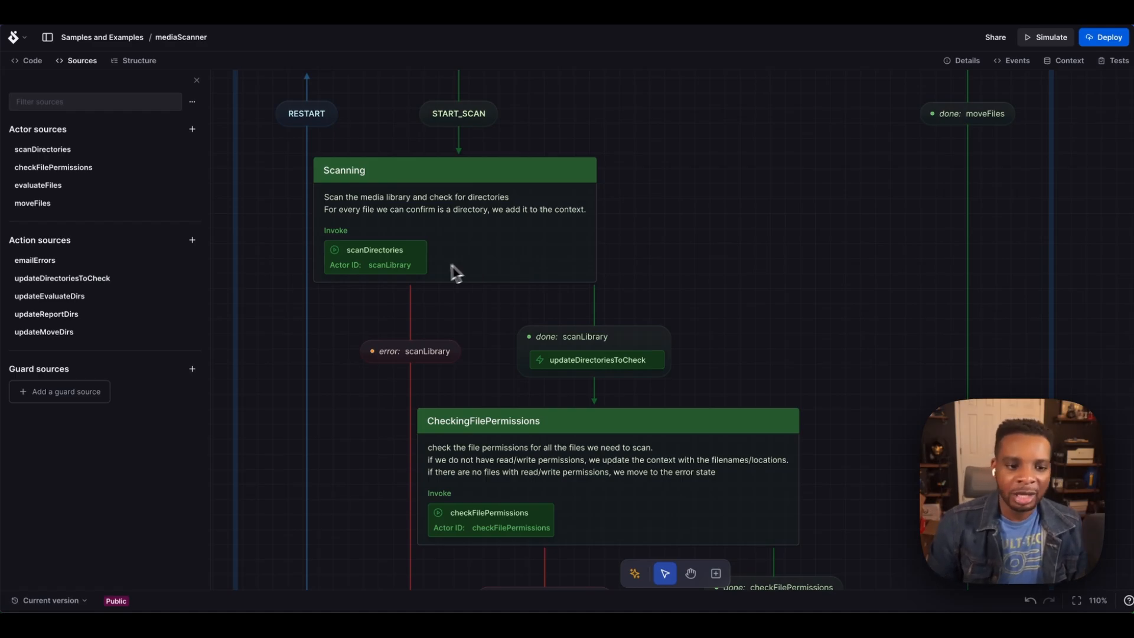
{"action": "mouse_move", "coordinate": [436, 275]}
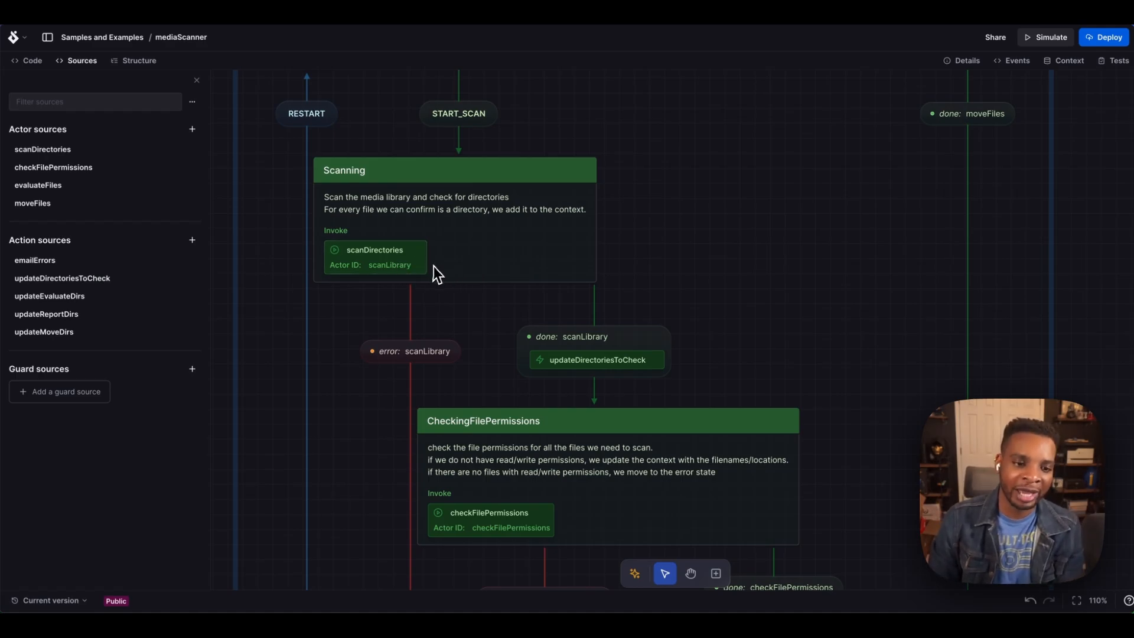
{"action": "mouse_move", "coordinate": [428, 279]}
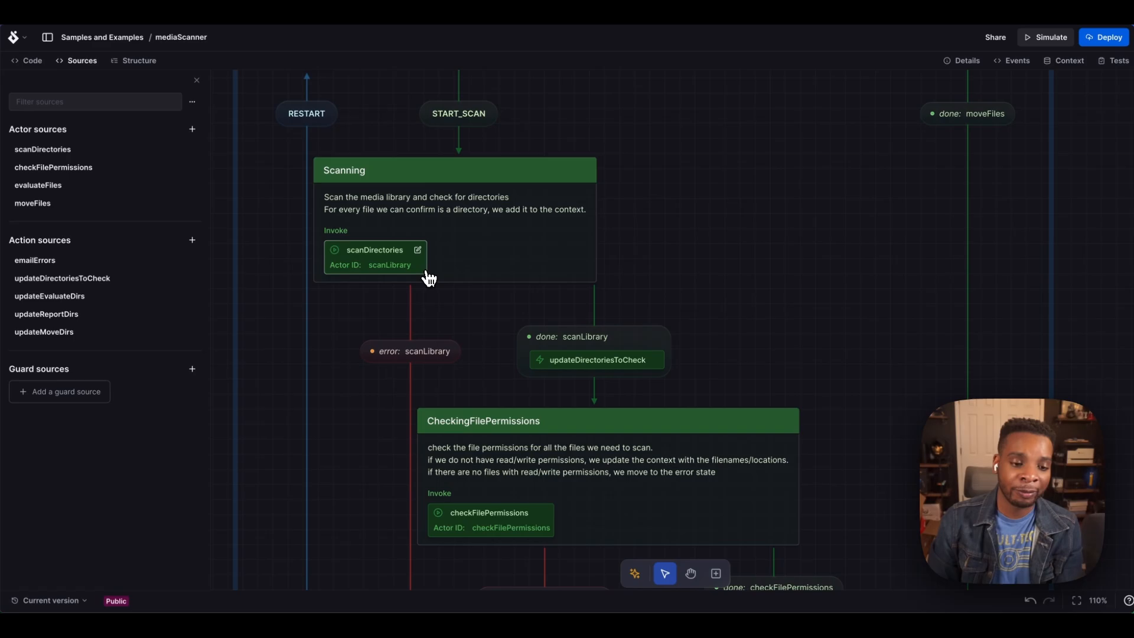
{"action": "mouse_move", "coordinate": [365, 279]}
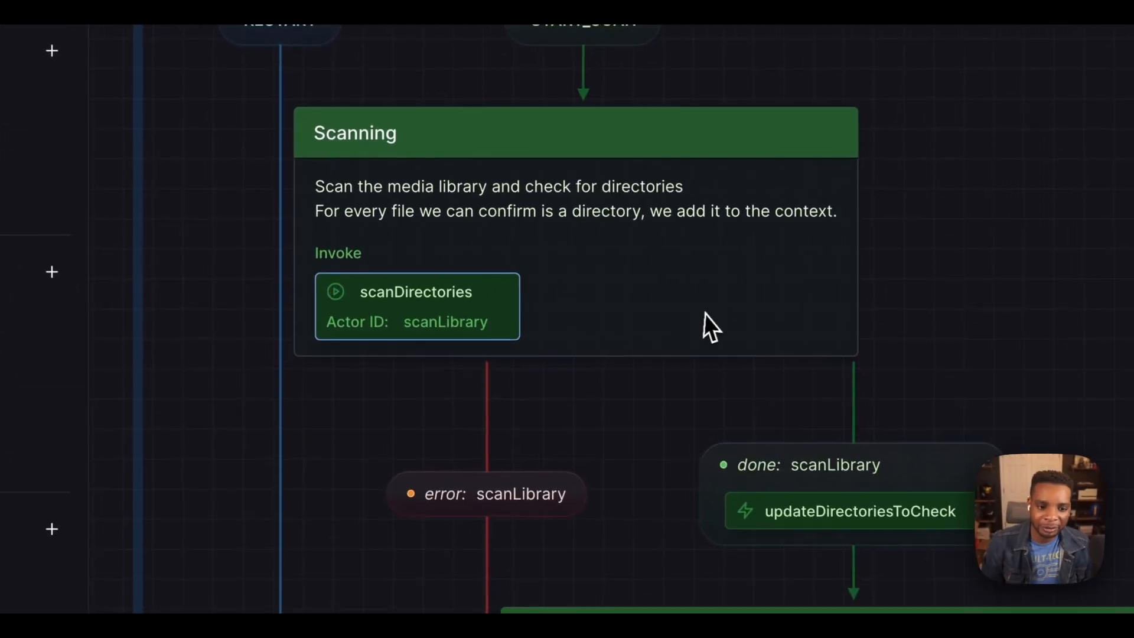
Select the Scanning state node on the canvas to show its toolbar
{"action": "left_click", "coordinate": [575, 232]}
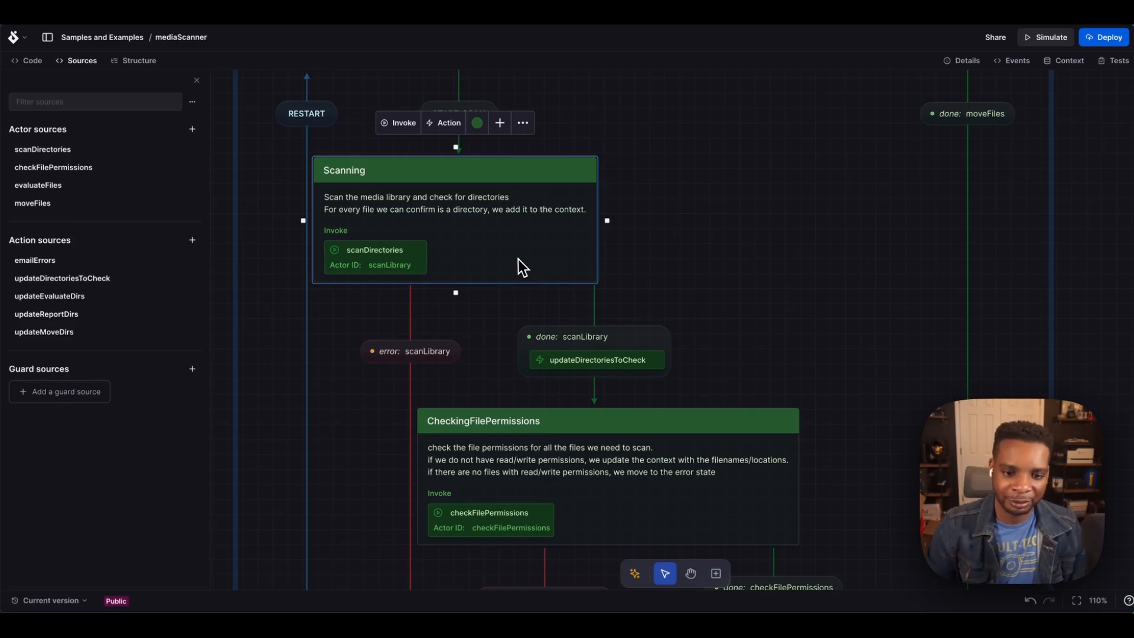
{"action": "scroll", "scroll_direction": "down", "scroll_amount": 3}
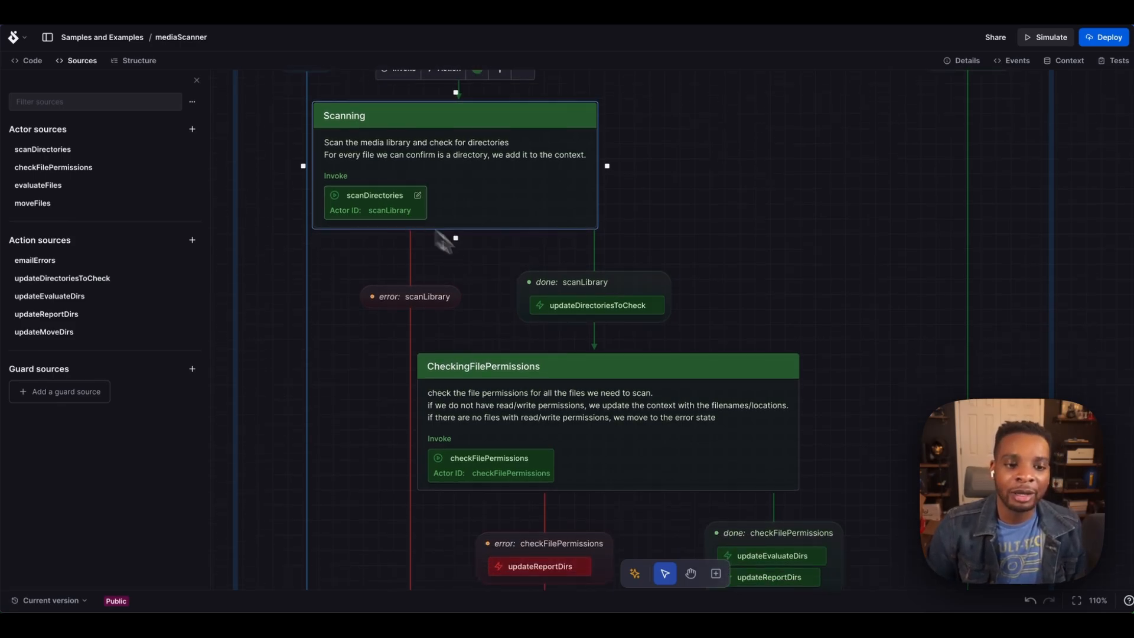
{"action": "scroll", "scroll_direction": "up", "scroll_amount": 3}
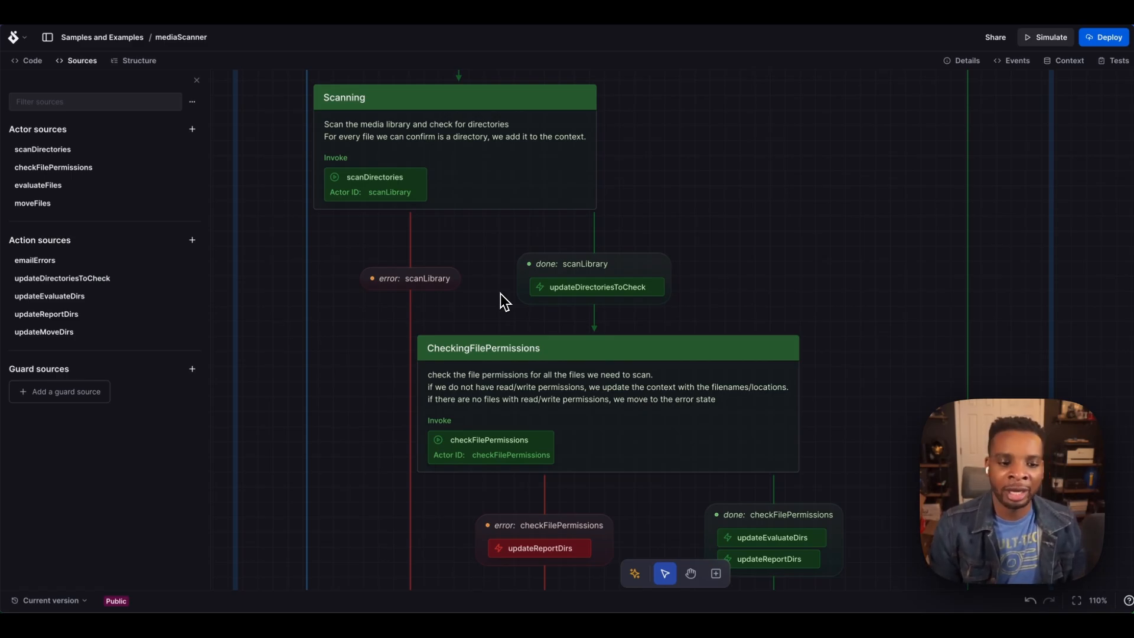
{"action": "scroll", "scroll_direction": "down", "scroll_amount": 3}
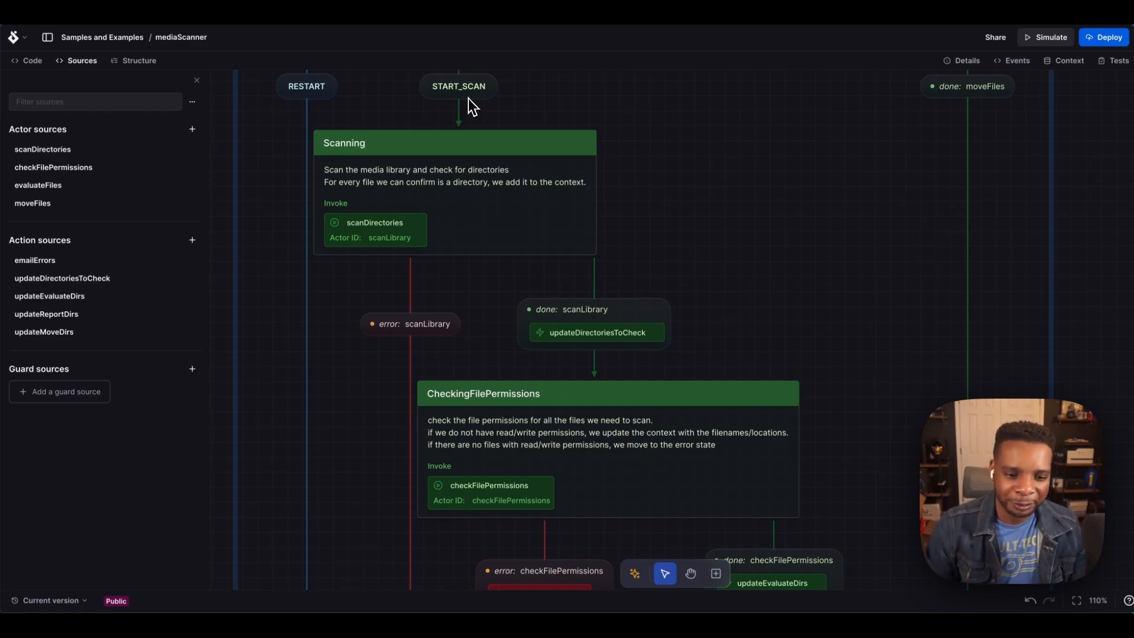
{"action": "scroll", "scroll_direction": "down", "scroll_amount": 3}
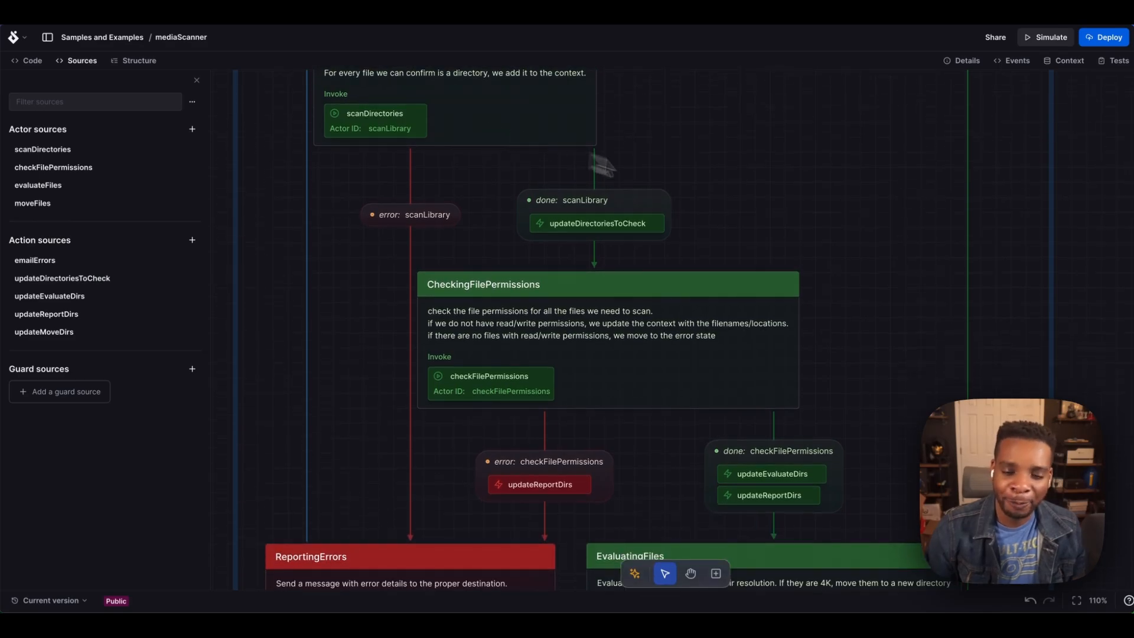
{"action": "mouse_move", "coordinate": [517, 134]}
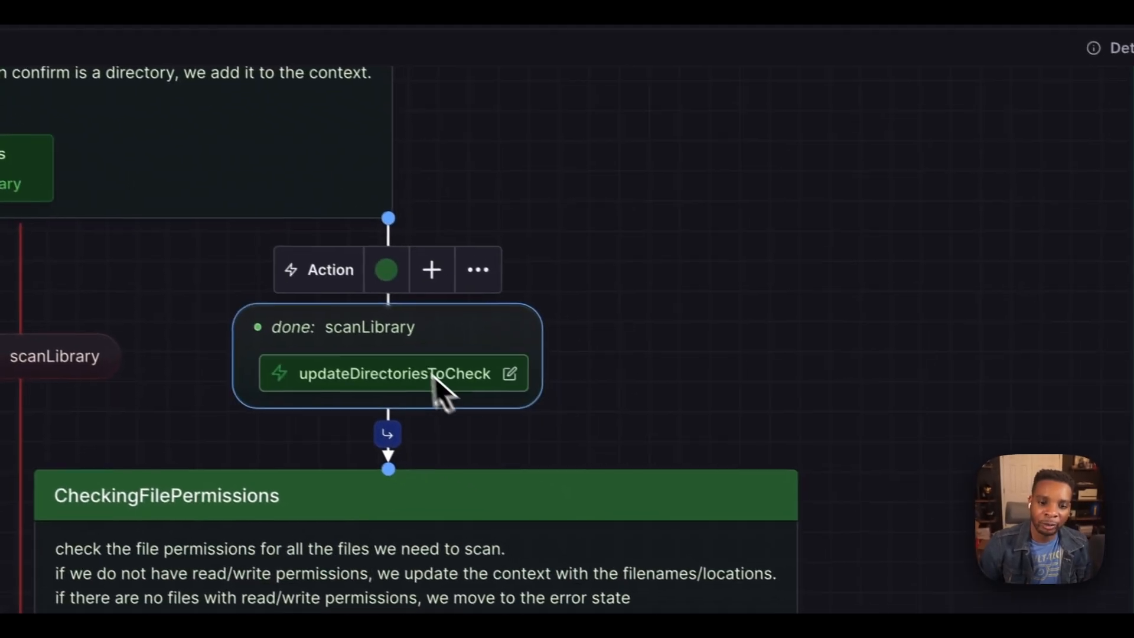
Expand the updateDirectoriesToCheck action chip on the done: scanLibrary transition
{"action": "left_click", "coordinate": [395, 373]}
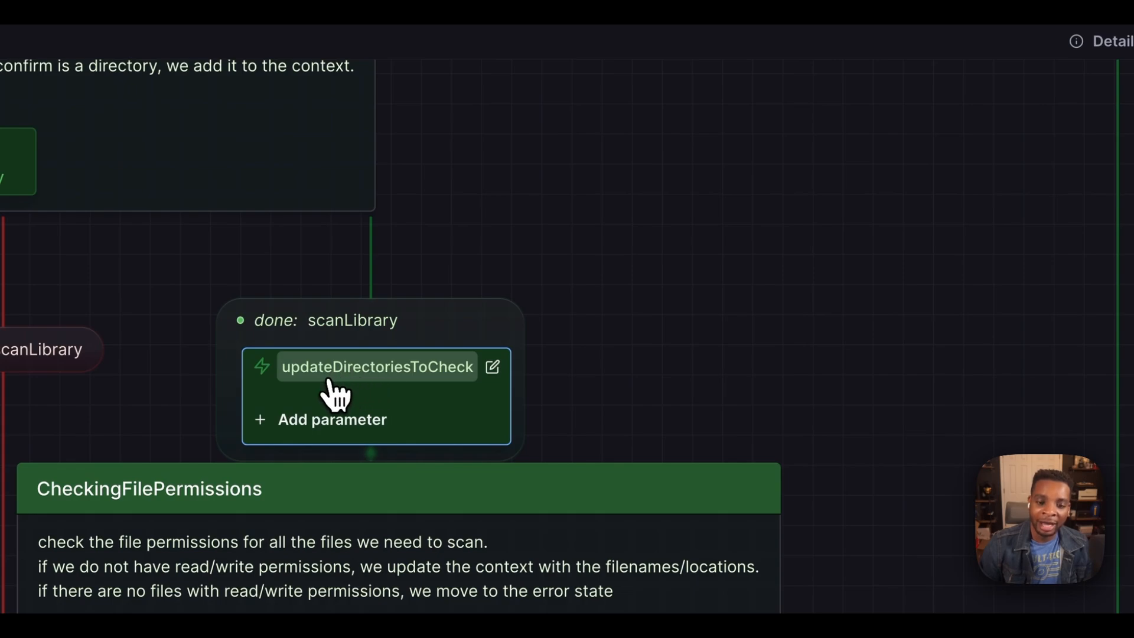
{"action": "mouse_move", "coordinate": [304, 395]}
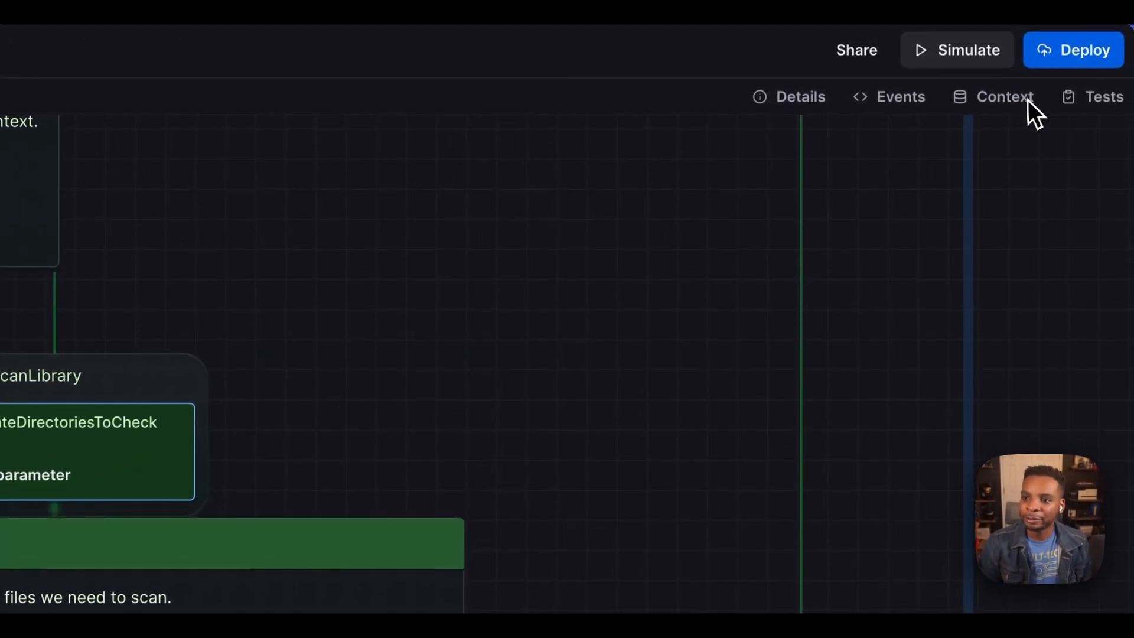
Show the Context panel with initial values like directoriesToCheck and acceptedFileTypes
{"action": "left_click", "coordinate": [1004, 96]}
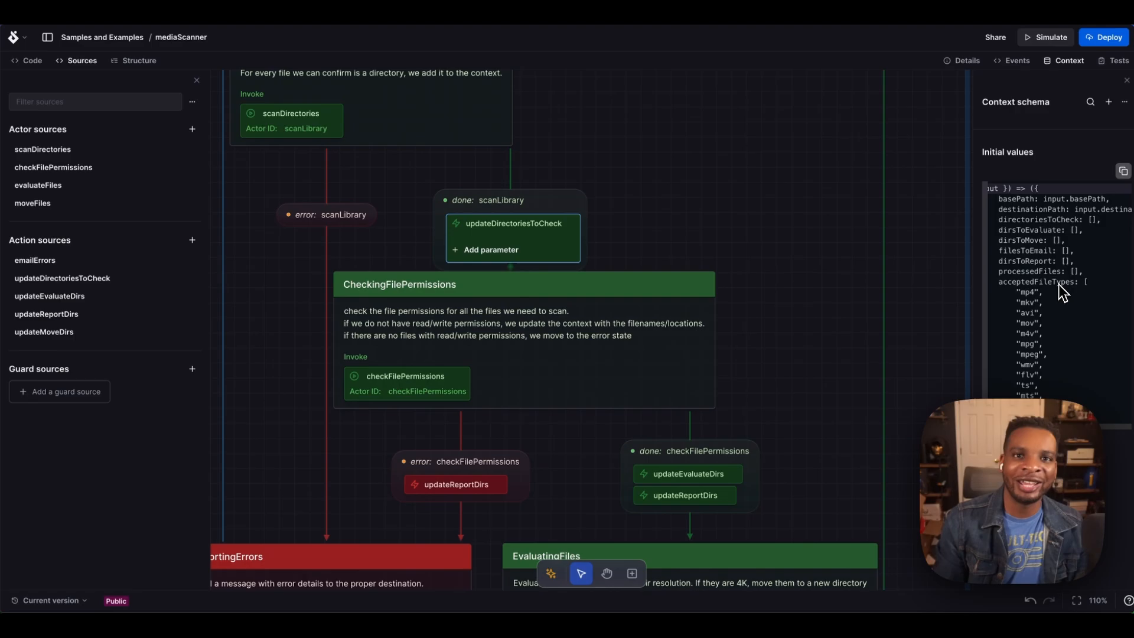
{"action": "mouse_move", "coordinate": [1088, 296]}
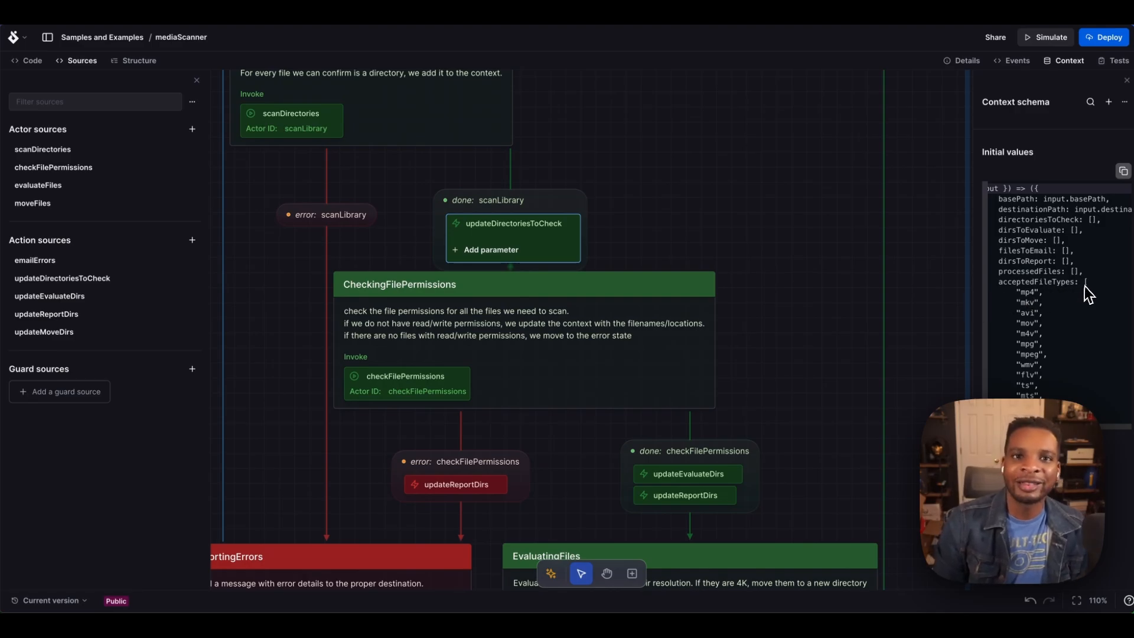
{"action": "mouse_move", "coordinate": [919, 291]}
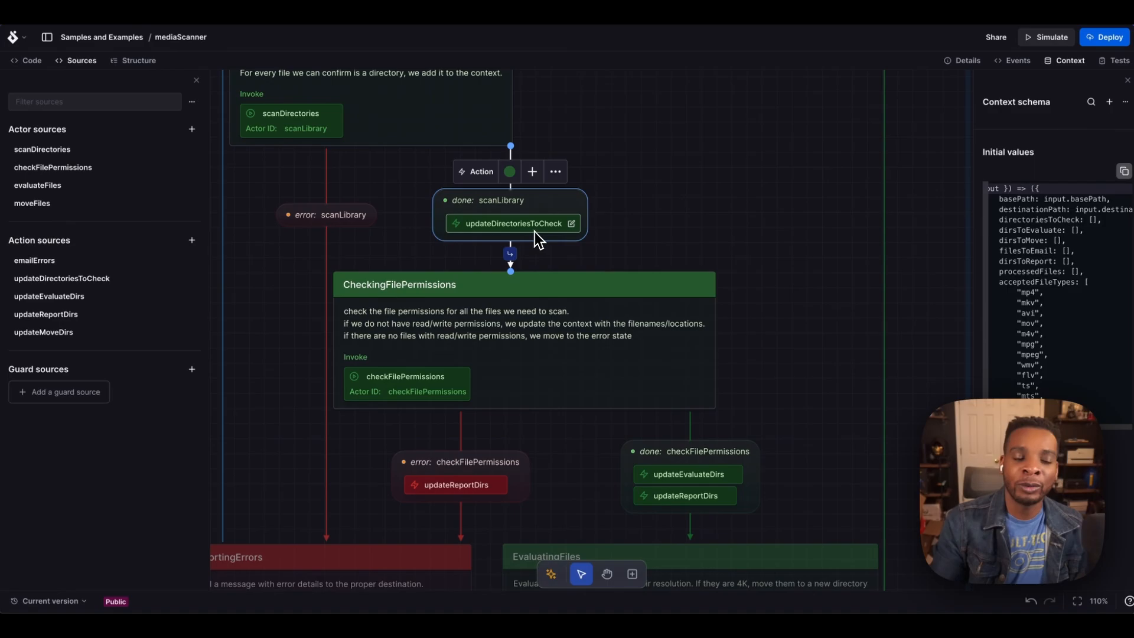
{"action": "mouse_move", "coordinate": [1018, 235]}
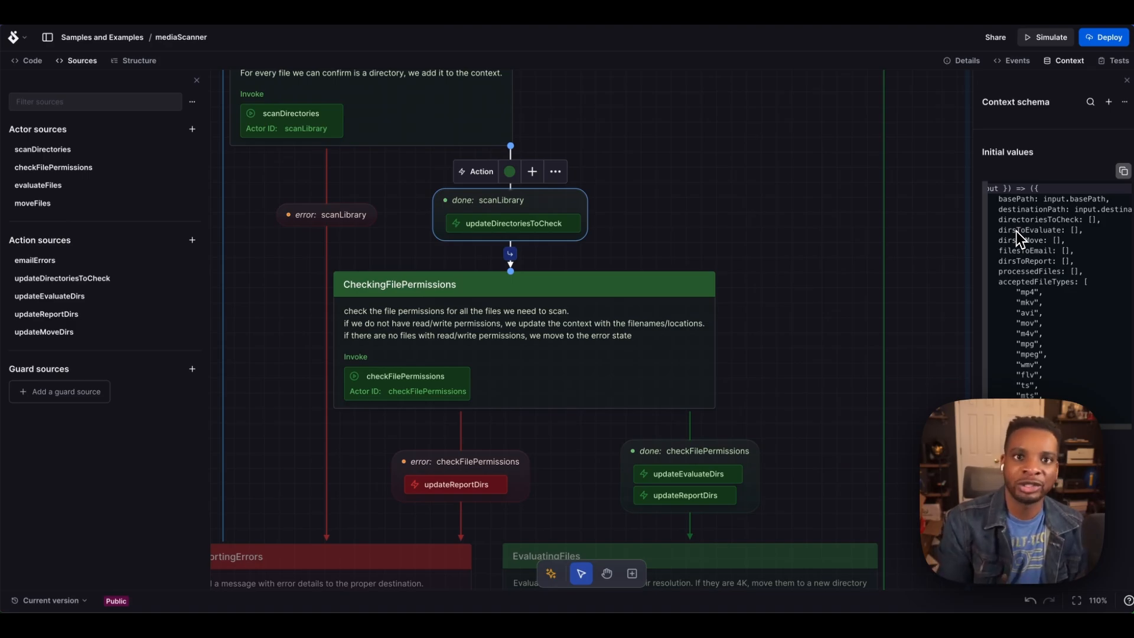
{"action": "mouse_move", "coordinate": [653, 282]}
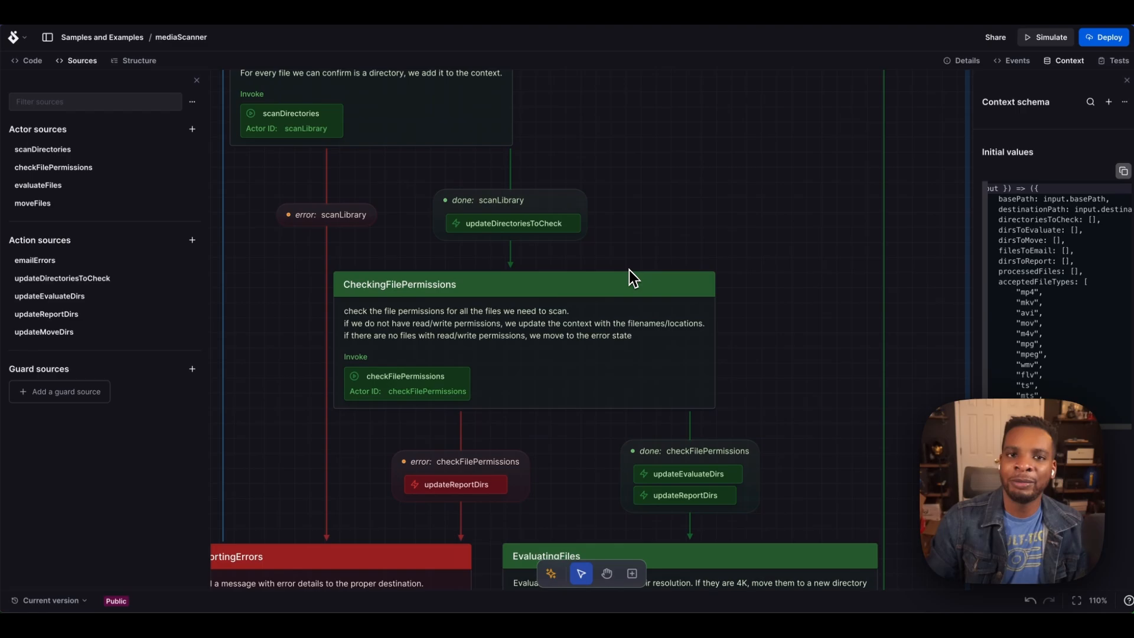
{"action": "mouse_move", "coordinate": [659, 233]}
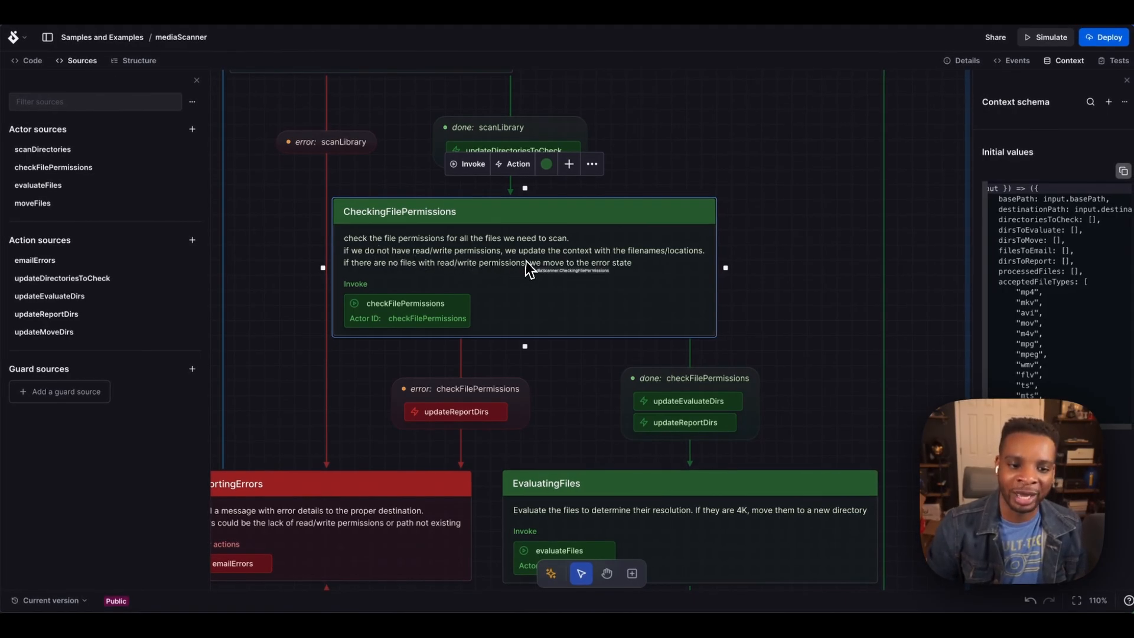
{"action": "mouse_move", "coordinate": [604, 311]}
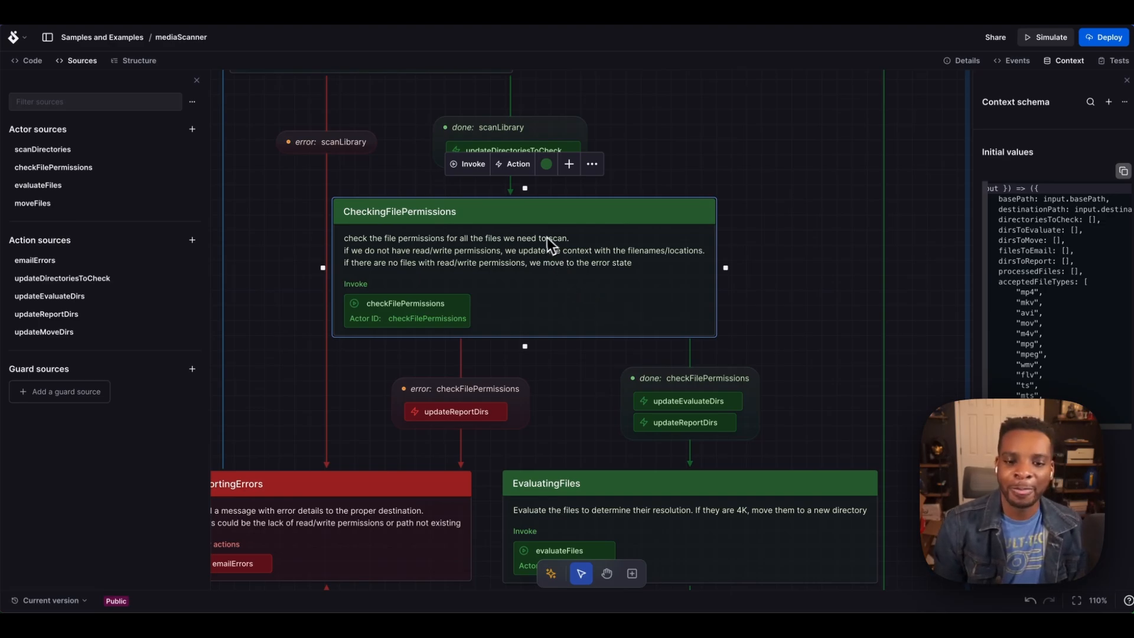
{"action": "mouse_move", "coordinate": [427, 256]}
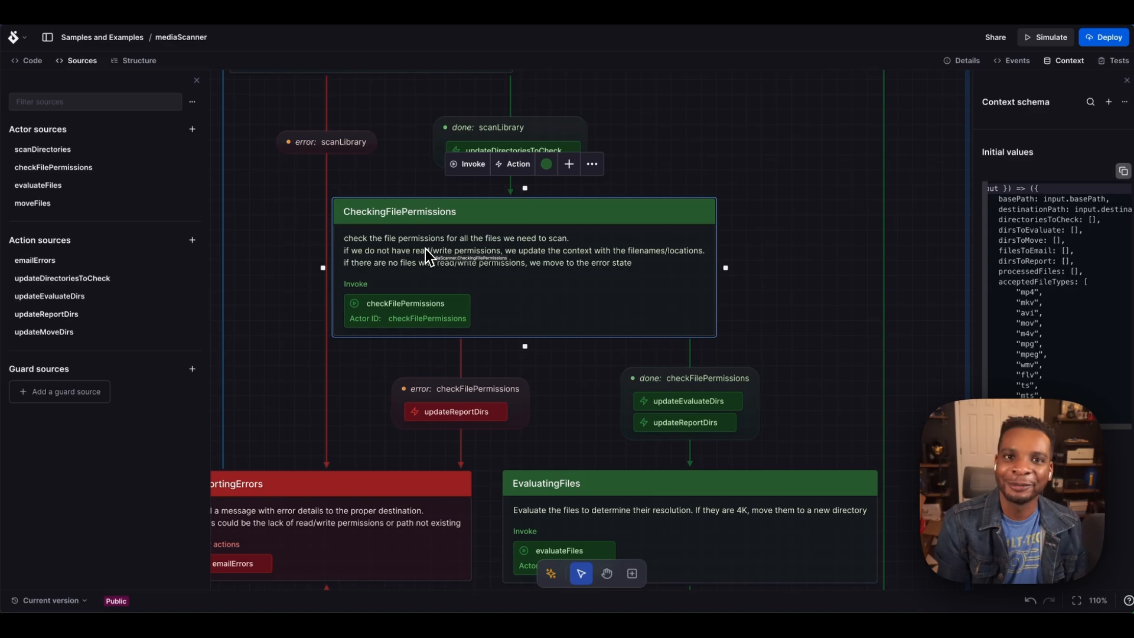
{"action": "mouse_move", "coordinate": [759, 259]}
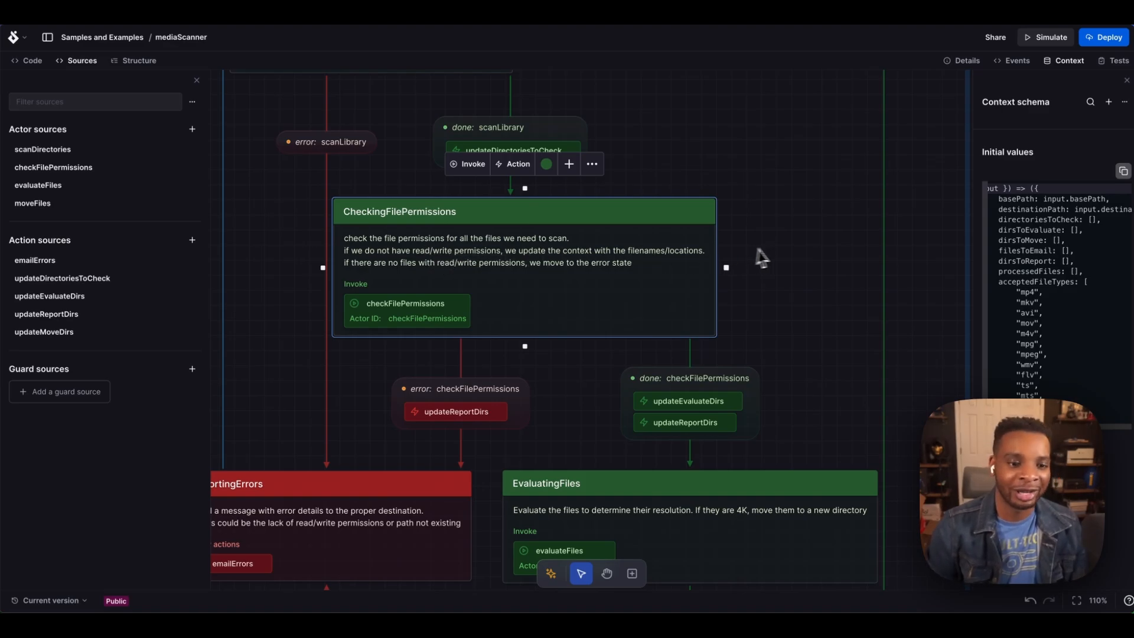
{"action": "mouse_move", "coordinate": [491, 286]}
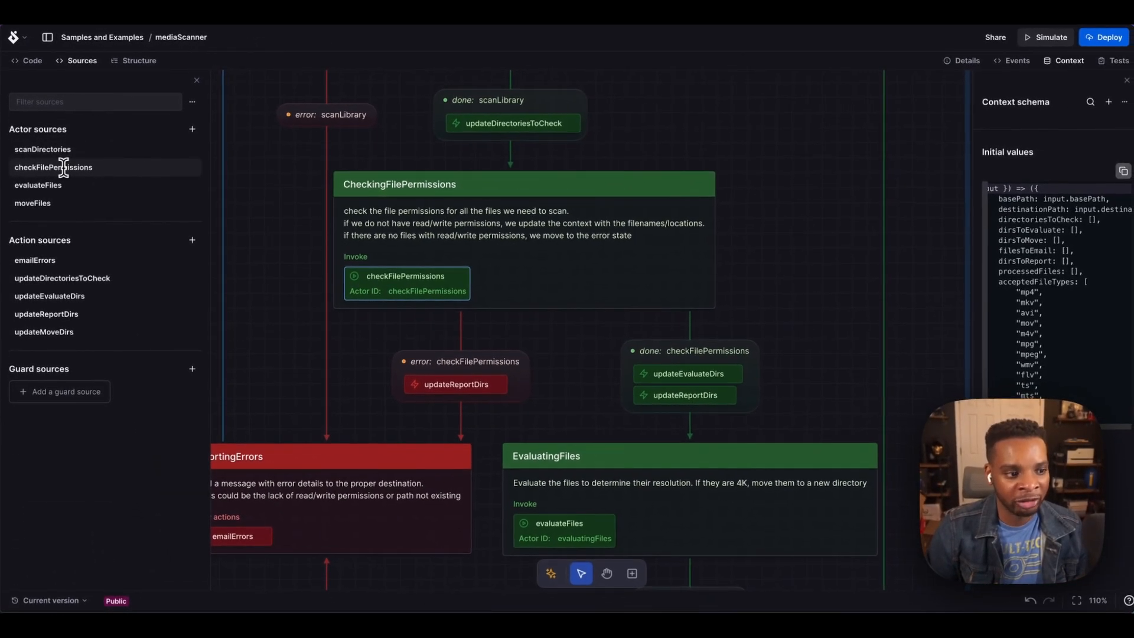
{"action": "mouse_move", "coordinate": [33, 204]}
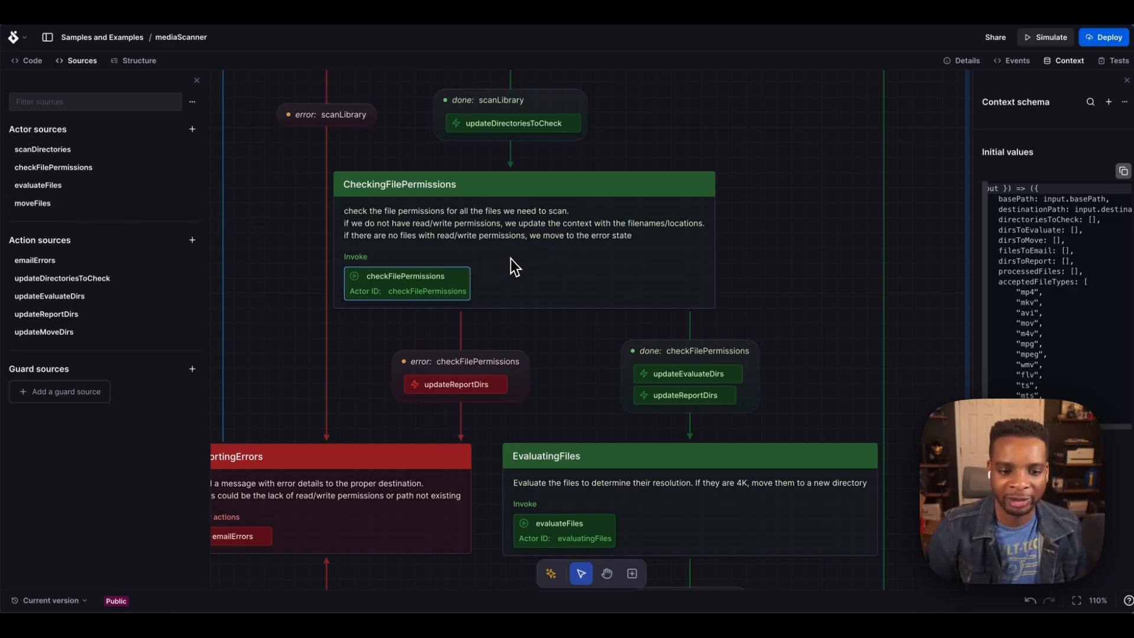
{"action": "scroll", "scroll_direction": "down", "scroll_amount": 3}
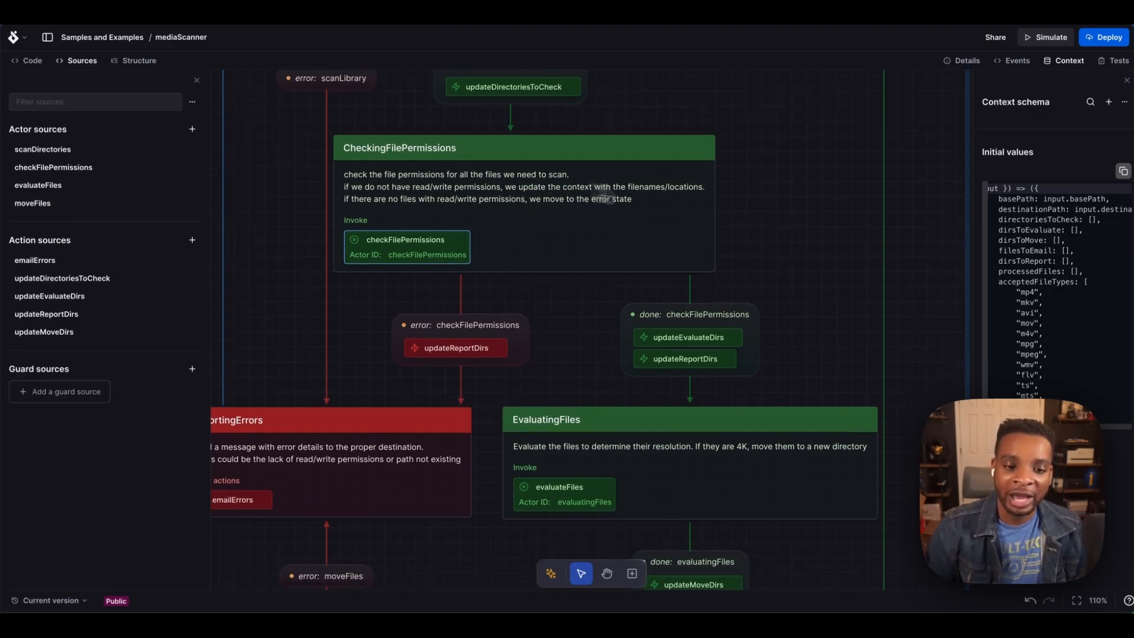
{"action": "mouse_move", "coordinate": [560, 249]}
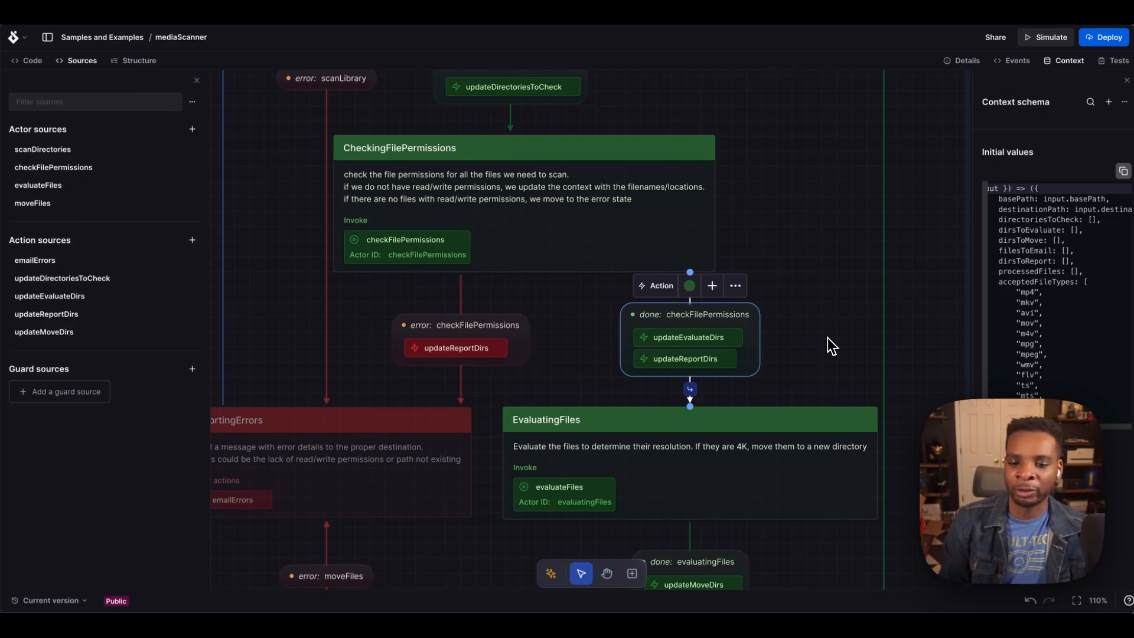
{"action": "mouse_move", "coordinate": [590, 261]}
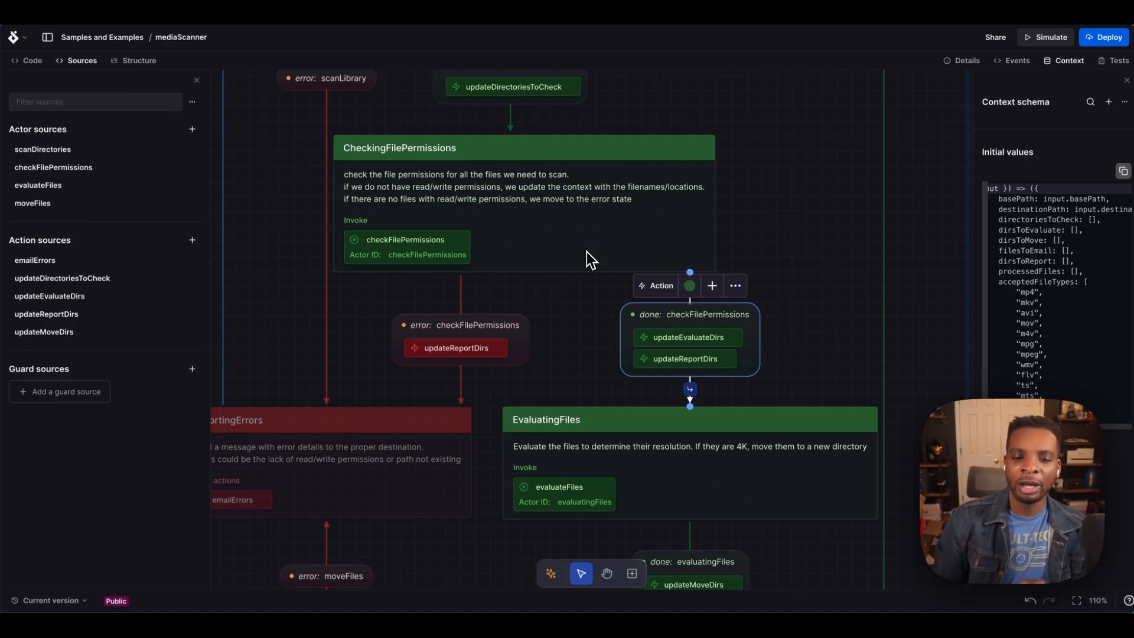
{"action": "mouse_move", "coordinate": [586, 283]}
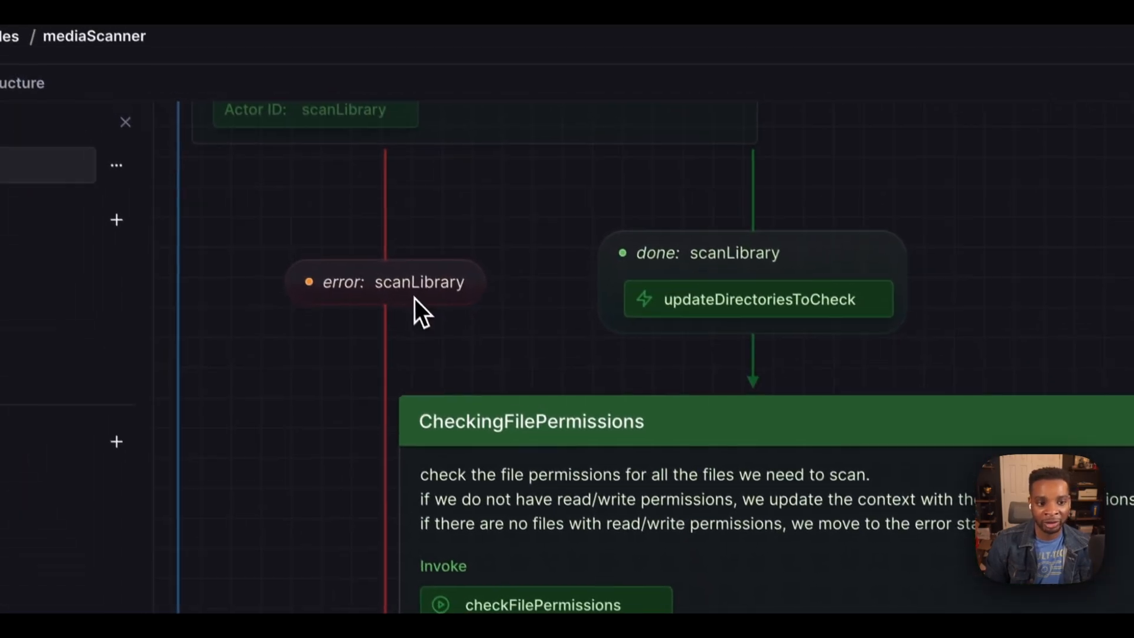
{"action": "left_click", "coordinate": [391, 282]}
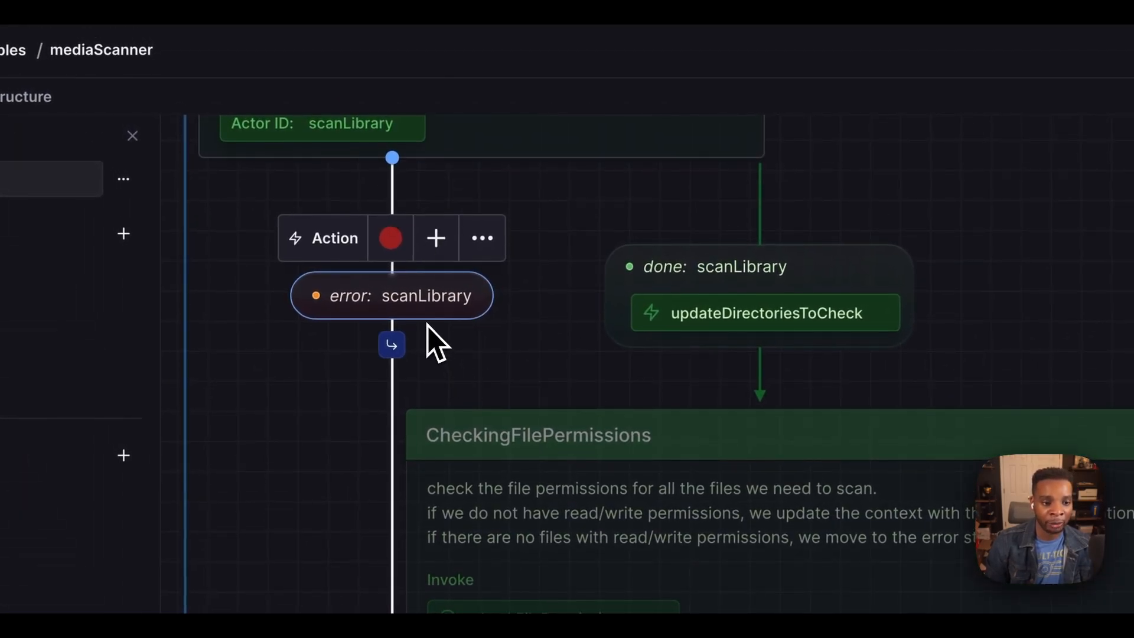
{"action": "scroll", "scroll_direction": "down", "scroll_amount": 3}
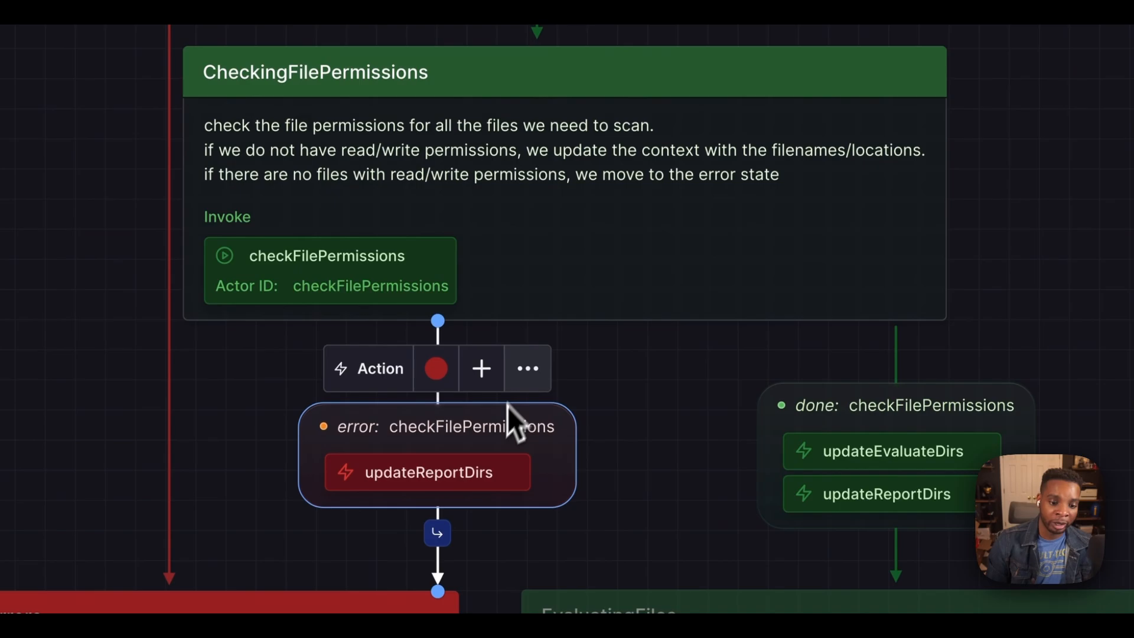
{"action": "left_click", "coordinate": [634, 426]}
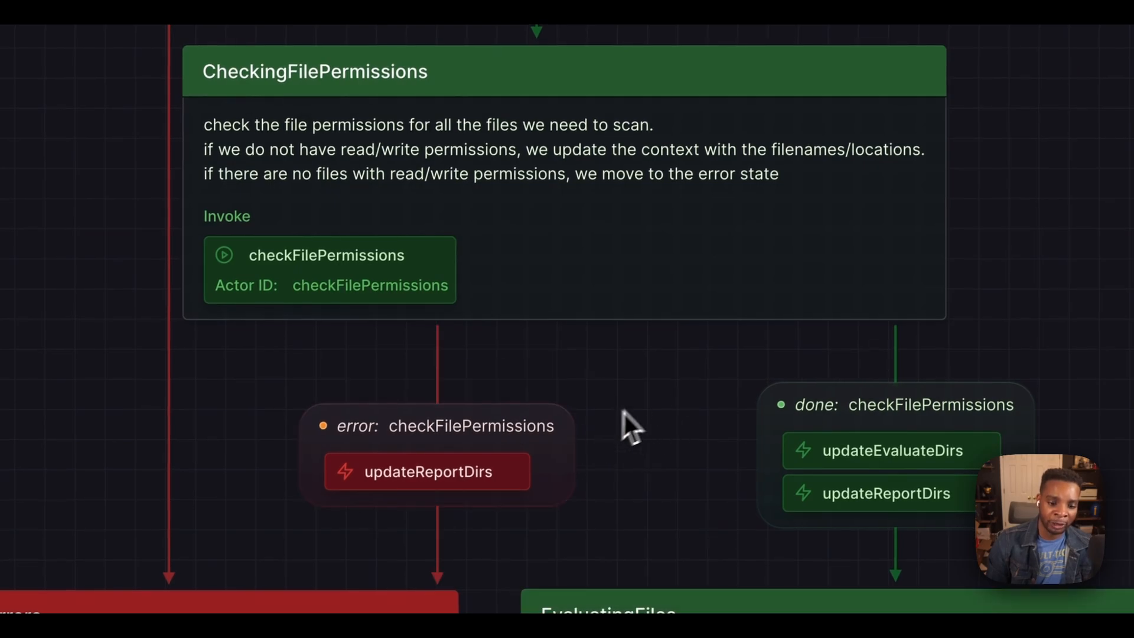
{"action": "mouse_move", "coordinate": [655, 416]}
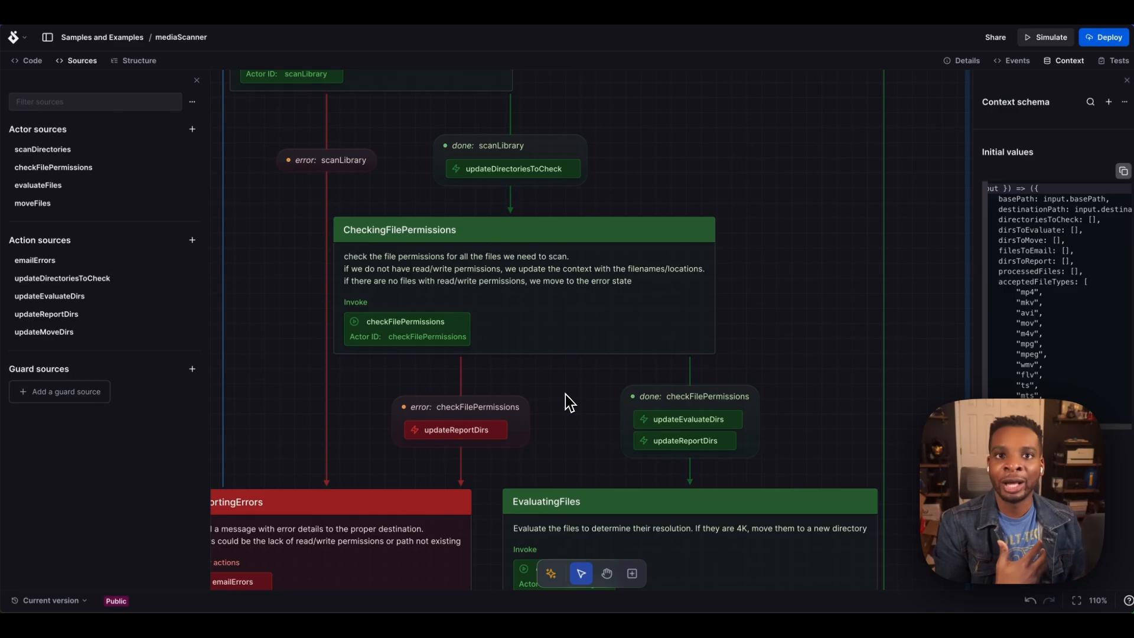
{"action": "mouse_move", "coordinate": [558, 381]}
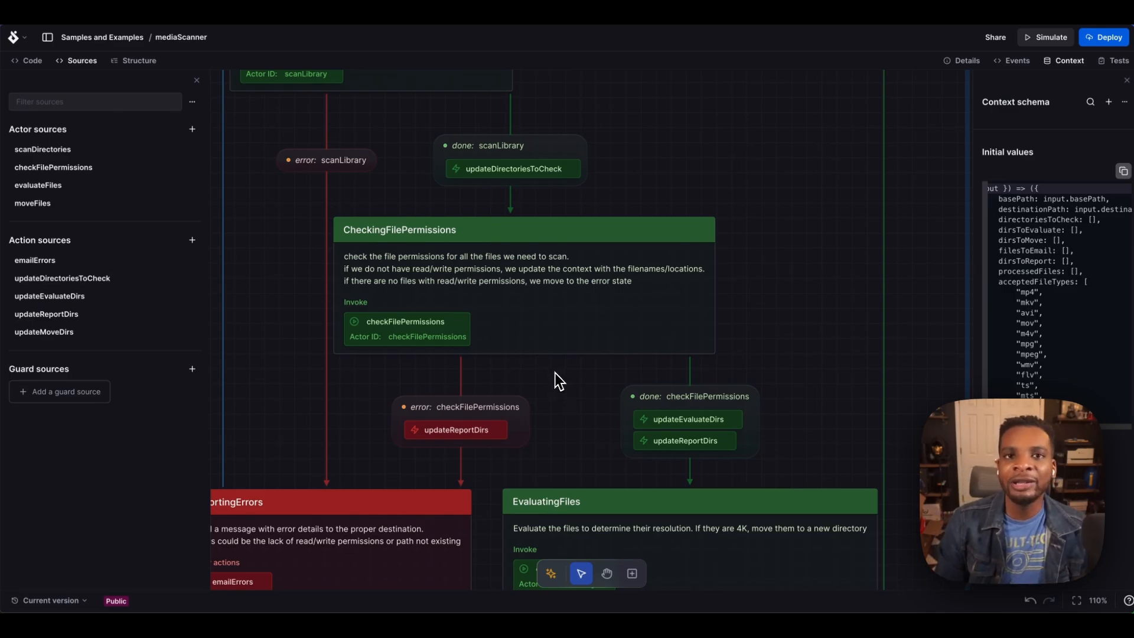
{"action": "mouse_move", "coordinate": [567, 384]}
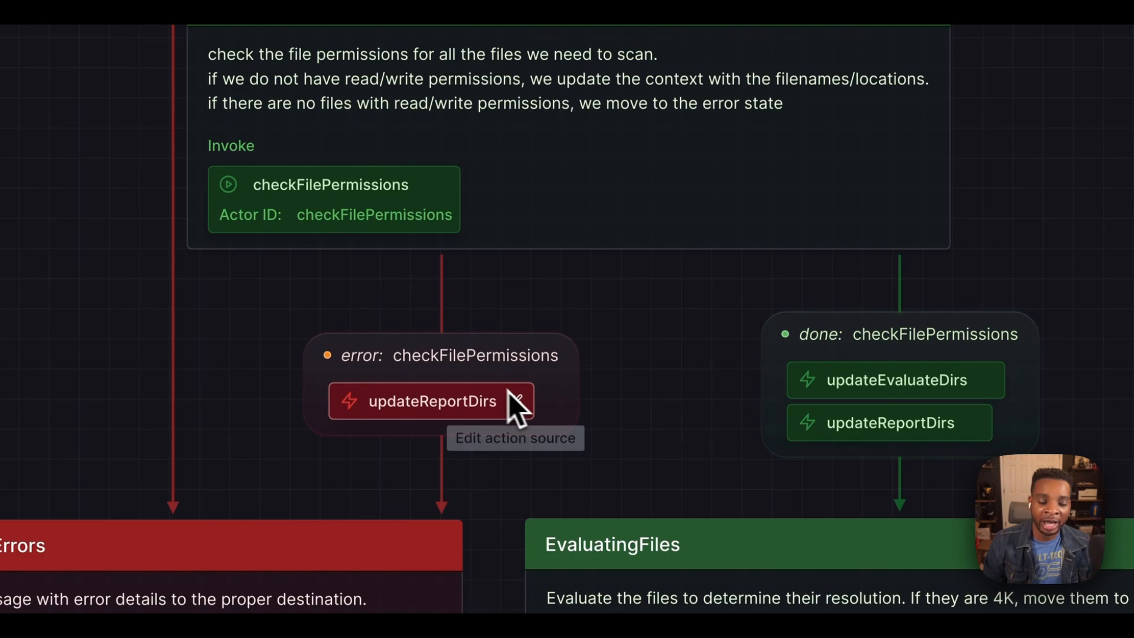
{"action": "left_click", "coordinate": [431, 401]}
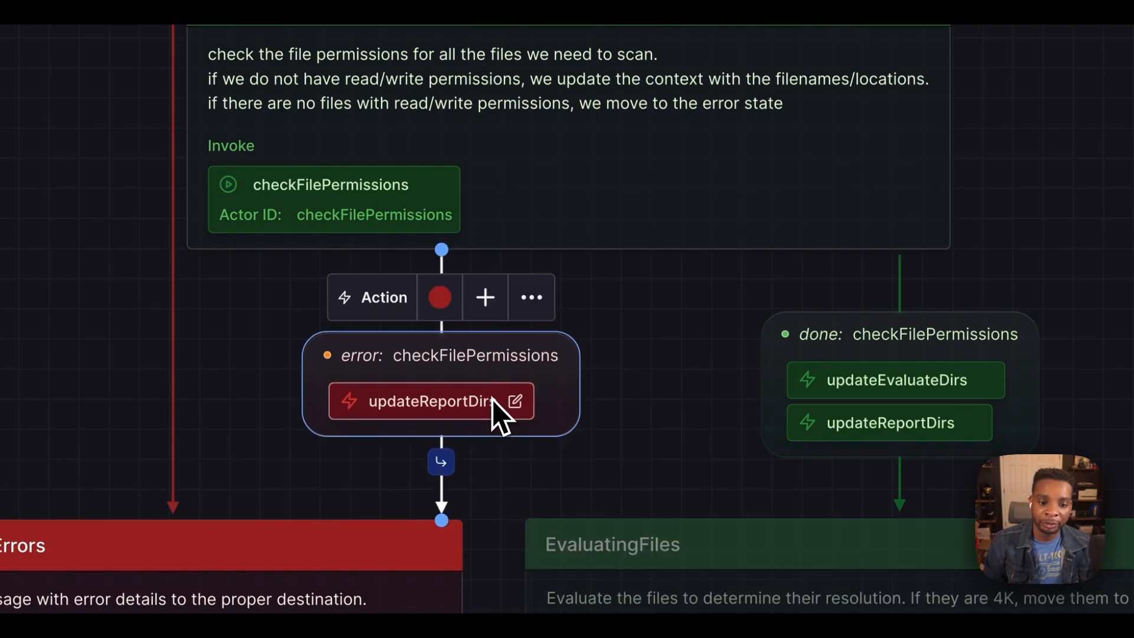
{"action": "mouse_move", "coordinate": [402, 426]}
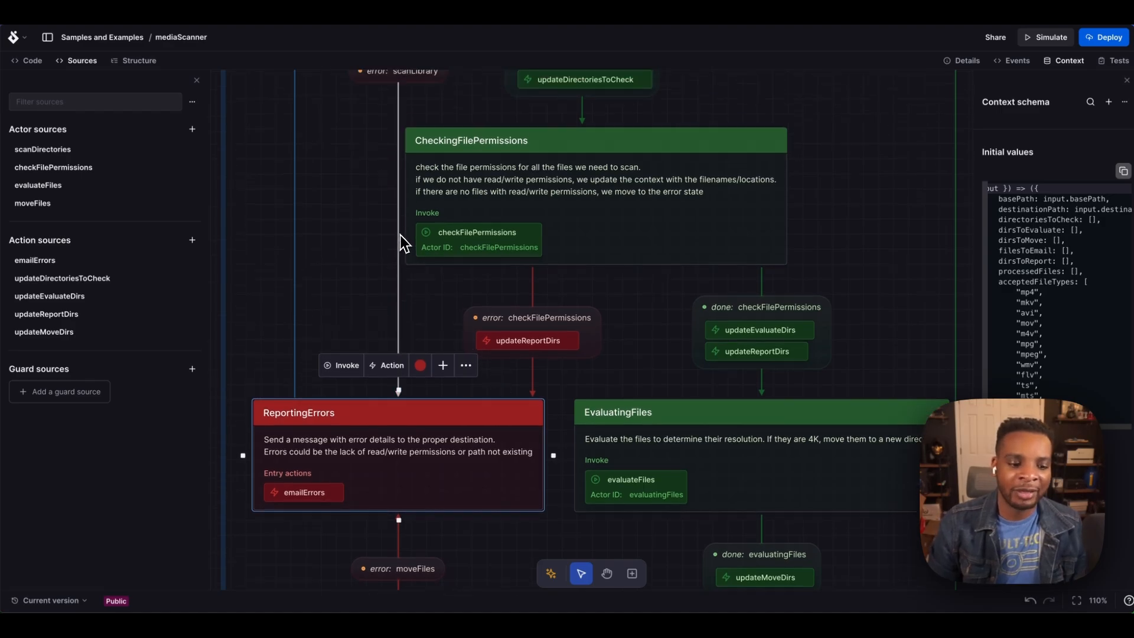
{"action": "scroll", "scroll_direction": "up", "scroll_amount": 3}
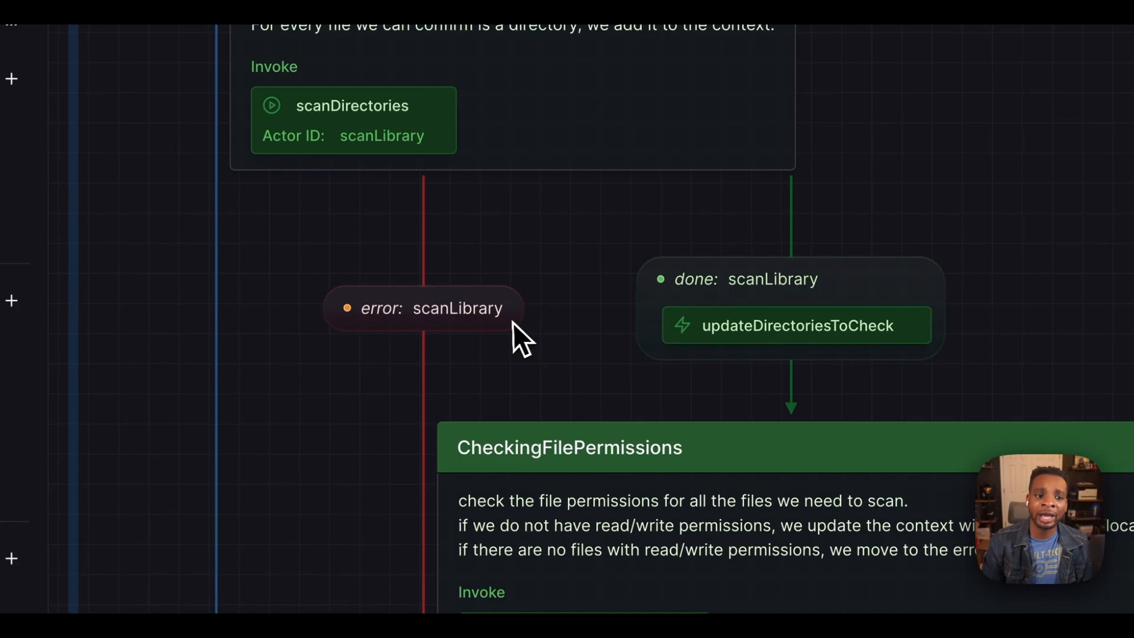
{"action": "left_click", "coordinate": [423, 308]}
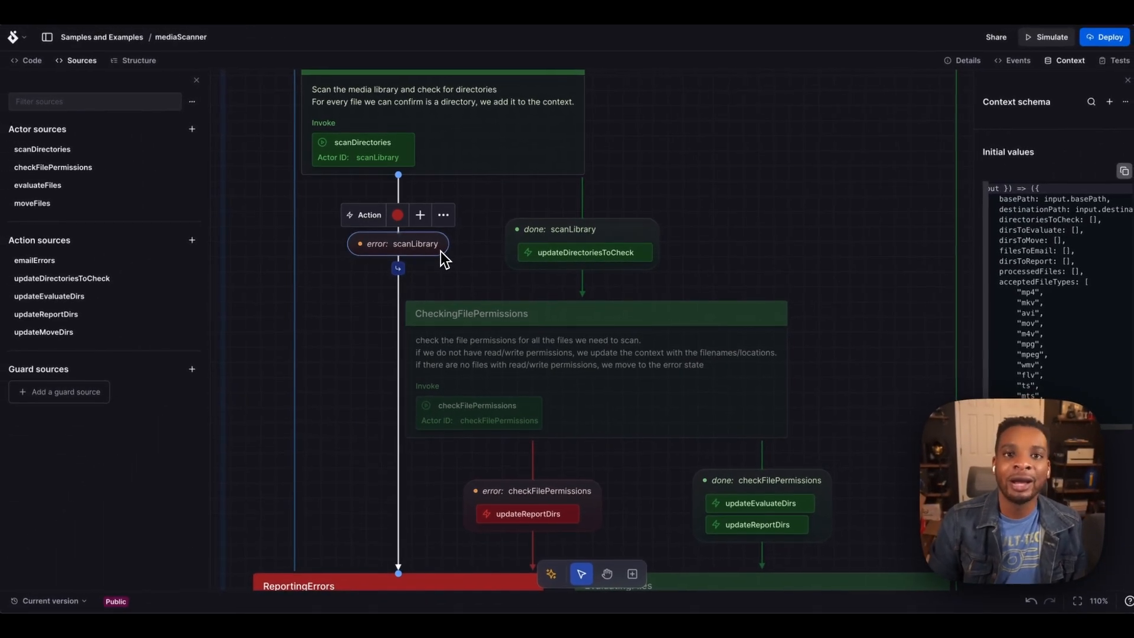
{"action": "scroll", "scroll_direction": "down", "scroll_amount": 3}
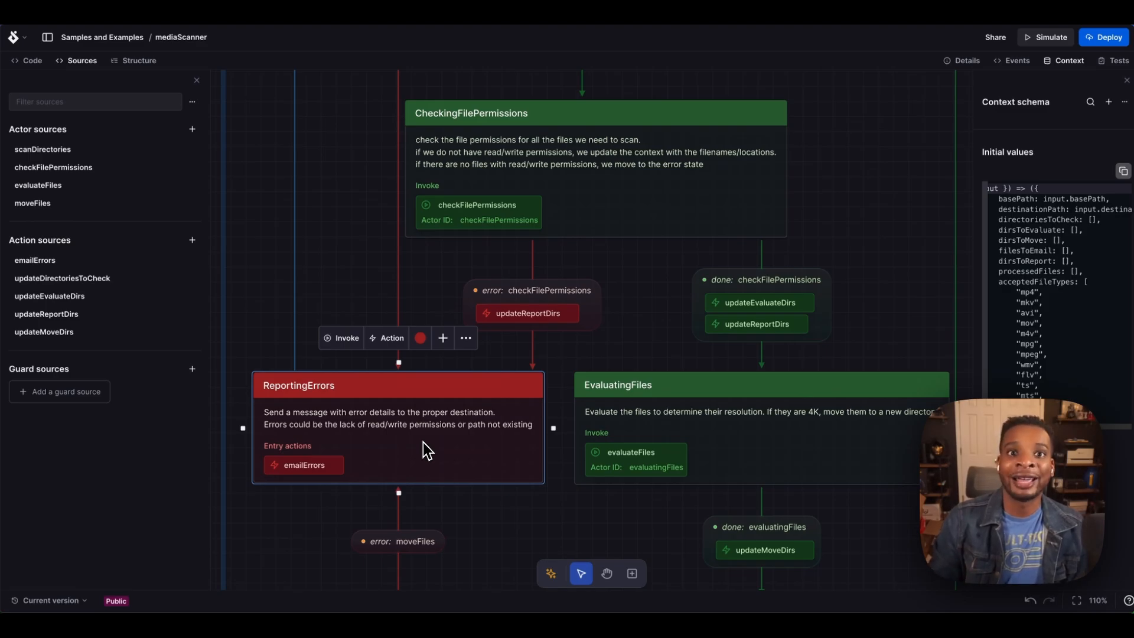
{"action": "mouse_move", "coordinate": [742, 324]}
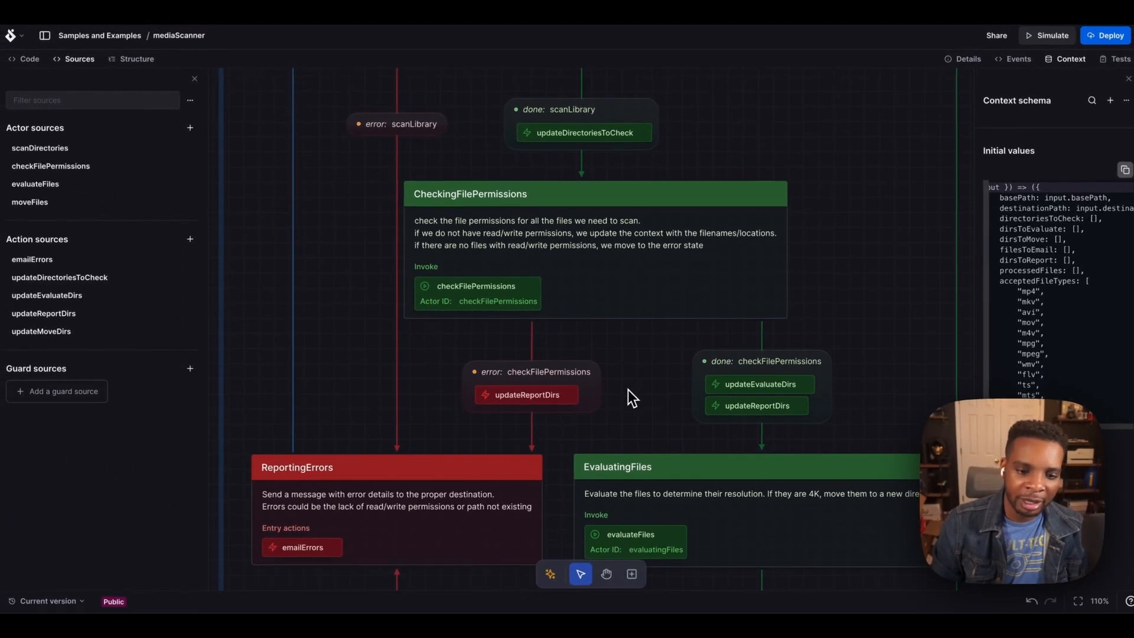
{"action": "scroll", "scroll_direction": "down", "scroll_amount": 3}
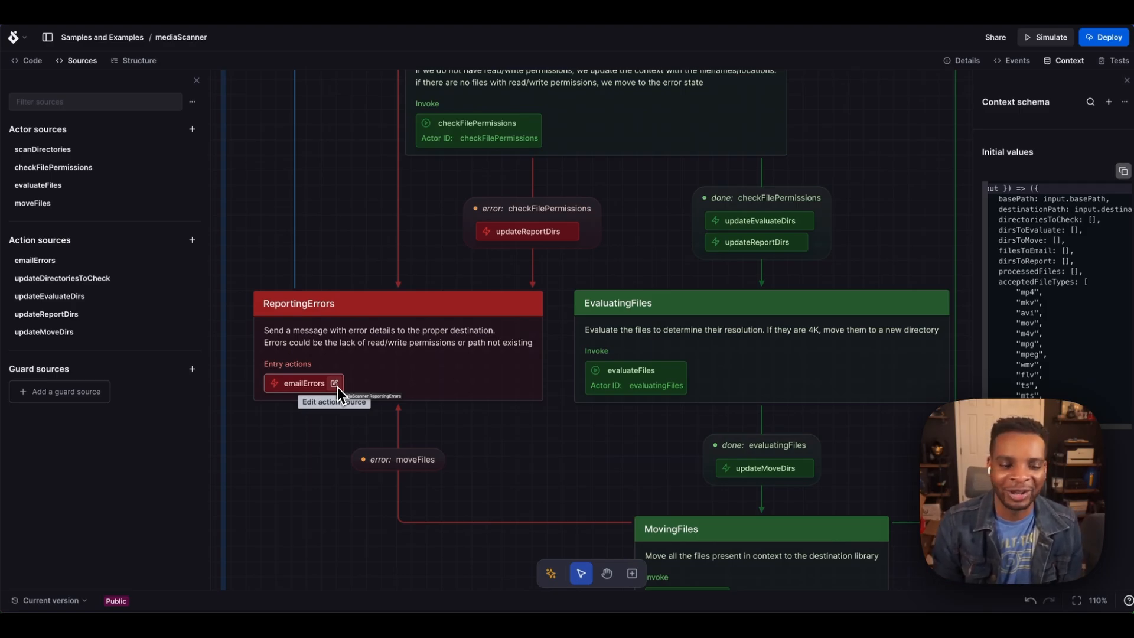
{"action": "mouse_move", "coordinate": [485, 321]}
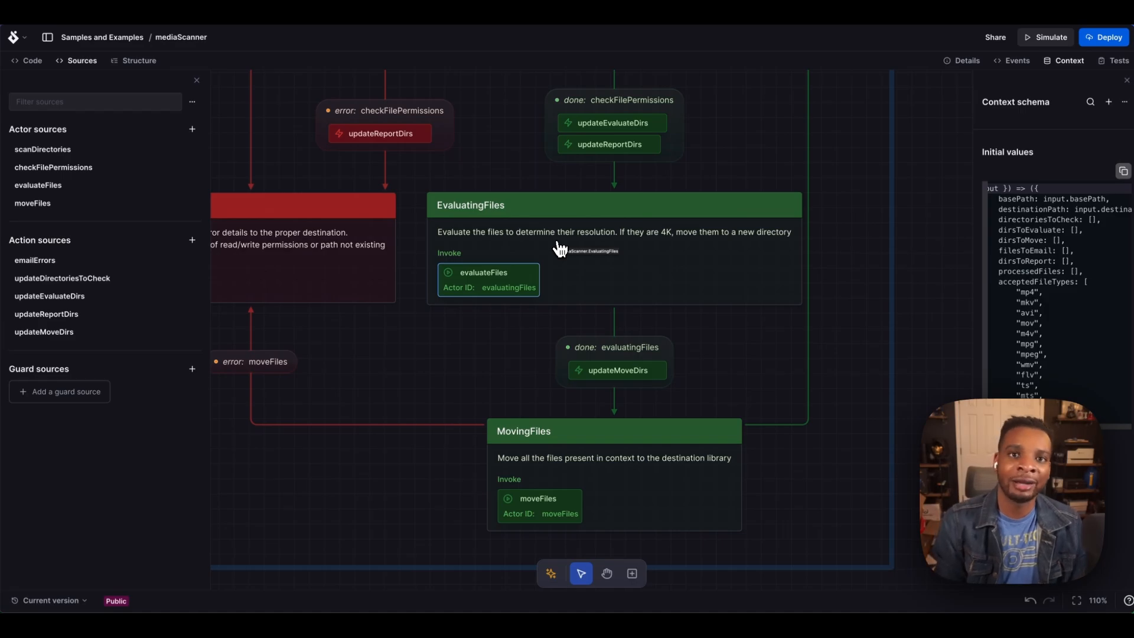
{"action": "mouse_move", "coordinate": [740, 402]}
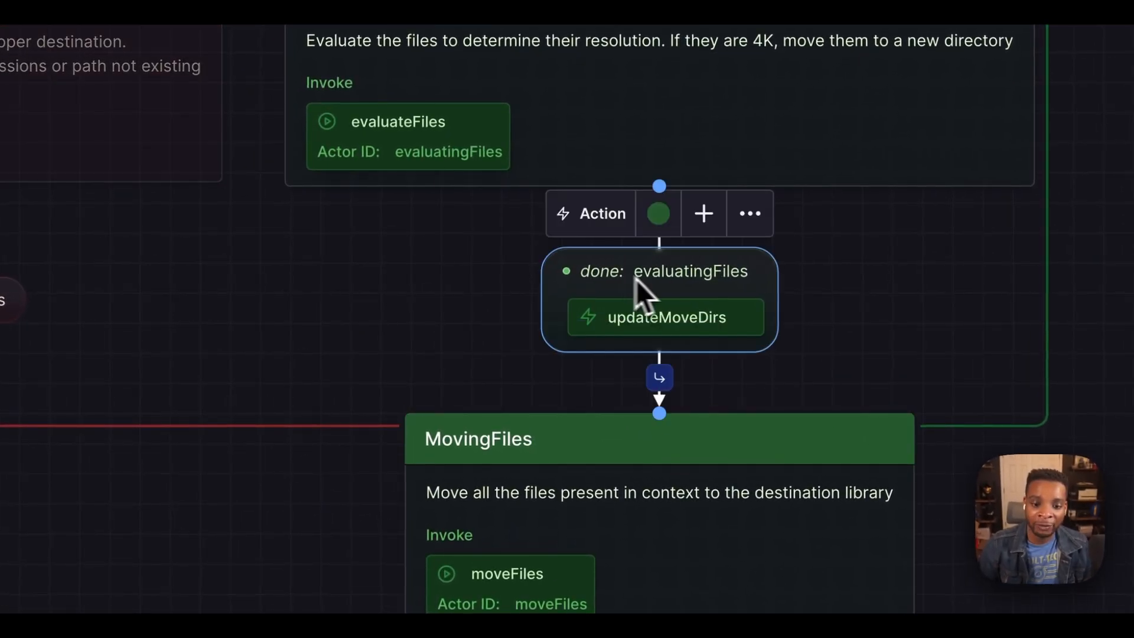
{"action": "mouse_move", "coordinate": [535, 163]}
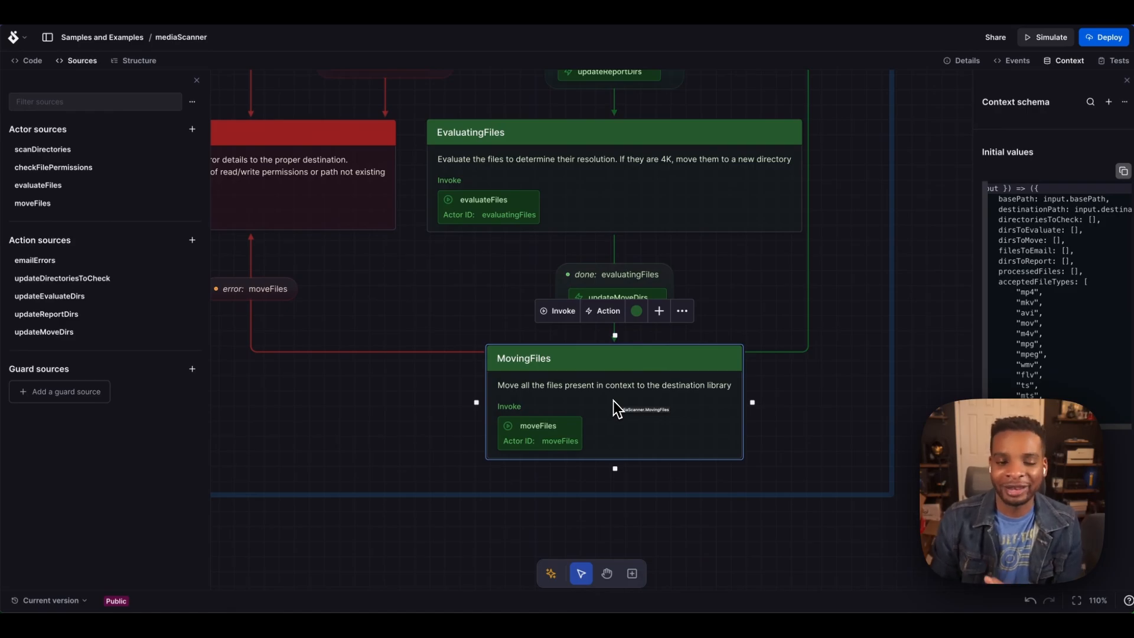
{"action": "mouse_move", "coordinate": [643, 423]}
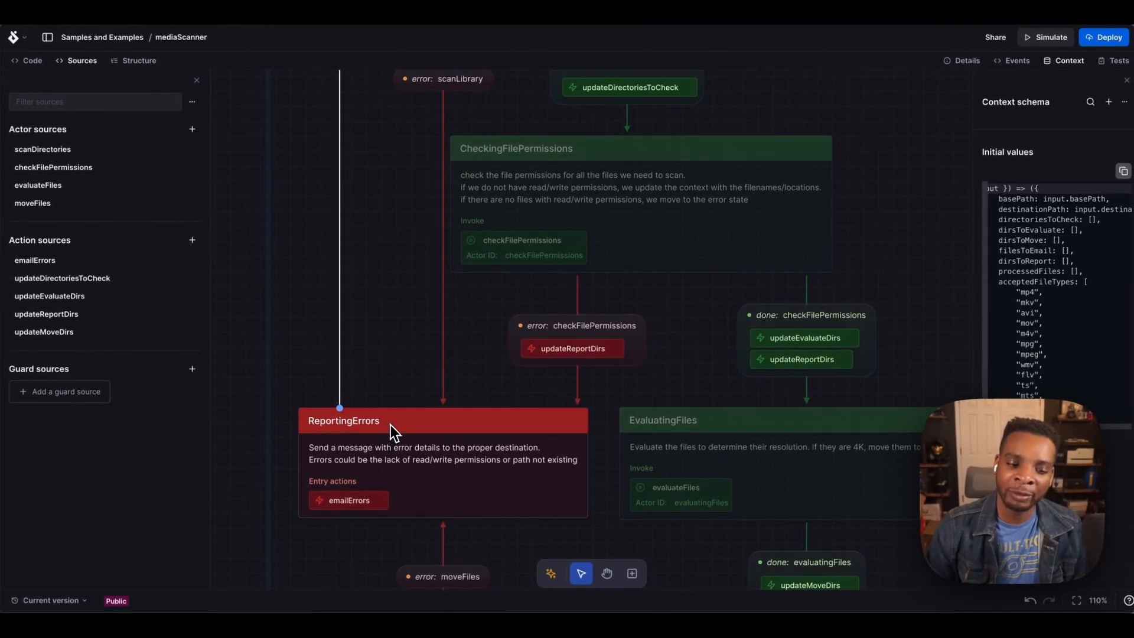
{"action": "mouse_move", "coordinate": [391, 434]}
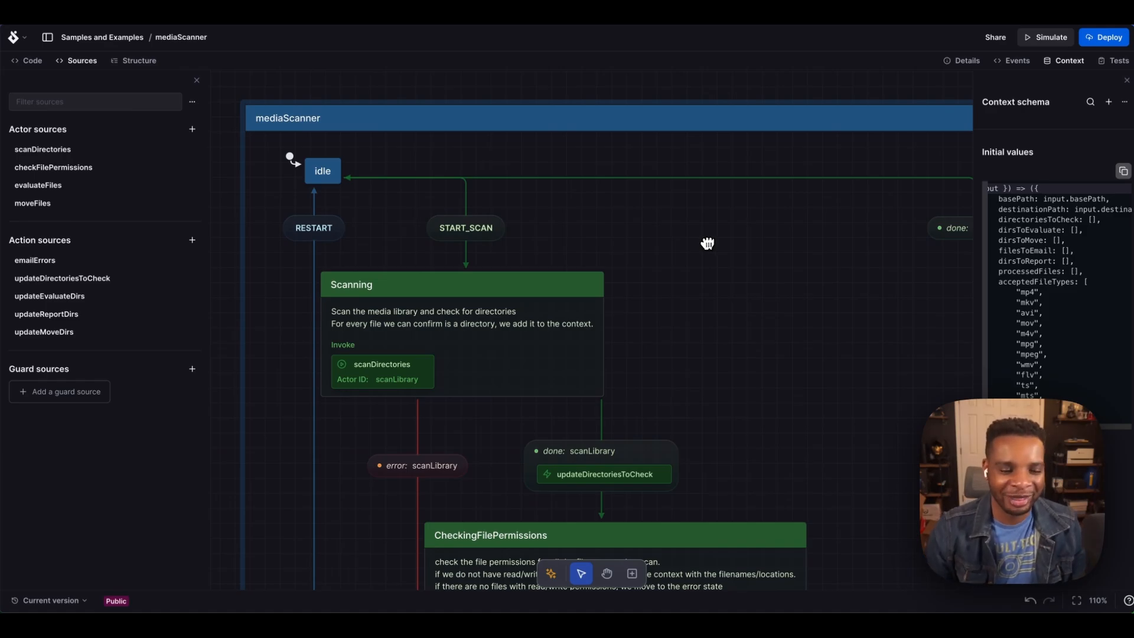
{"action": "mouse_move", "coordinate": [701, 304]}
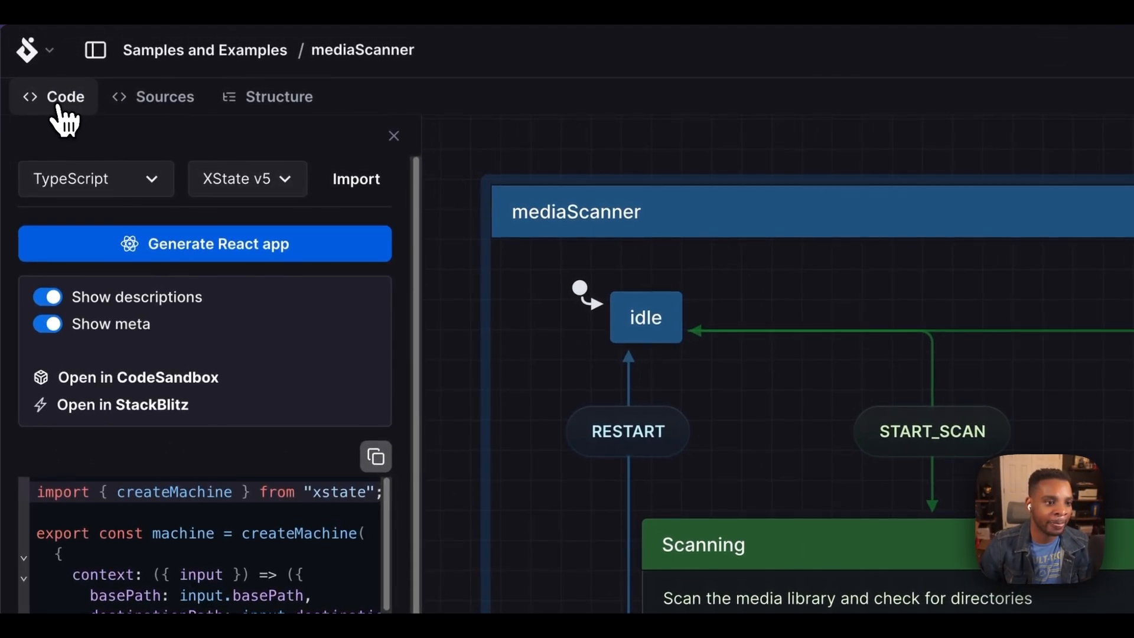
{"action": "scroll", "scroll_direction": "down", "scroll_amount": 3}
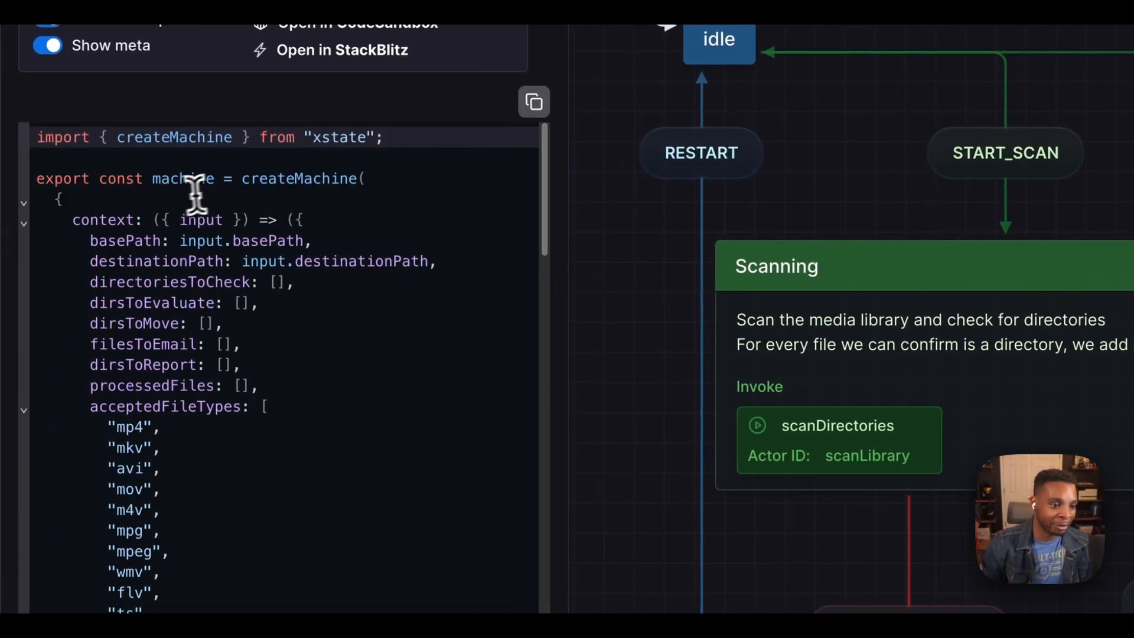
{"action": "scroll", "scroll_direction": "down", "scroll_amount": 3}
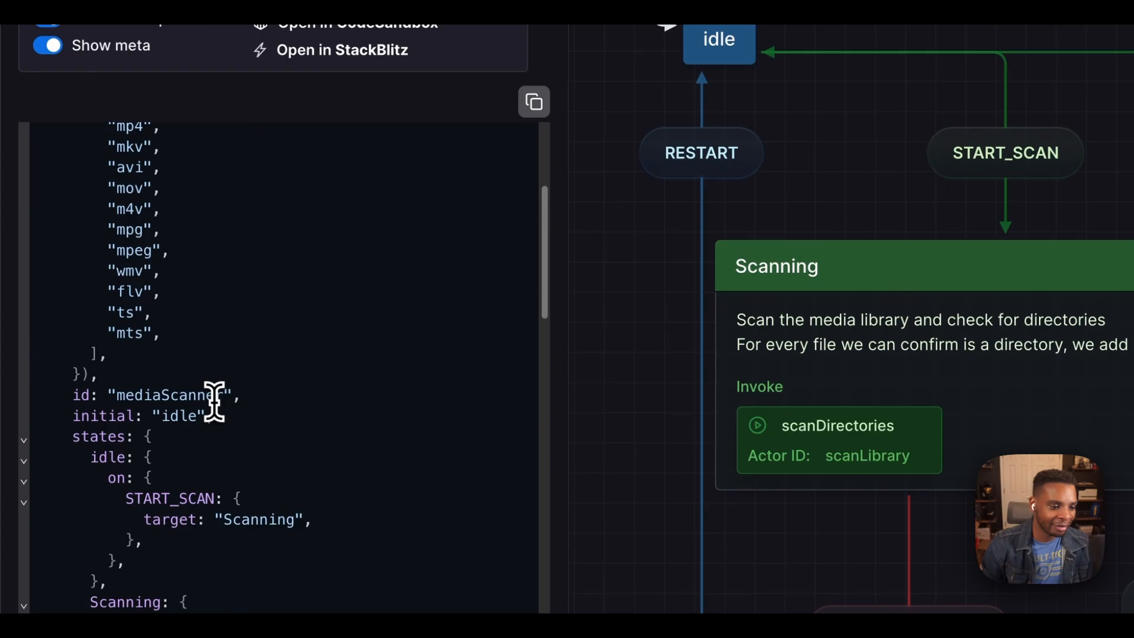
{"action": "scroll", "scroll_direction": "down", "scroll_amount": 3}
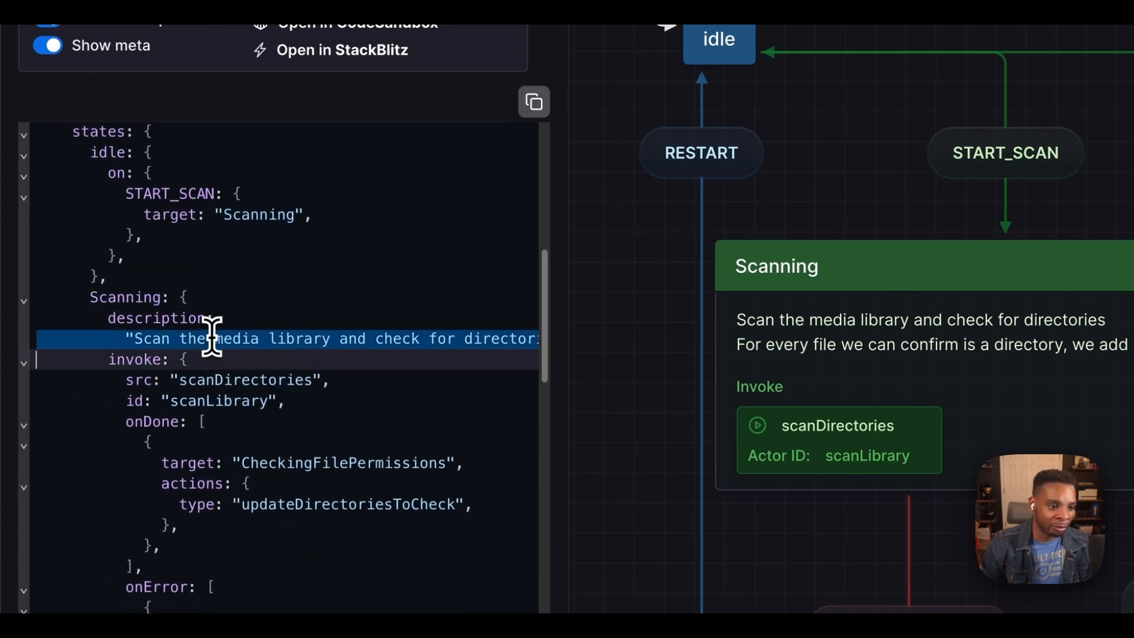
{"action": "scroll", "scroll_direction": "up", "scroll_amount": 3}
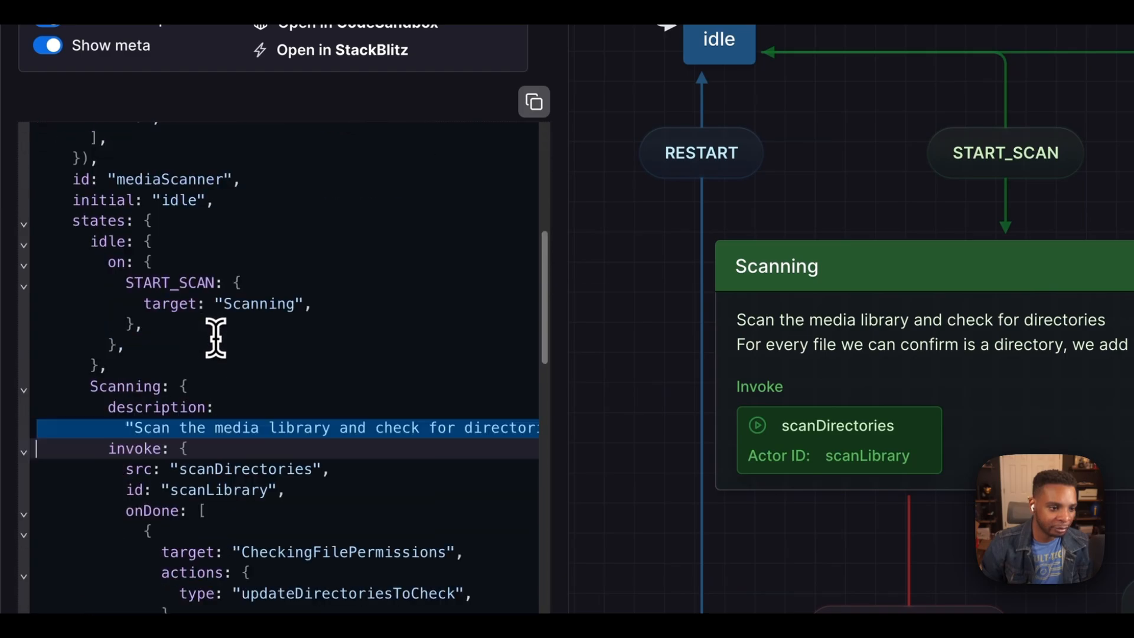
{"action": "scroll", "scroll_direction": "down", "scroll_amount": 3}
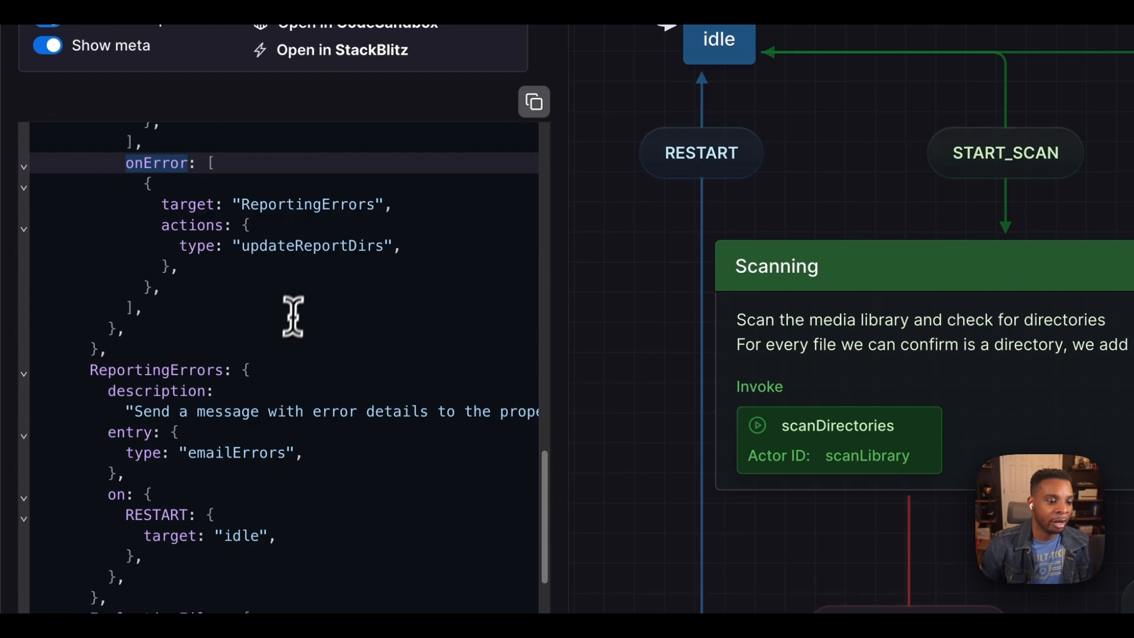
{"action": "scroll", "scroll_direction": "down", "scroll_amount": 3}
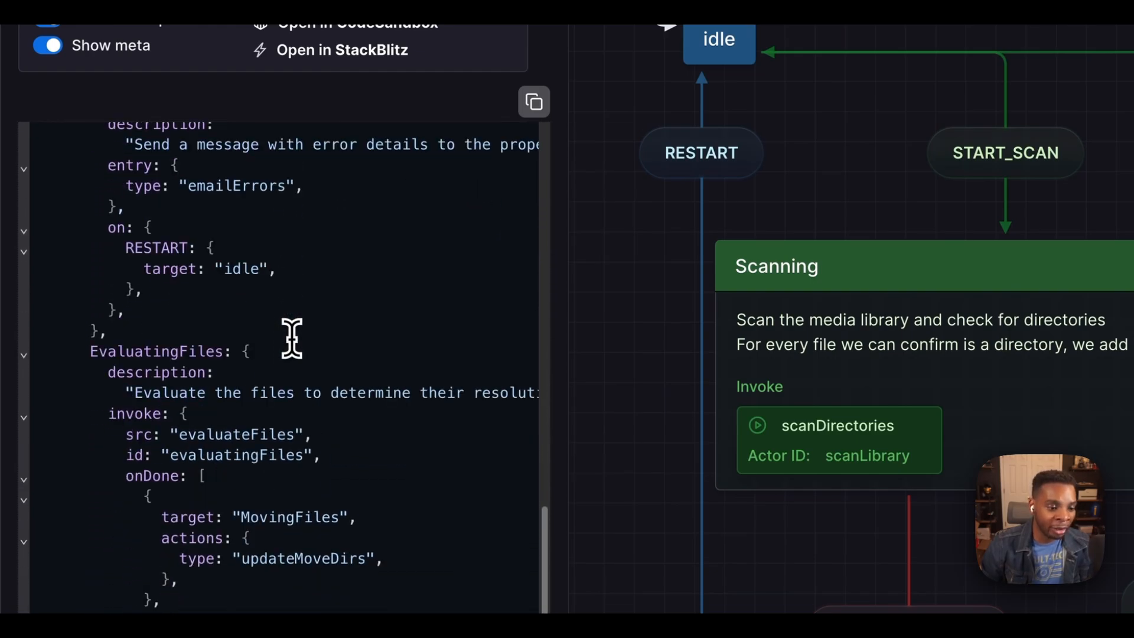
{"action": "scroll", "scroll_direction": "down", "scroll_amount": 3}
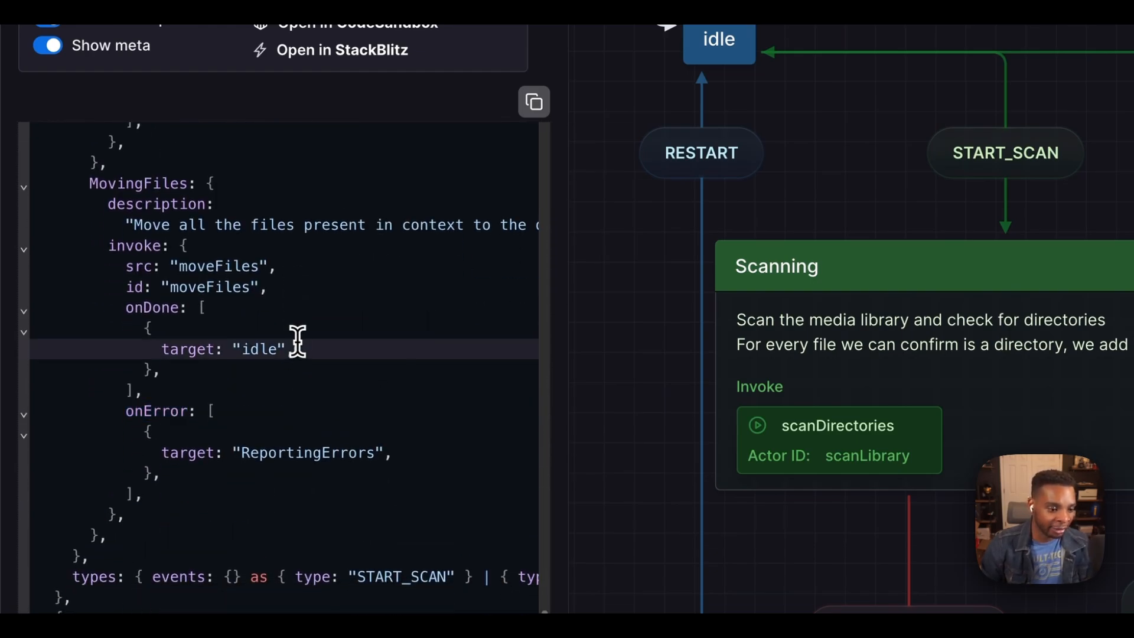
{"action": "scroll", "scroll_direction": "down", "scroll_amount": 3}
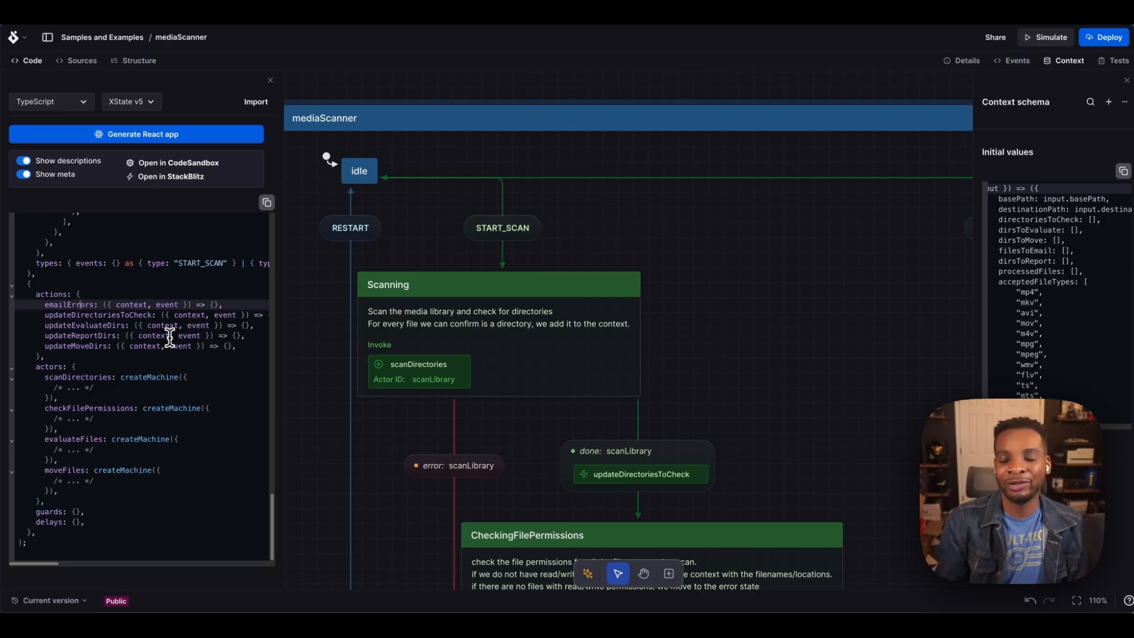
{"action": "mouse_move", "coordinate": [286, 208]}
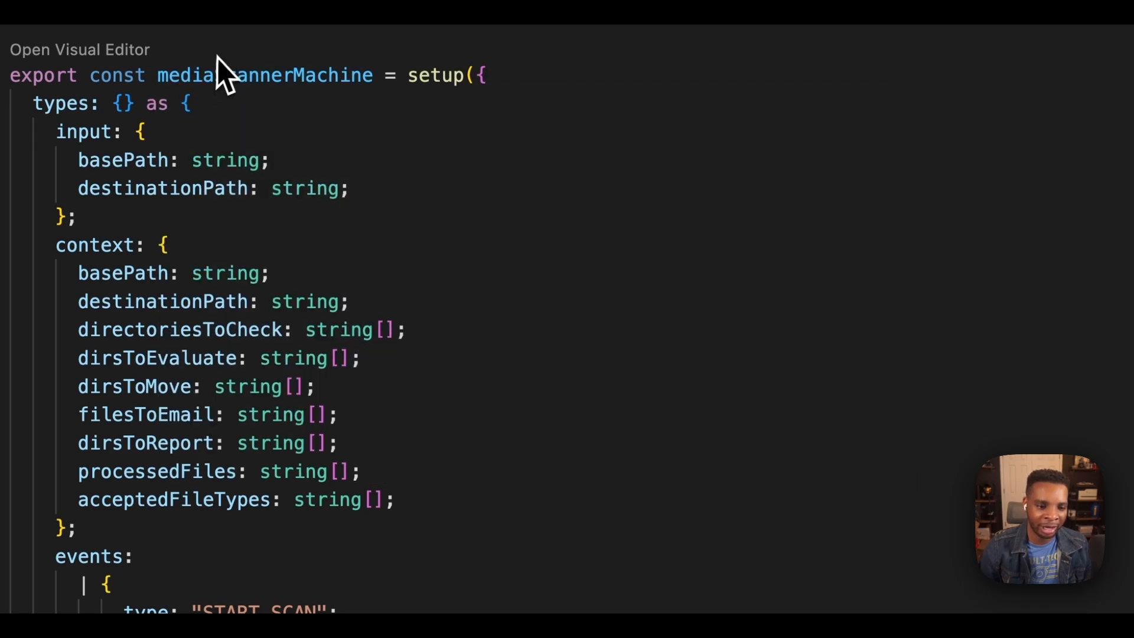
Scroll through mediaScannerMachine.ts setup types, events and actors
{"action": "scroll", "scroll_direction": "down", "scroll_amount": 3}
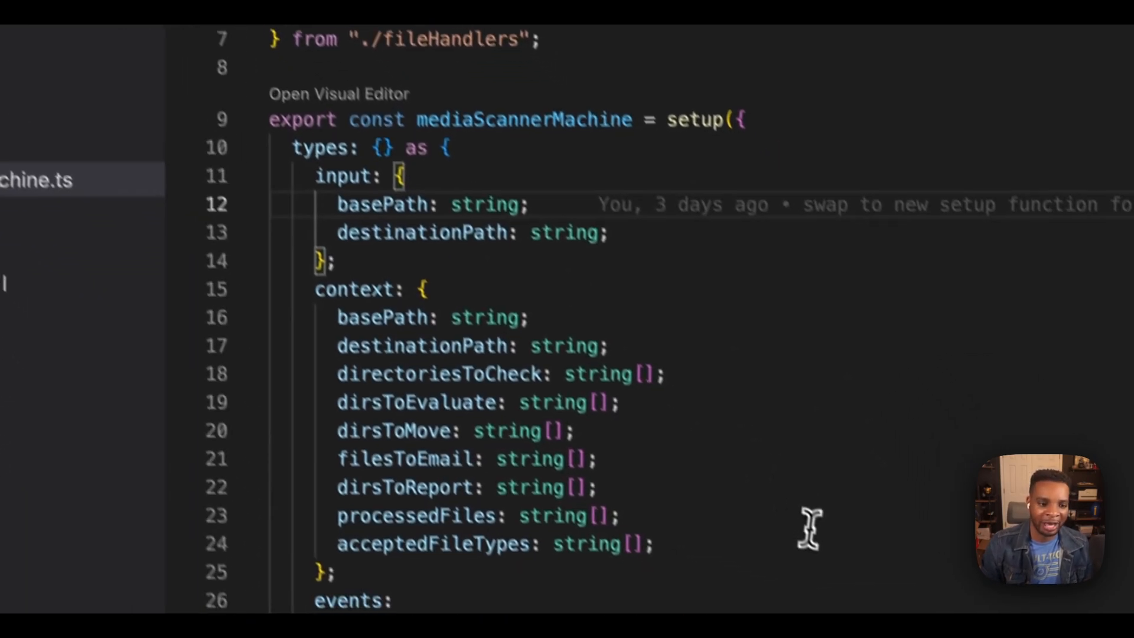
{"action": "scroll", "scroll_direction": "down", "scroll_amount": 3}
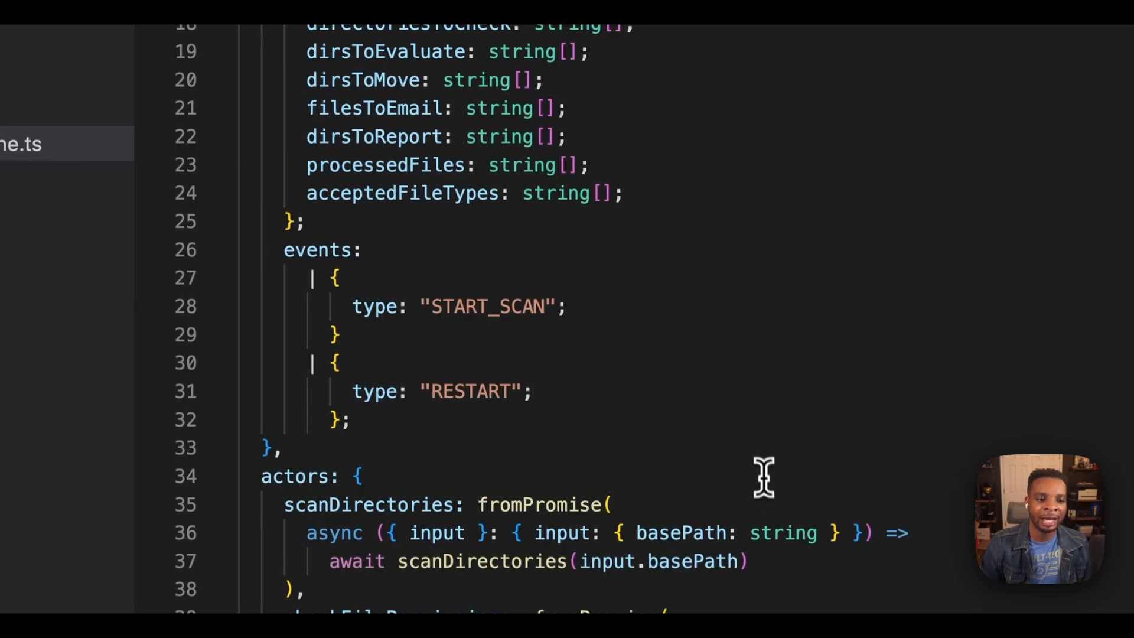
{"action": "scroll", "scroll_direction": "down", "scroll_amount": 3}
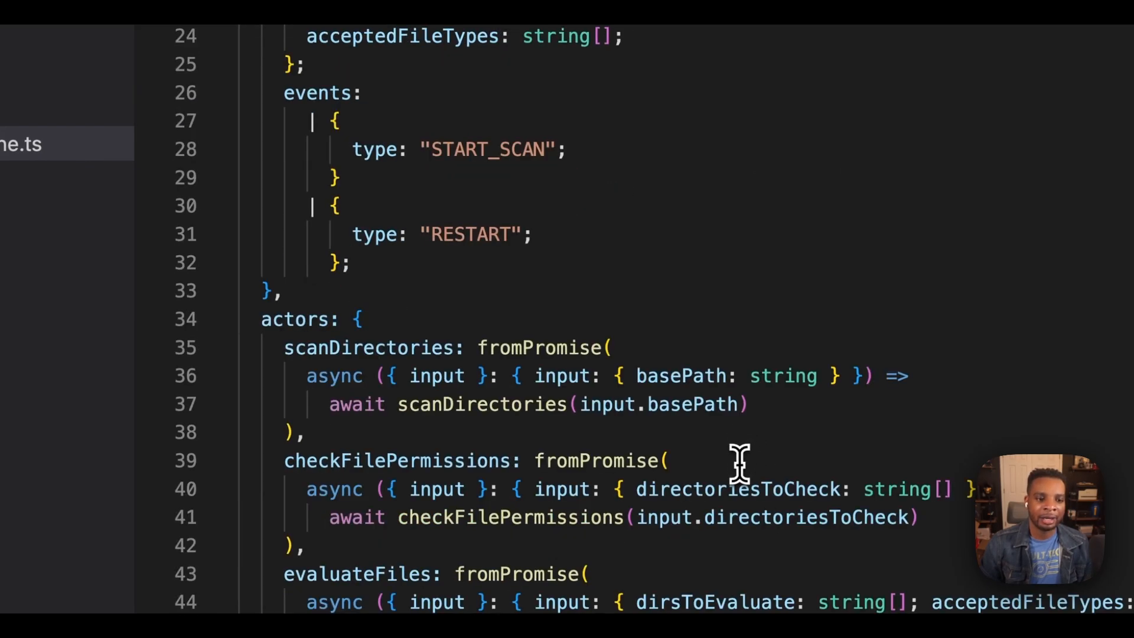
{"action": "scroll", "scroll_direction": "down", "scroll_amount": 3}
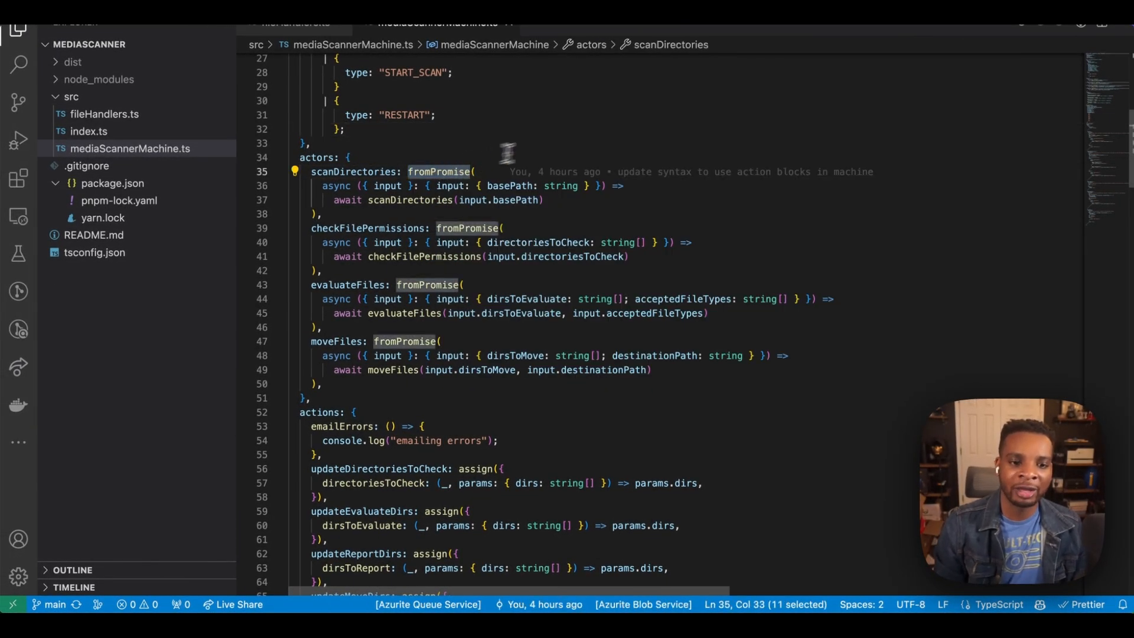
{"action": "mouse_move", "coordinate": [621, 141]}
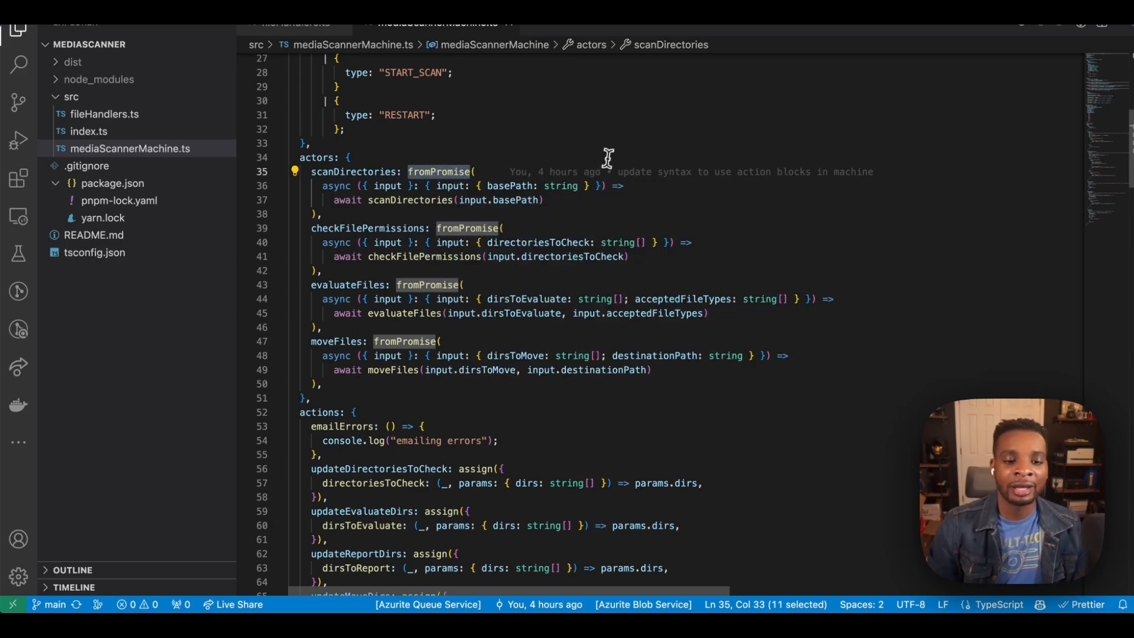
{"action": "mouse_move", "coordinate": [594, 161]}
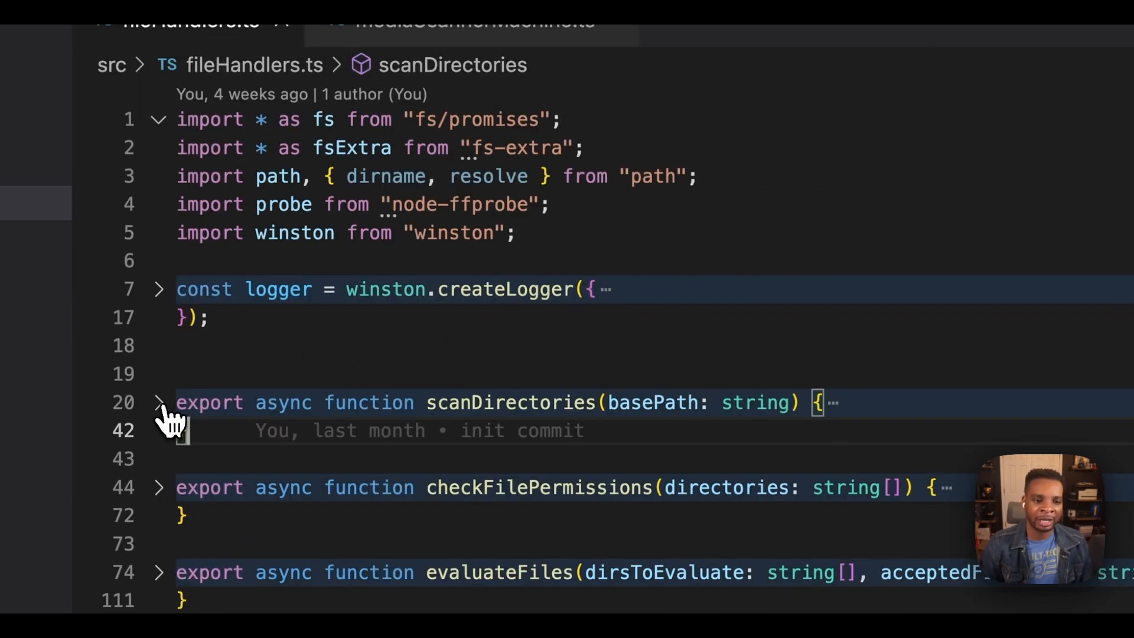
Unfold and refold scanDirectories, then read checkFilePermissions and evaluateFiles down to moveFiles
{"action": "left_click", "coordinate": [157, 403]}
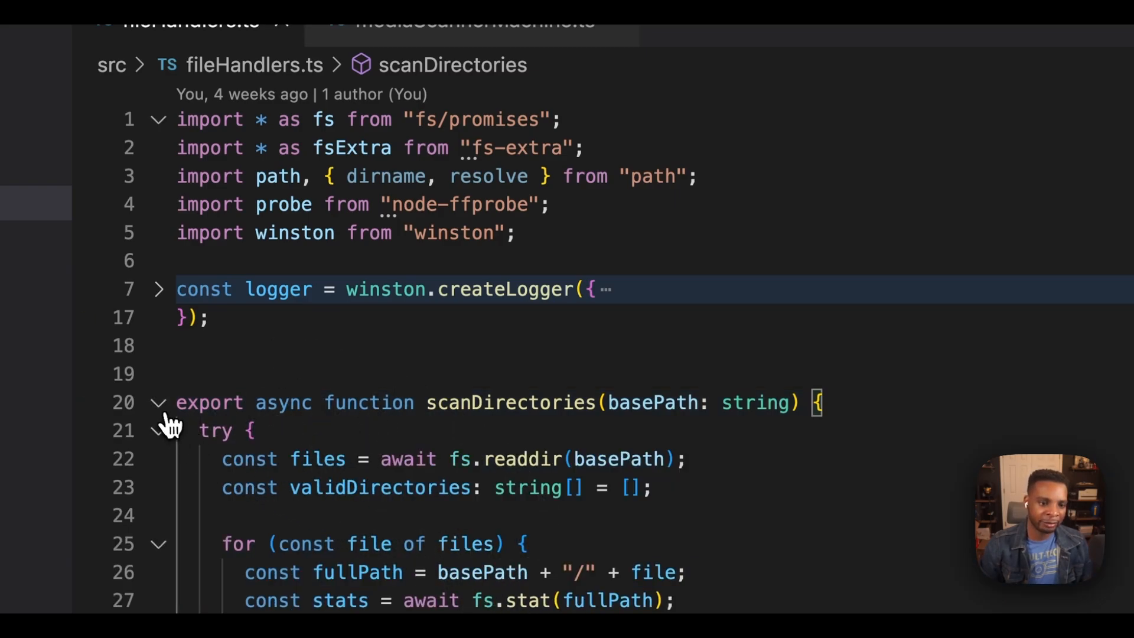
{"action": "left_click", "coordinate": [156, 403]}
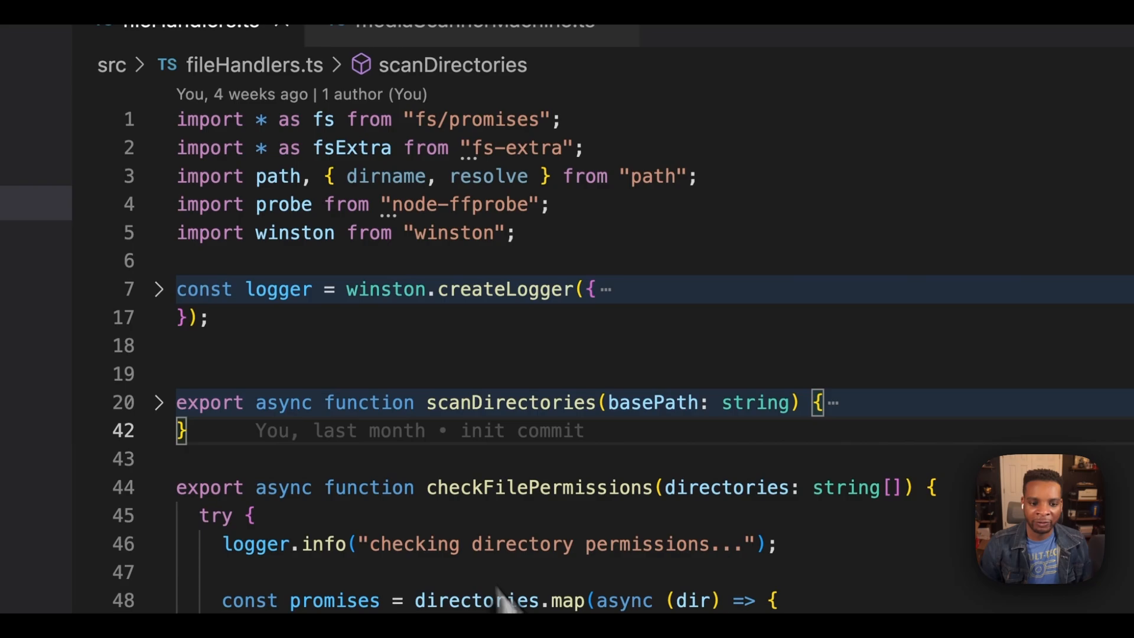
{"action": "scroll", "scroll_direction": "down", "scroll_amount": 3}
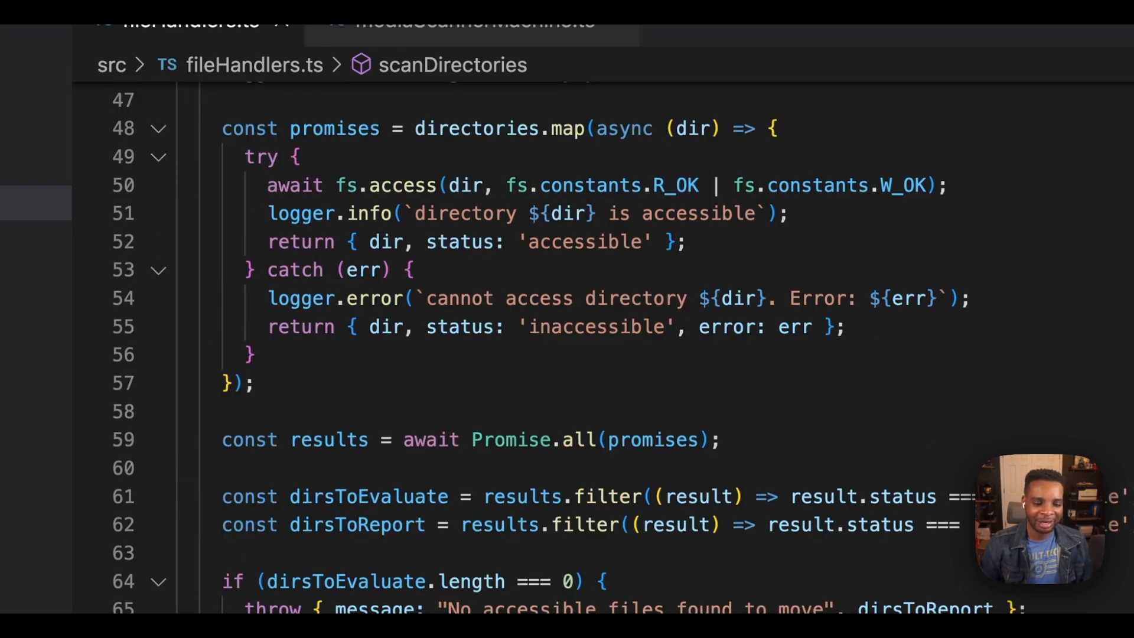
{"action": "scroll", "scroll_direction": "down", "scroll_amount": 3}
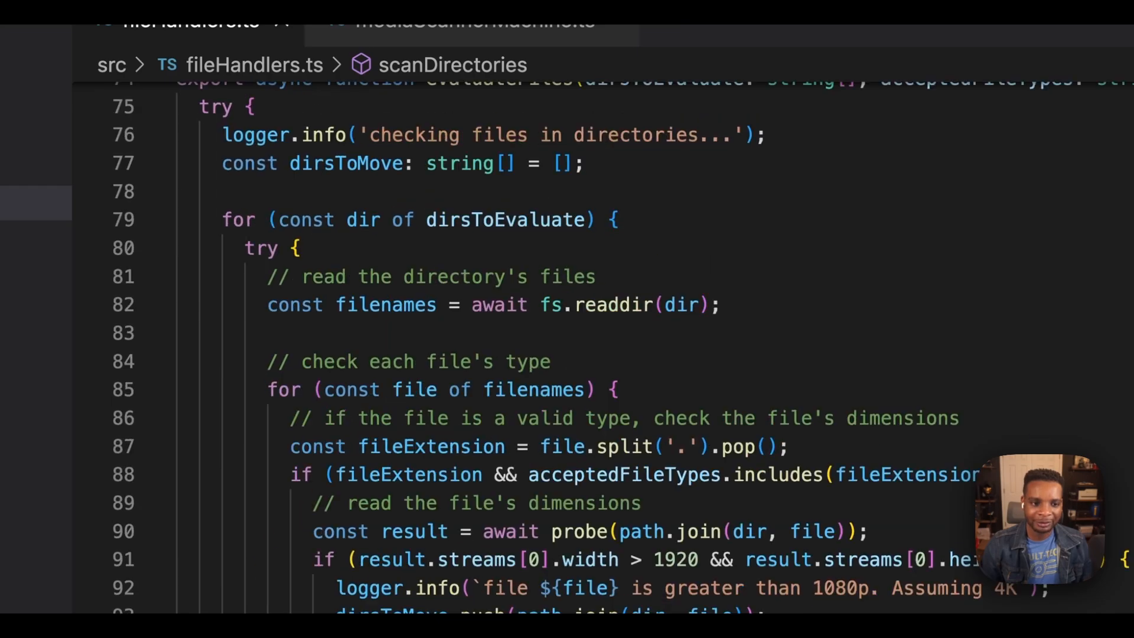
{"action": "scroll", "scroll_direction": "down", "scroll_amount": 3}
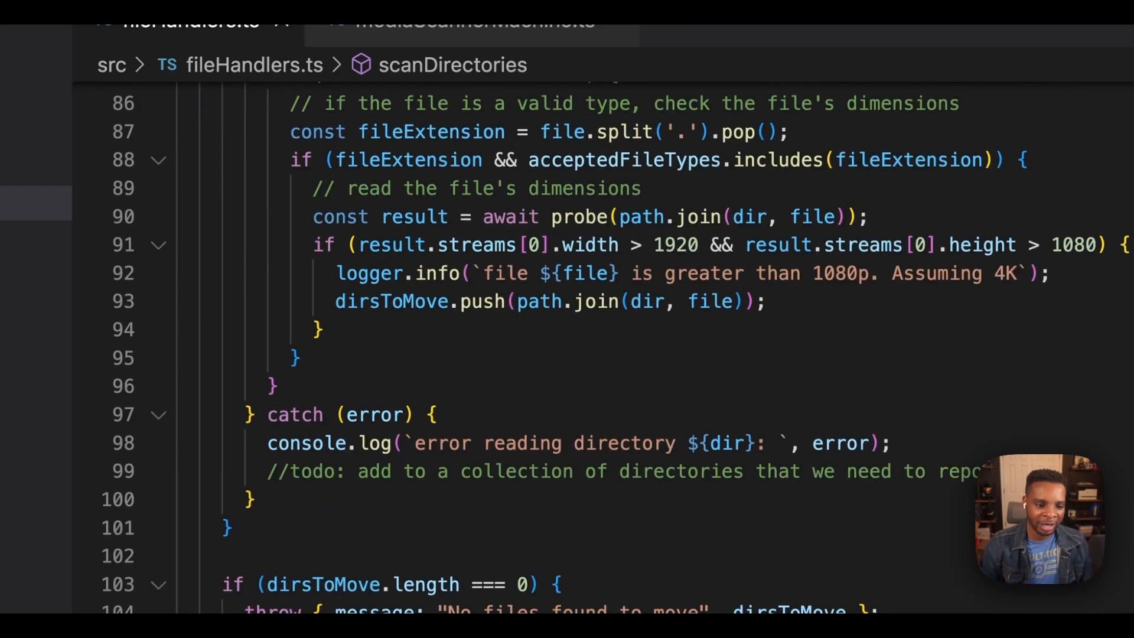
{"action": "scroll", "scroll_direction": "down", "scroll_amount": 3}
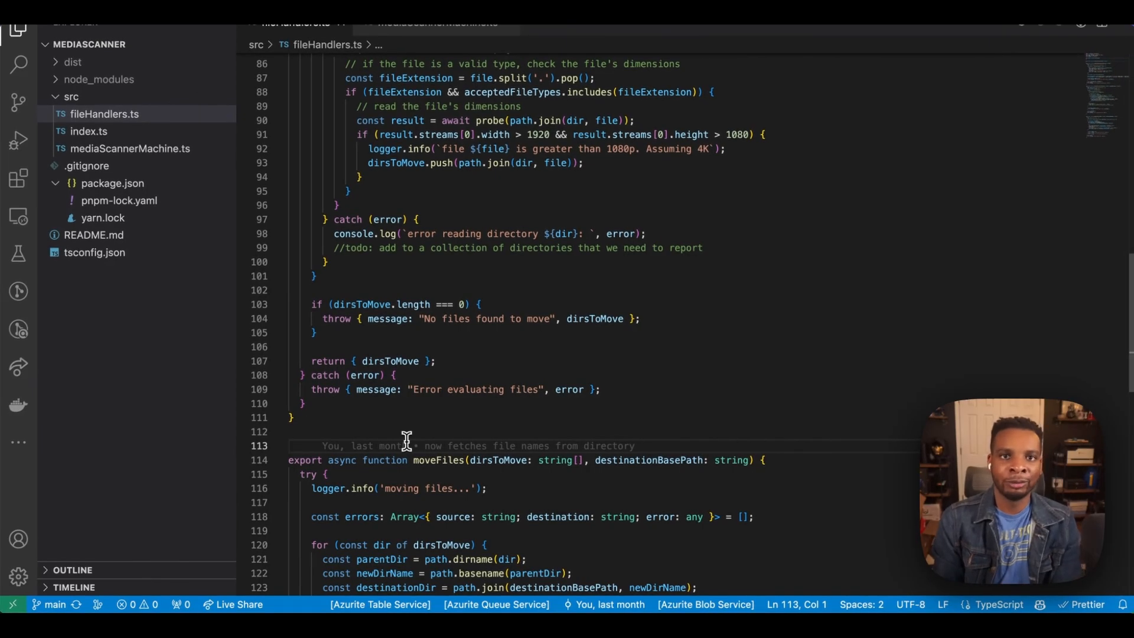
{"action": "mouse_move", "coordinate": [416, 28]}
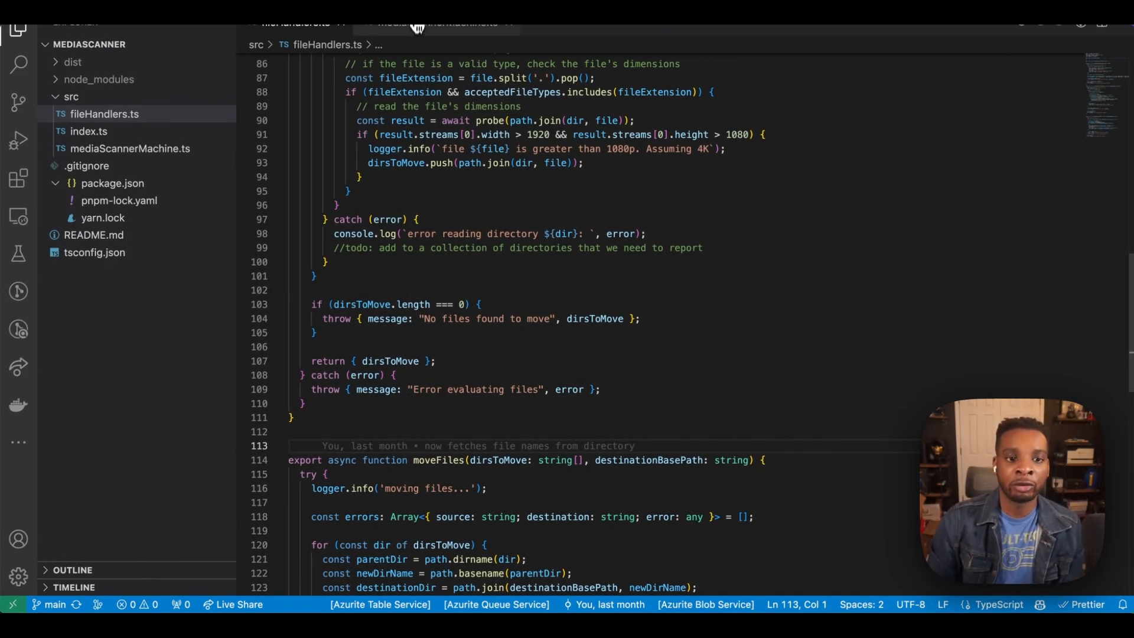
Return to mediaScannerMachine.ts and read its actors, actions and states through MovingFiles
{"action": "left_click", "coordinate": [437, 24]}
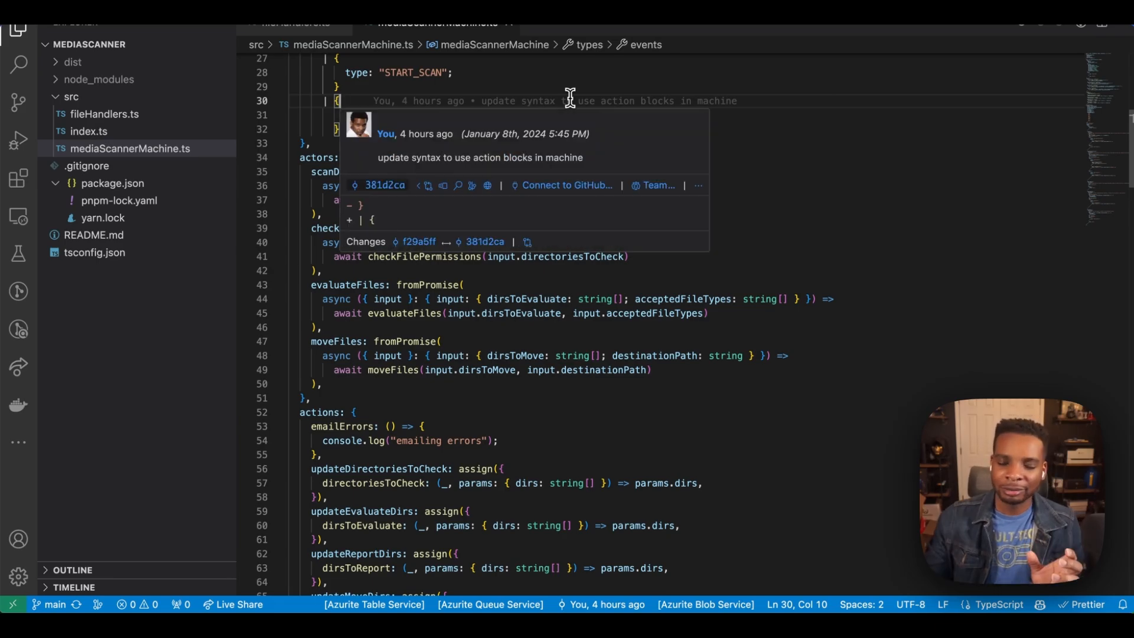
{"action": "scroll", "scroll_direction": "down", "scroll_amount": 3}
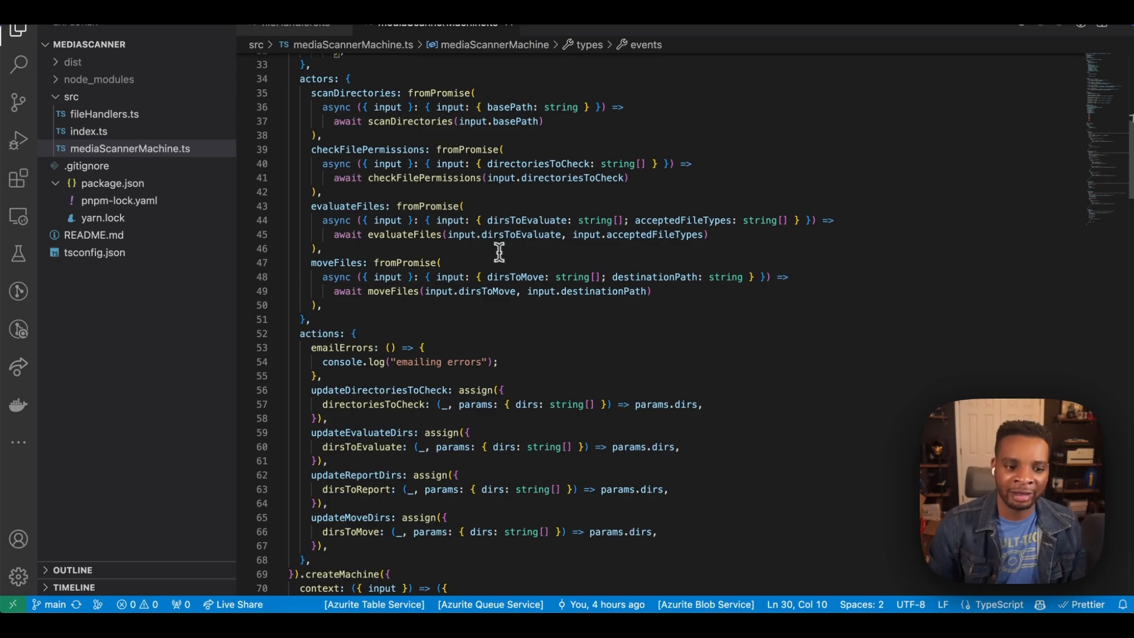
{"action": "scroll", "scroll_direction": "down", "scroll_amount": 3}
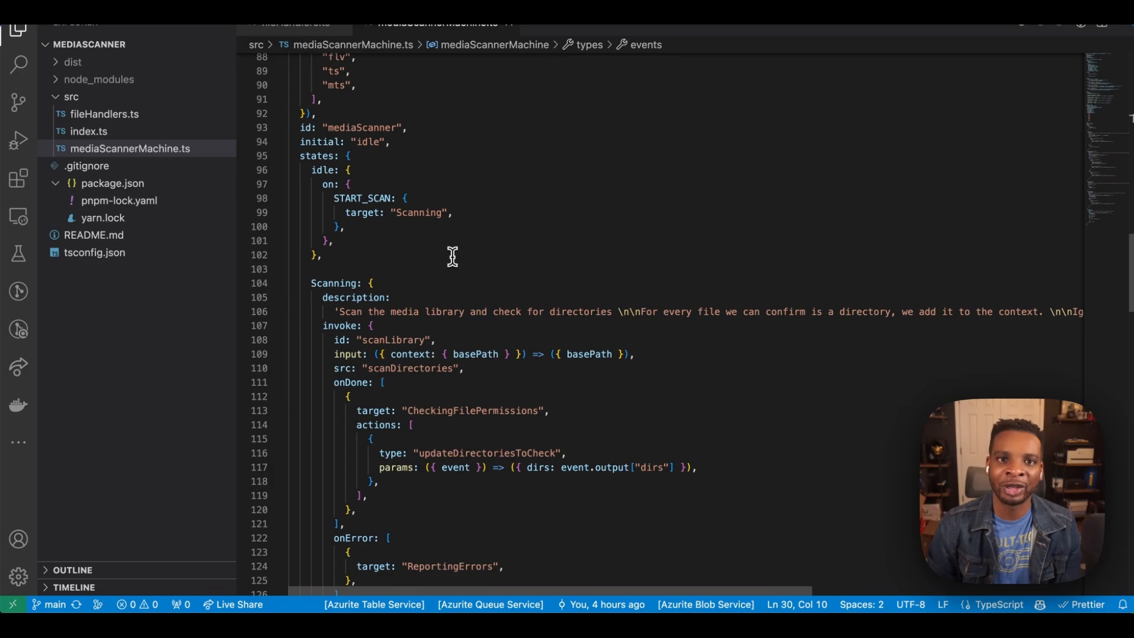
{"action": "scroll", "scroll_direction": "up", "scroll_amount": 3}
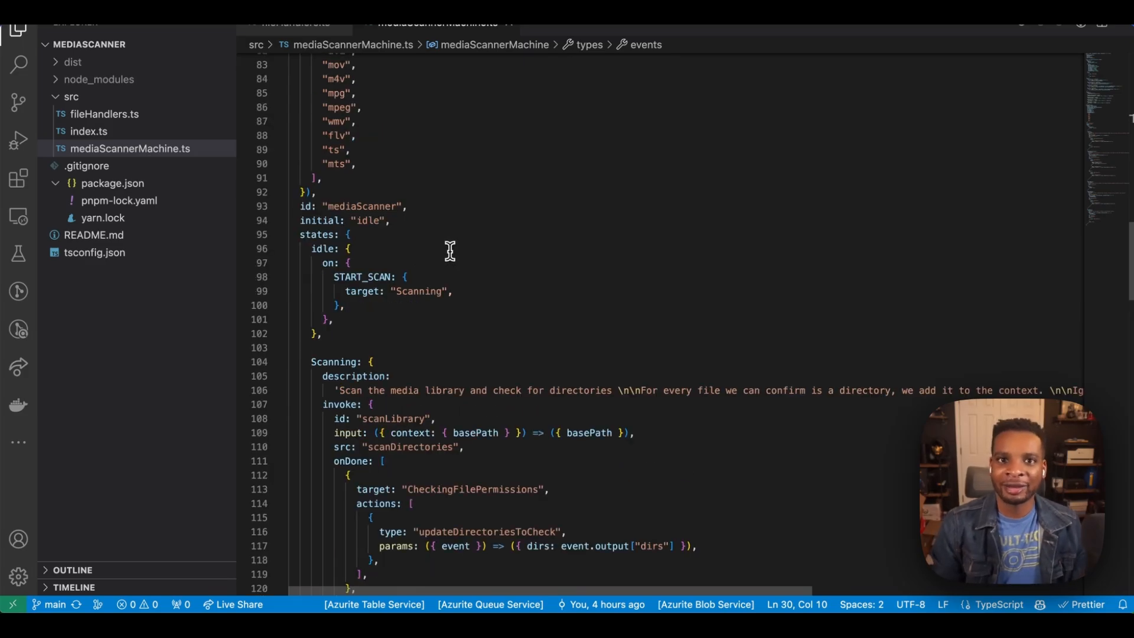
{"action": "scroll", "scroll_direction": "down", "scroll_amount": 3}
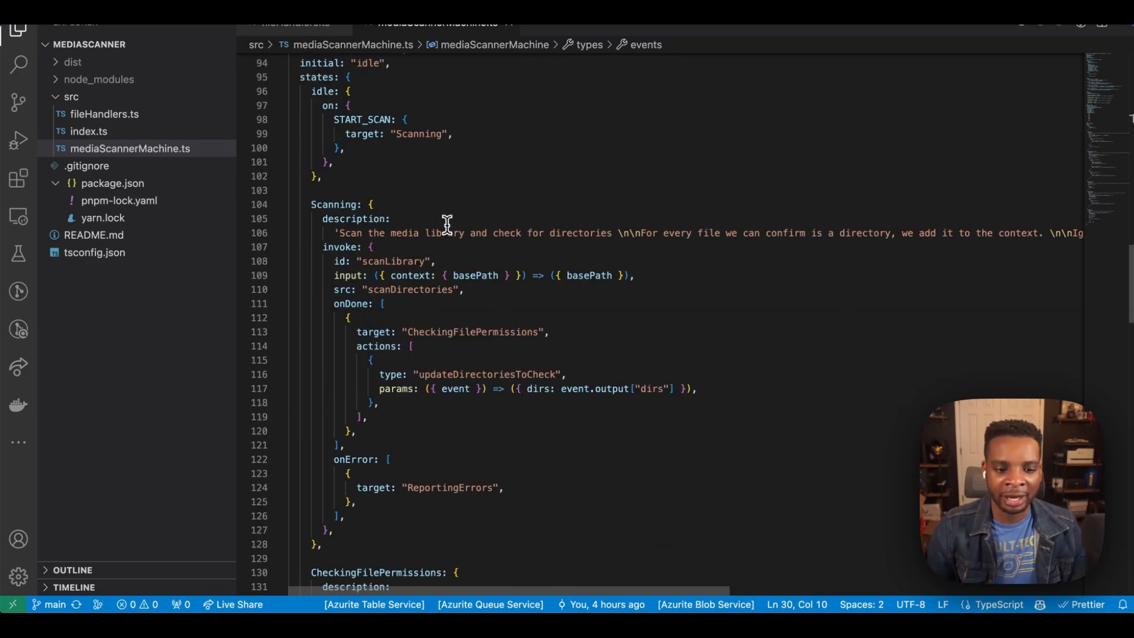
{"action": "scroll", "scroll_direction": "down", "scroll_amount": 3}
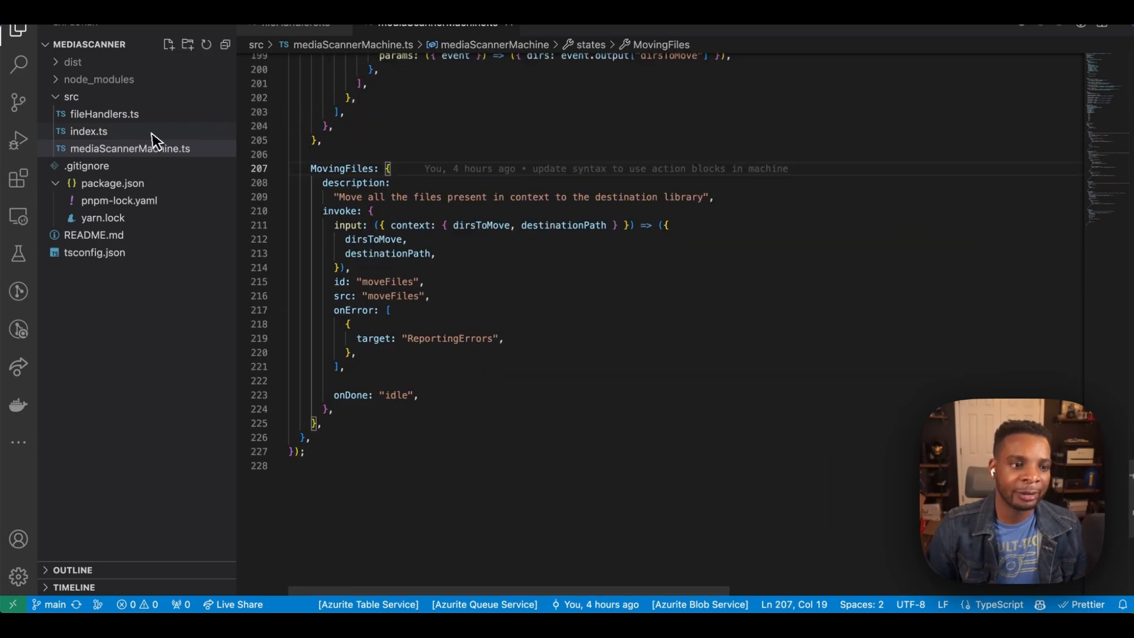
{"action": "mouse_move", "coordinate": [482, 123]}
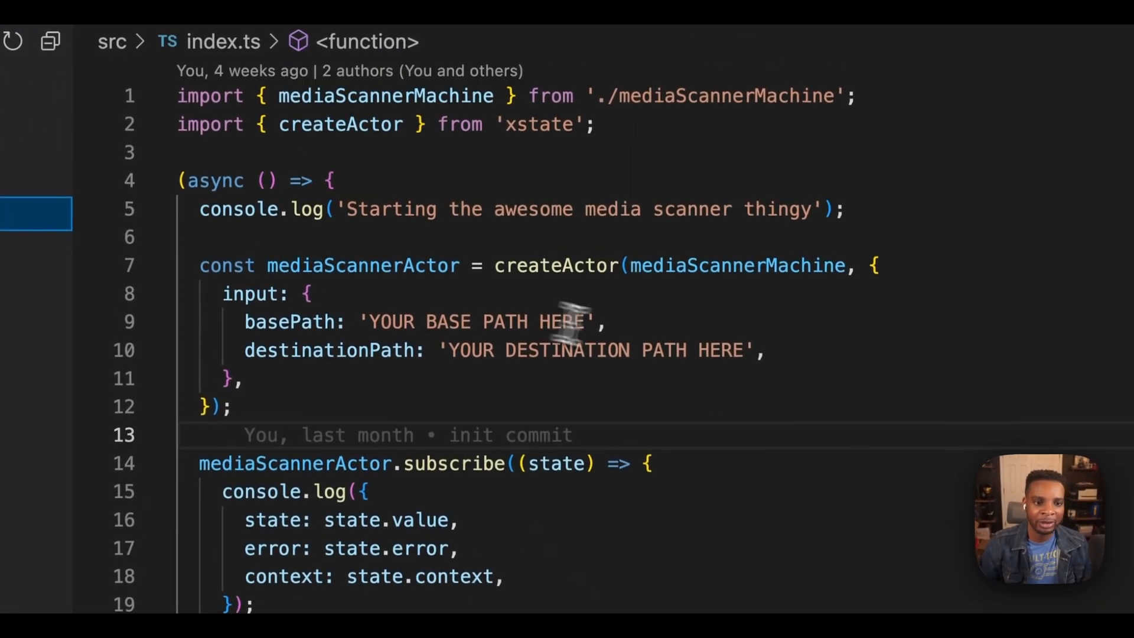
{"action": "mouse_move", "coordinate": [361, 266]}
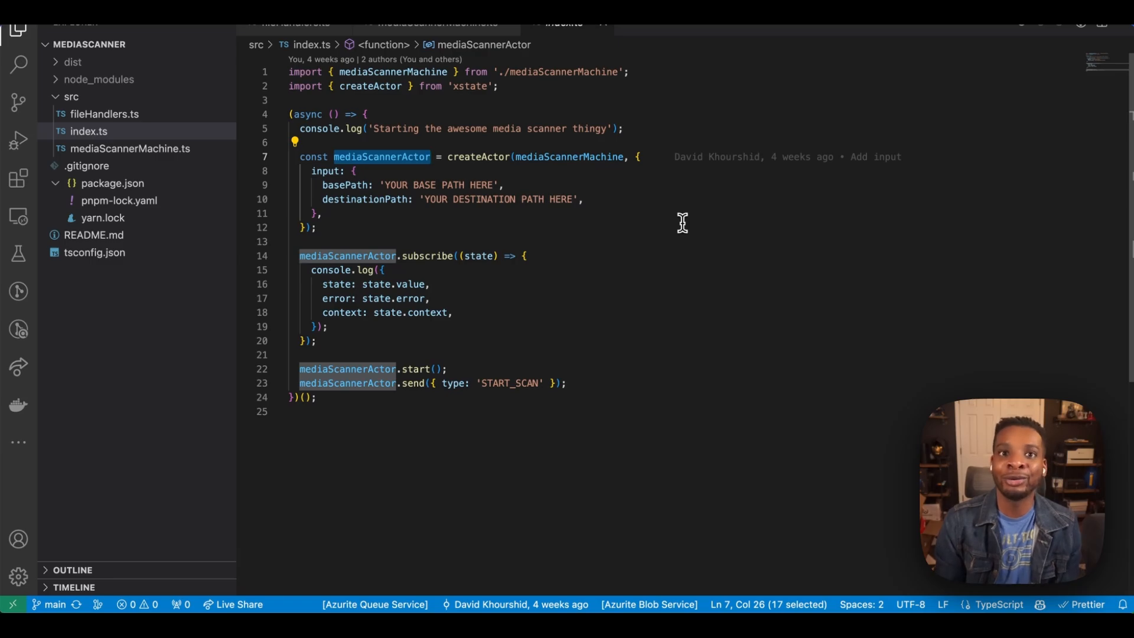
{"action": "mouse_move", "coordinate": [669, 206]}
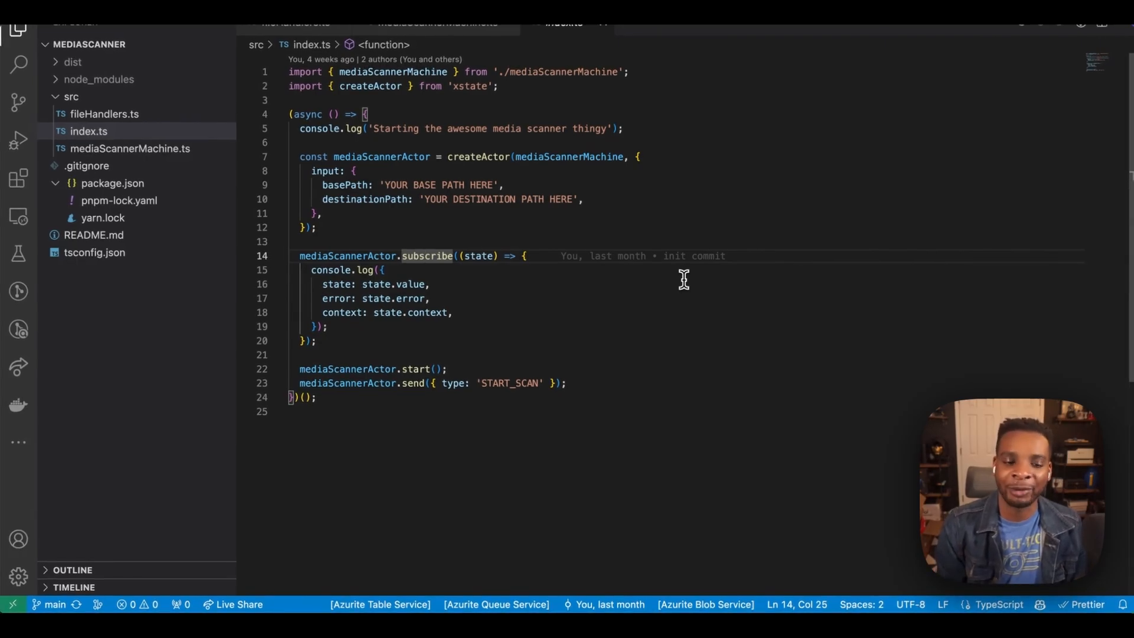
{"action": "mouse_move", "coordinate": [430, 256]}
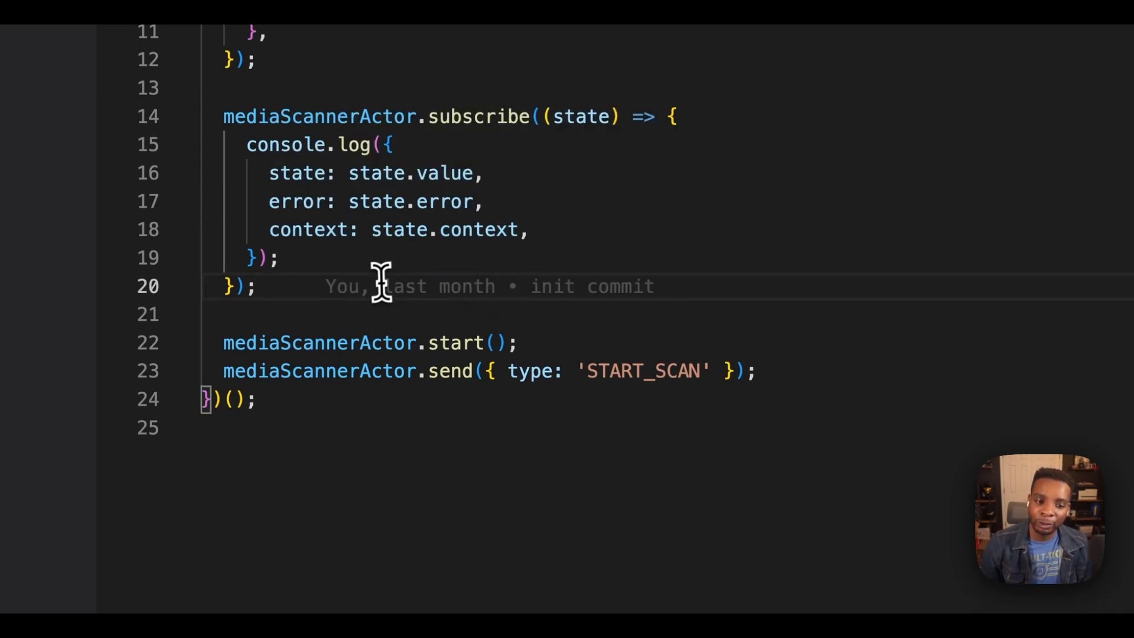
{"action": "mouse_move", "coordinate": [460, 371]}
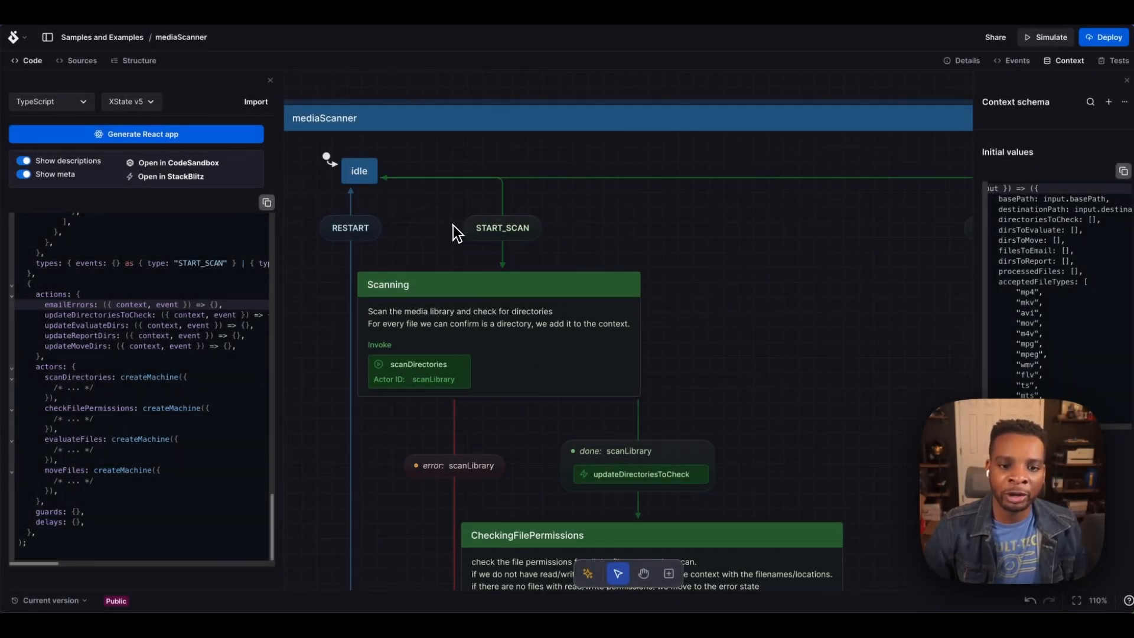
{"action": "mouse_move", "coordinate": [610, 252]}
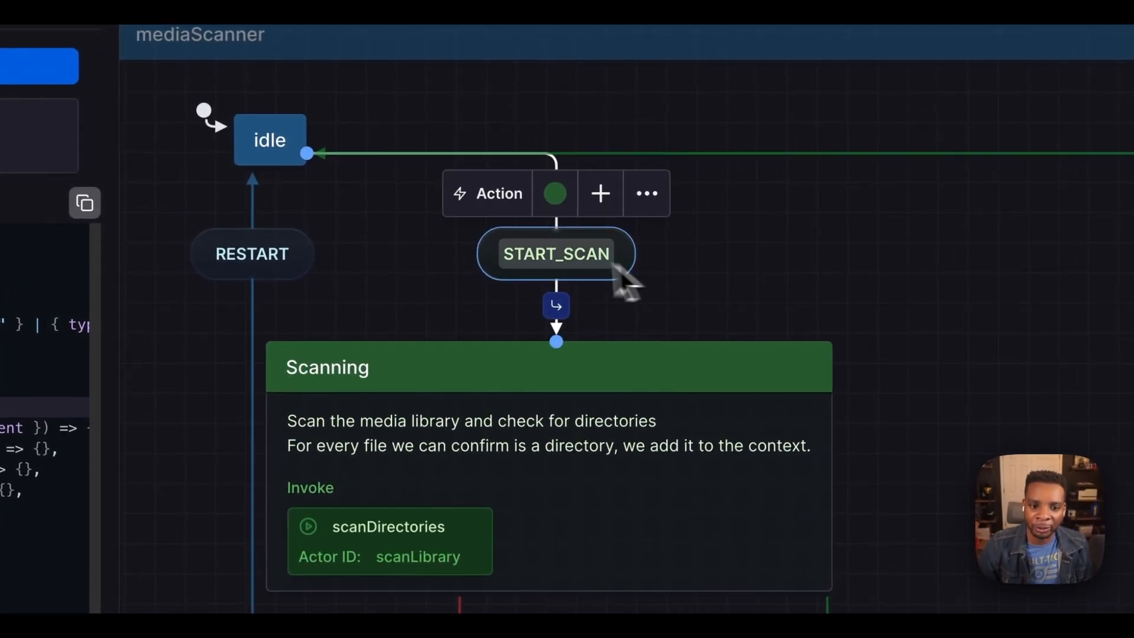
{"action": "mouse_move", "coordinate": [511, 296]}
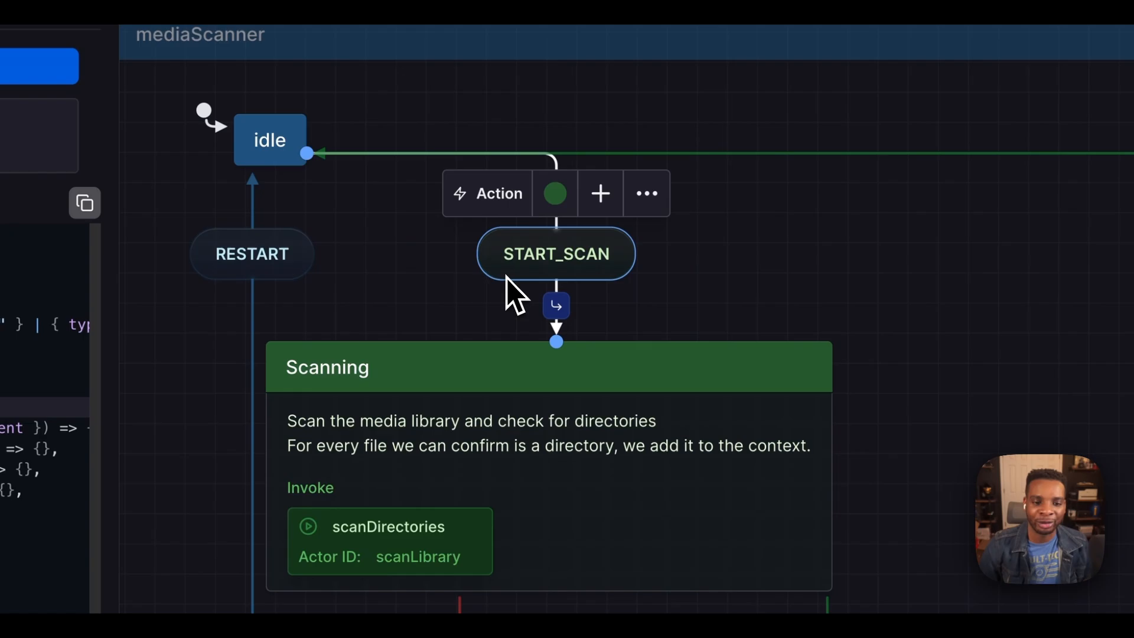
{"action": "left_click", "coordinate": [251, 252]}
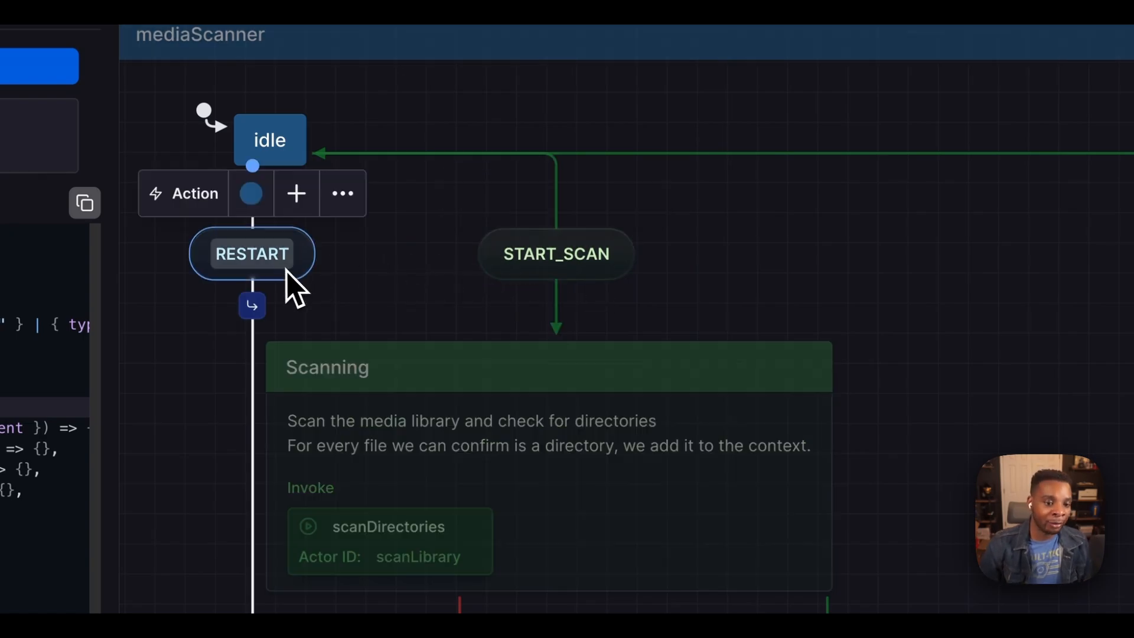
{"action": "scroll", "scroll_direction": "down", "scroll_amount": 3}
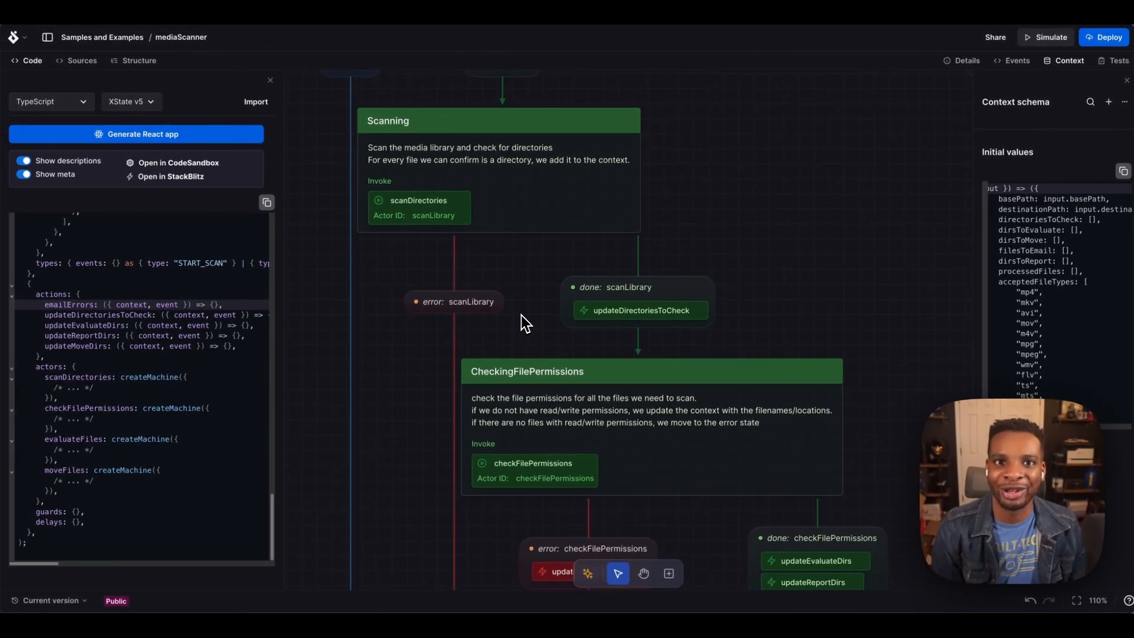
{"action": "mouse_move", "coordinate": [521, 288]}
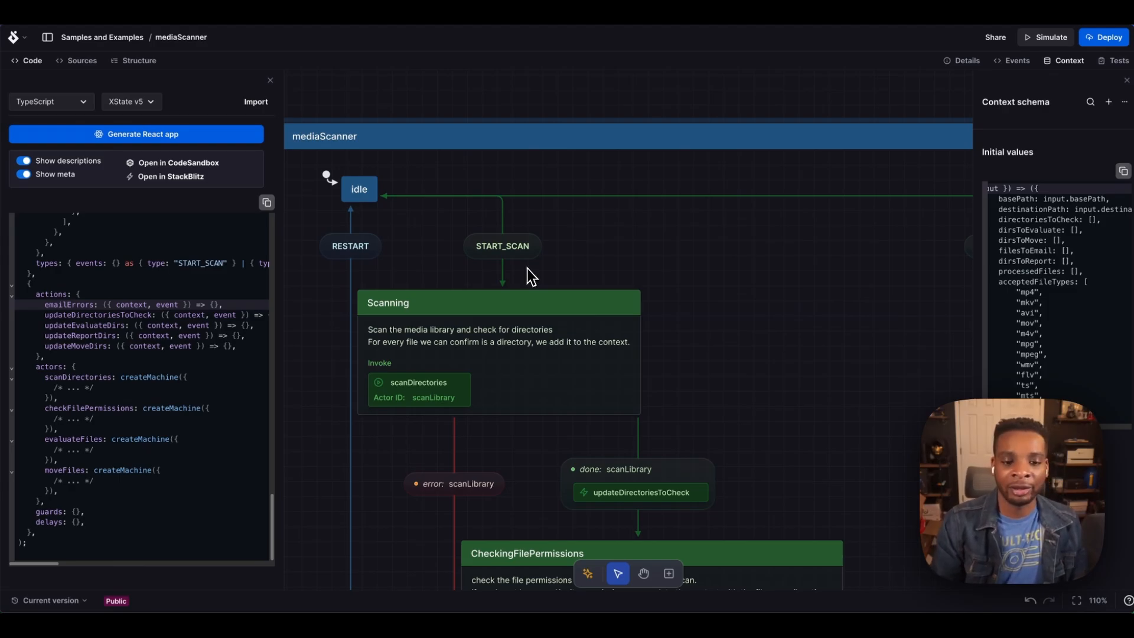
{"action": "mouse_move", "coordinate": [501, 217]}
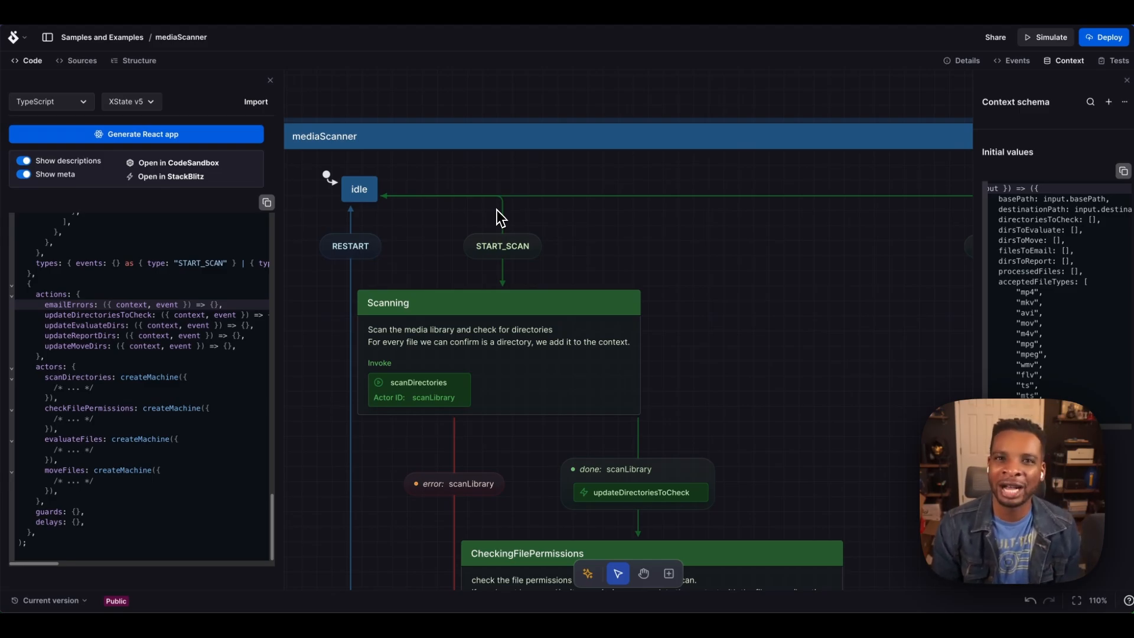
{"action": "mouse_move", "coordinate": [387, 177]}
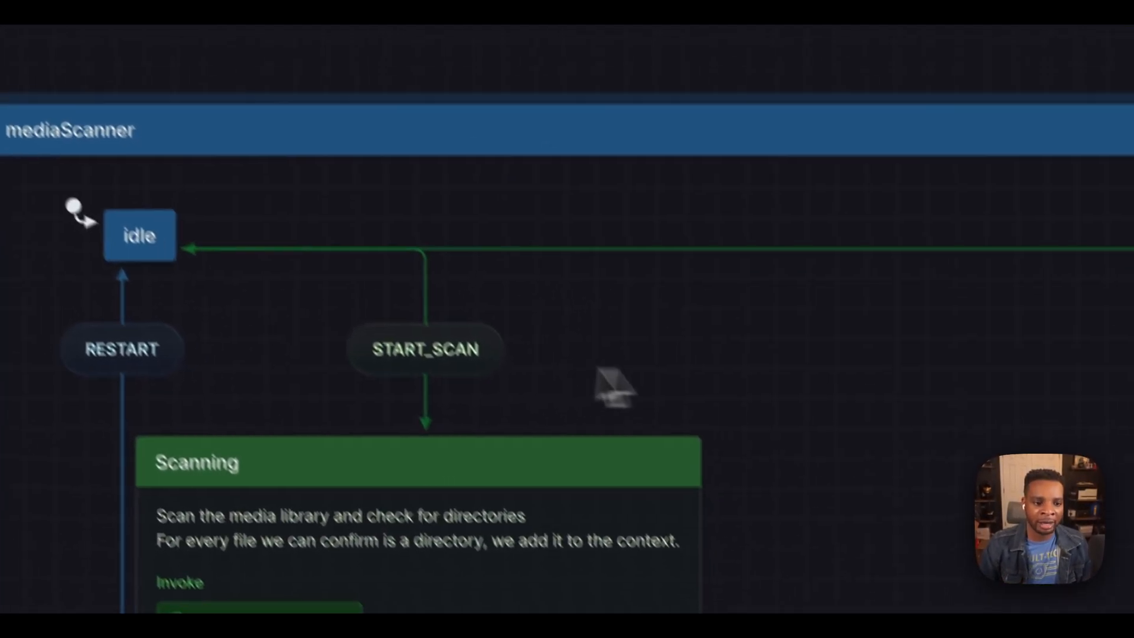
Change the idle START_SCAN transition's event type to After, making it a 50000 ms delayed transition
{"action": "left_click", "coordinate": [425, 349]}
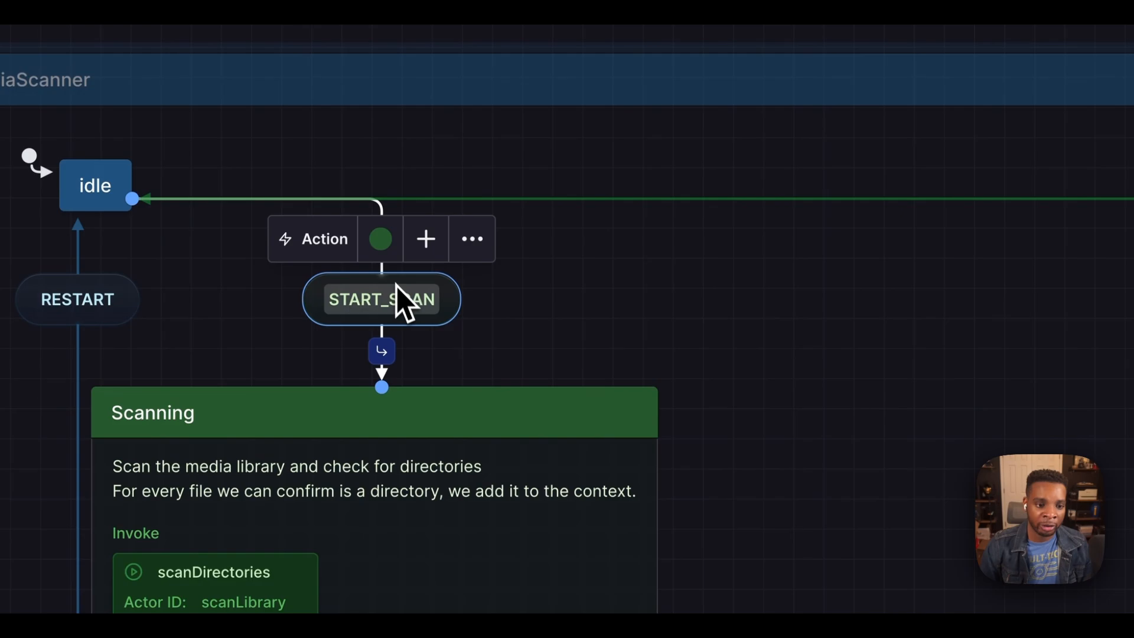
{"action": "left_click", "coordinate": [472, 238]}
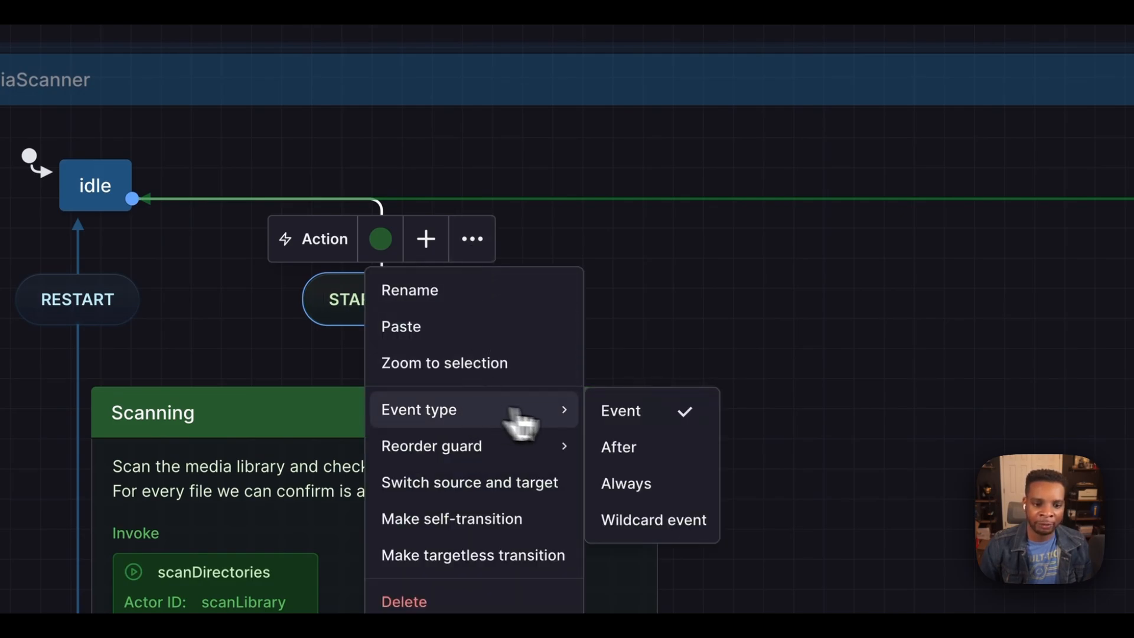
{"action": "left_click", "coordinate": [618, 447]}
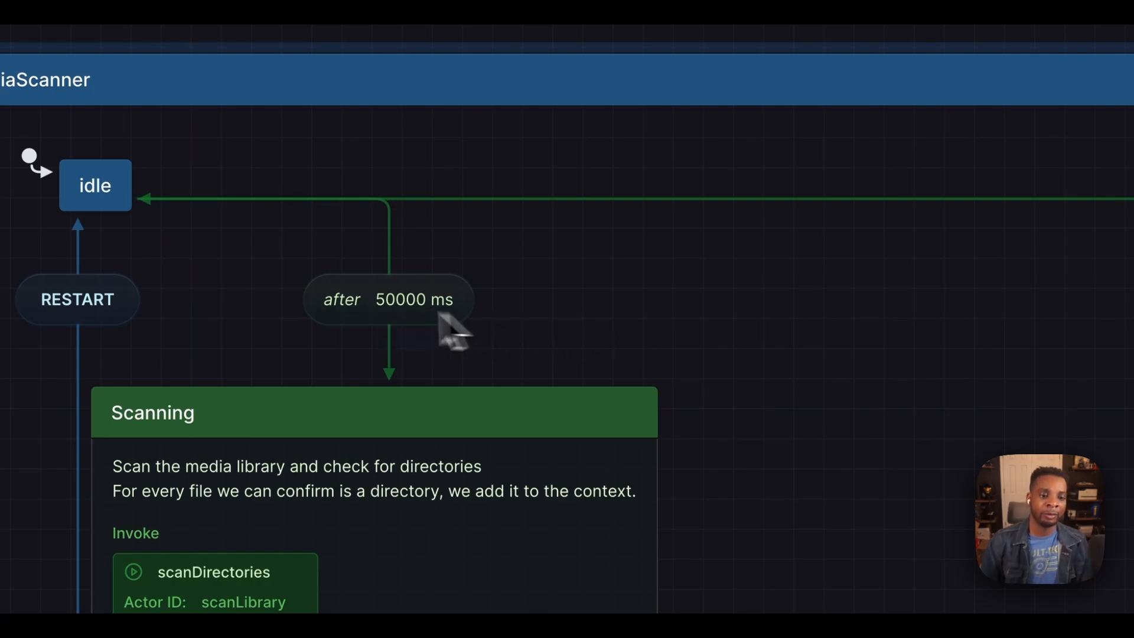
{"action": "mouse_move", "coordinate": [395, 318]}
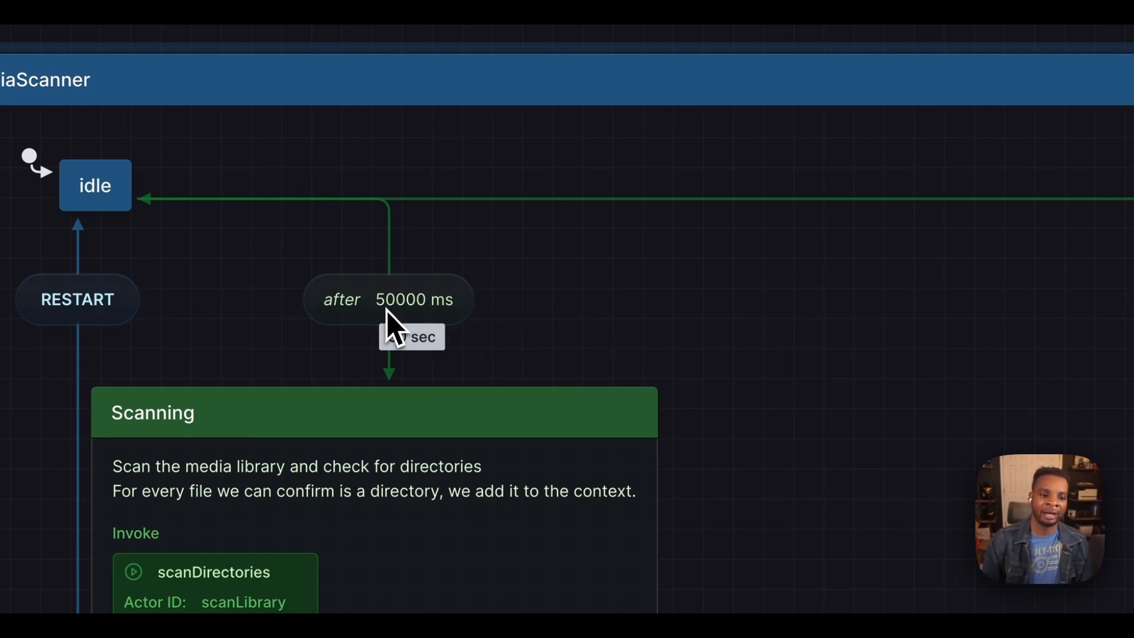
{"action": "mouse_move", "coordinate": [434, 330]}
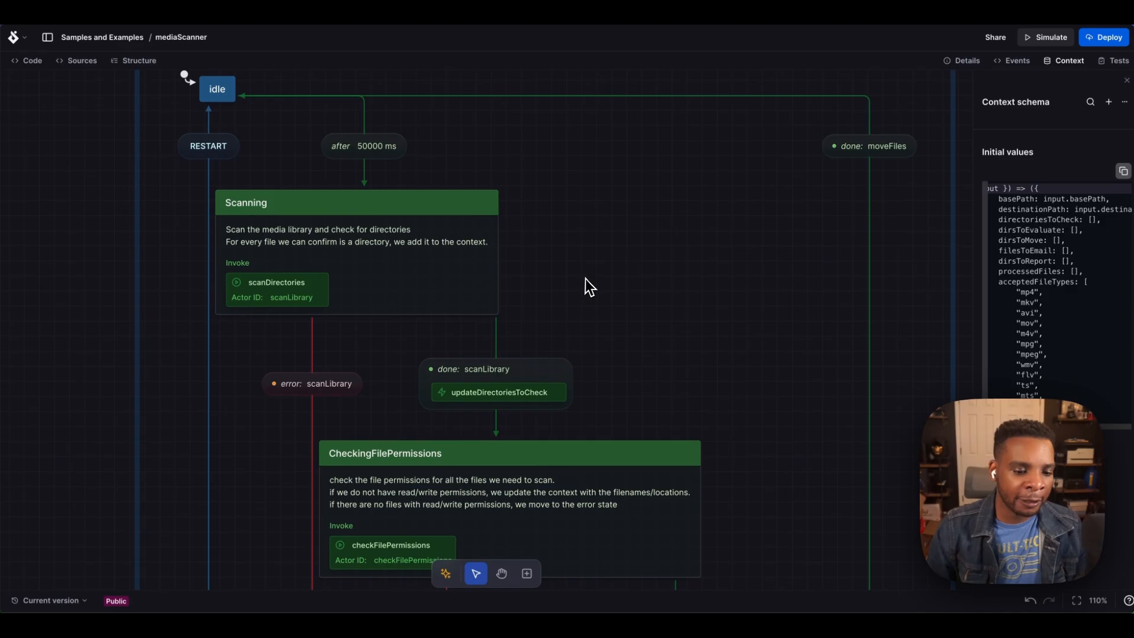
{"action": "scroll", "scroll_direction": "down", "scroll_amount": 3}
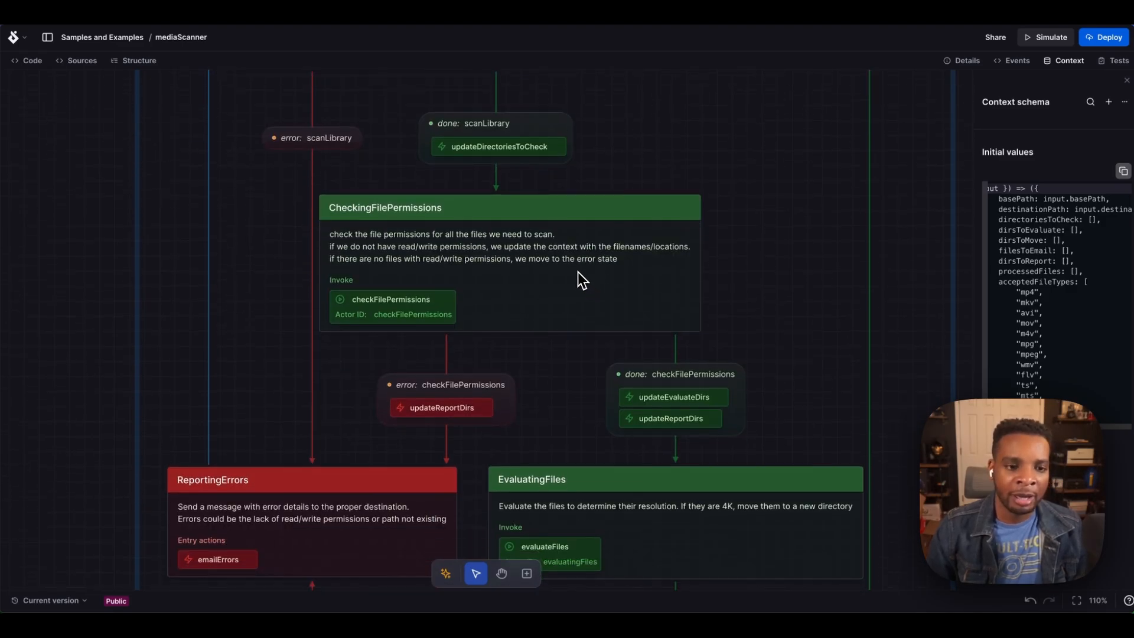
{"action": "scroll", "scroll_direction": "up", "scroll_amount": 3}
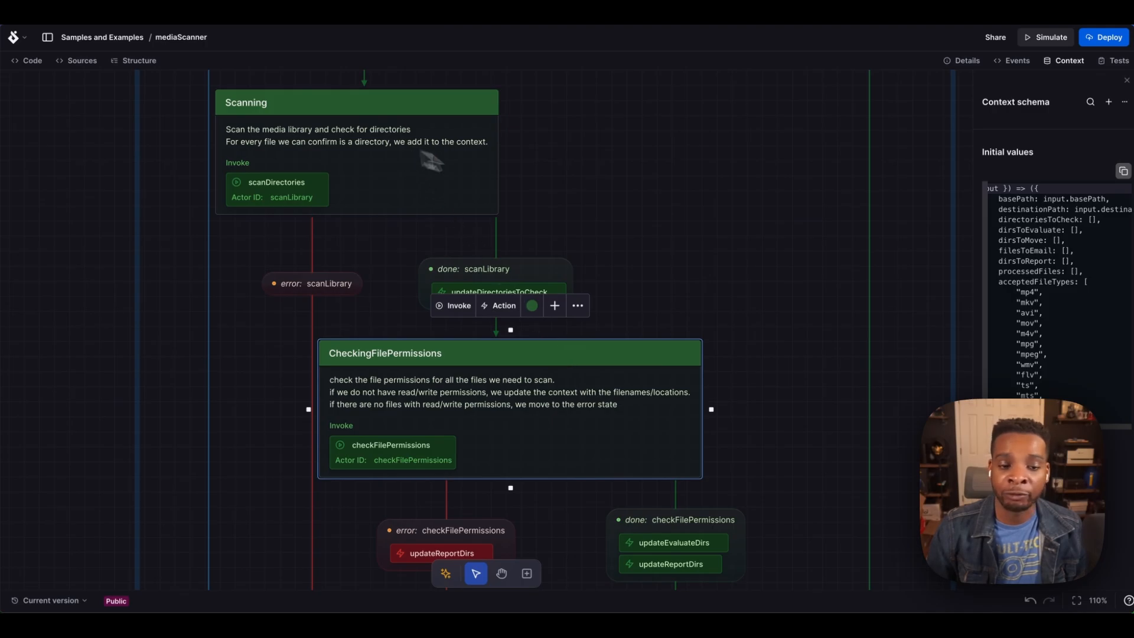
{"action": "mouse_move", "coordinate": [430, 101]}
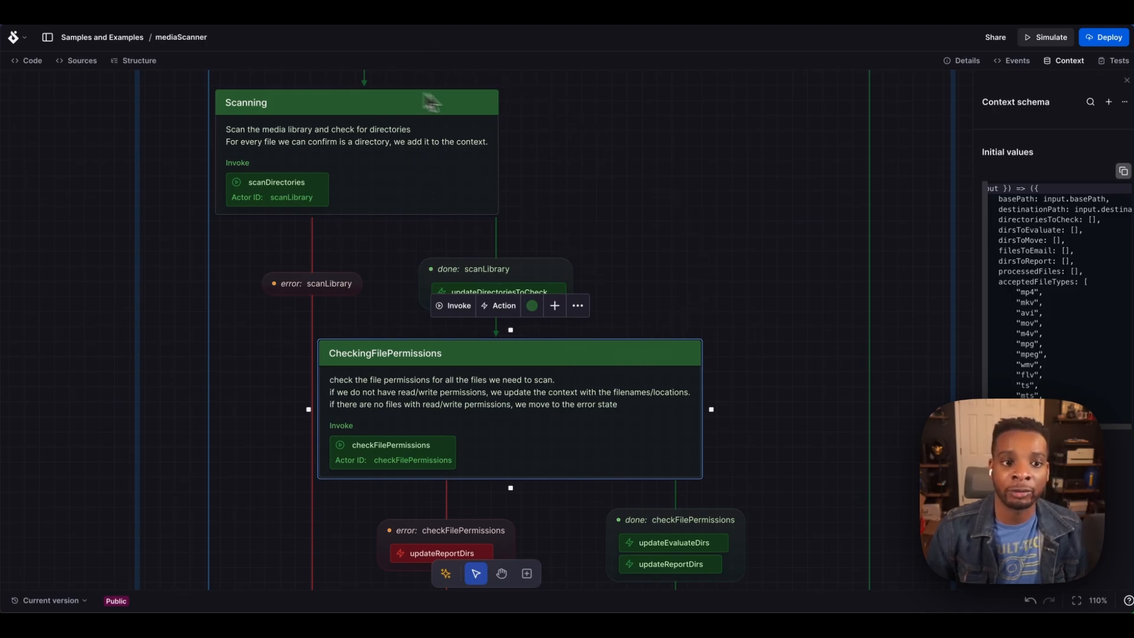
{"action": "scroll", "scroll_direction": "down", "scroll_amount": 3}
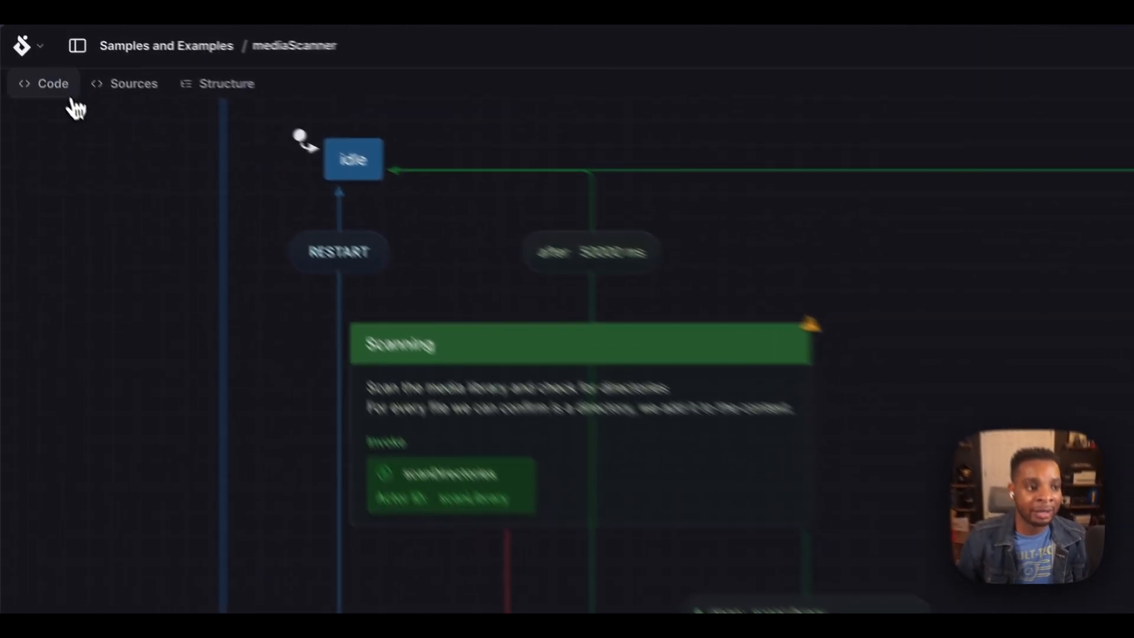
Show the generated code and scroll to idle's after: 50000 block targeting CheckingFilePermissions
{"action": "left_click", "coordinate": [43, 83]}
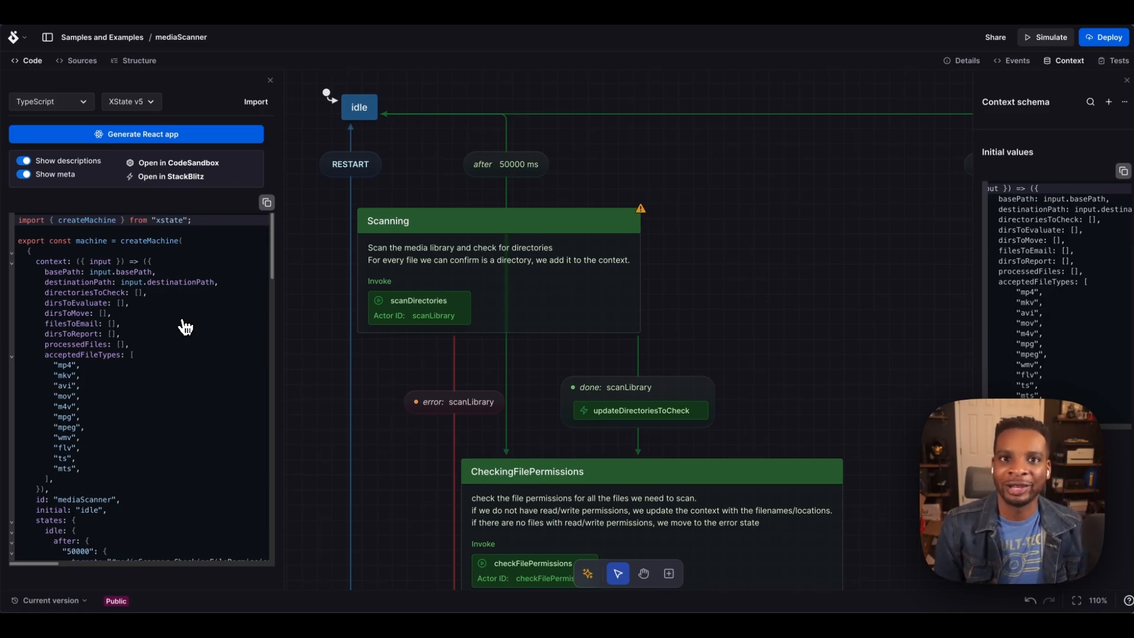
{"action": "mouse_move", "coordinate": [614, 372]}
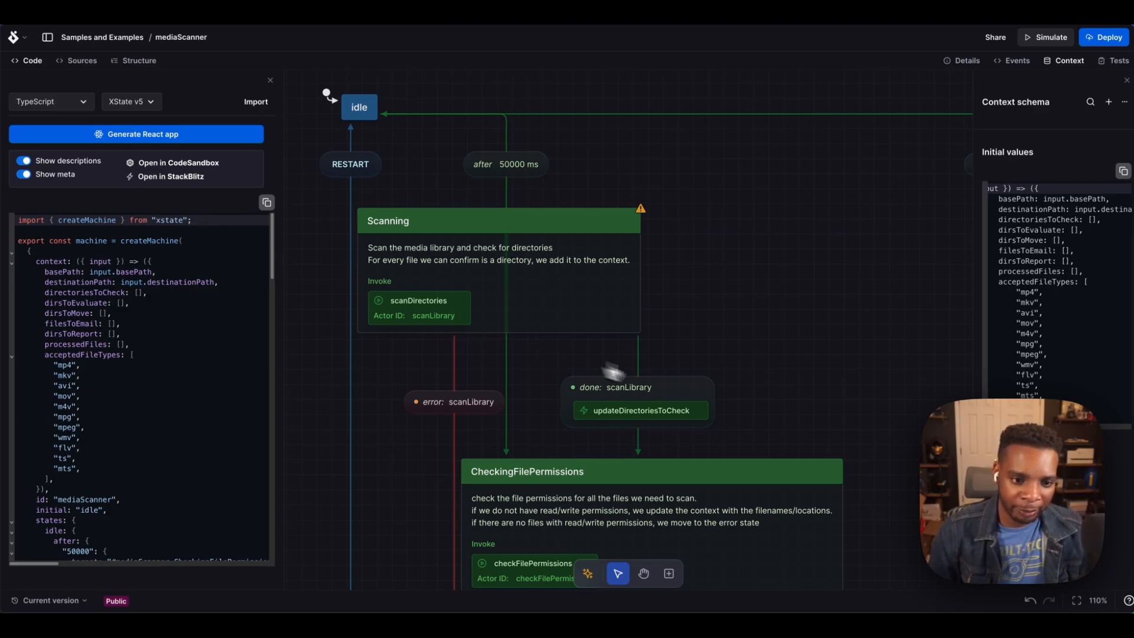
{"action": "mouse_move", "coordinate": [99, 404]}
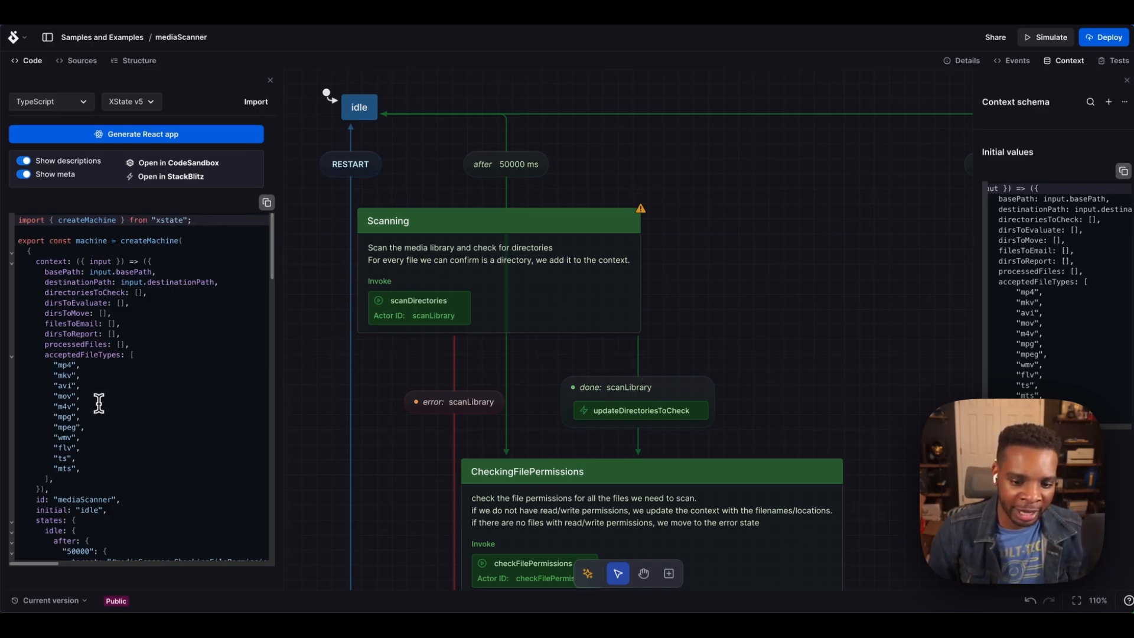
{"action": "scroll", "scroll_direction": "down", "scroll_amount": 3}
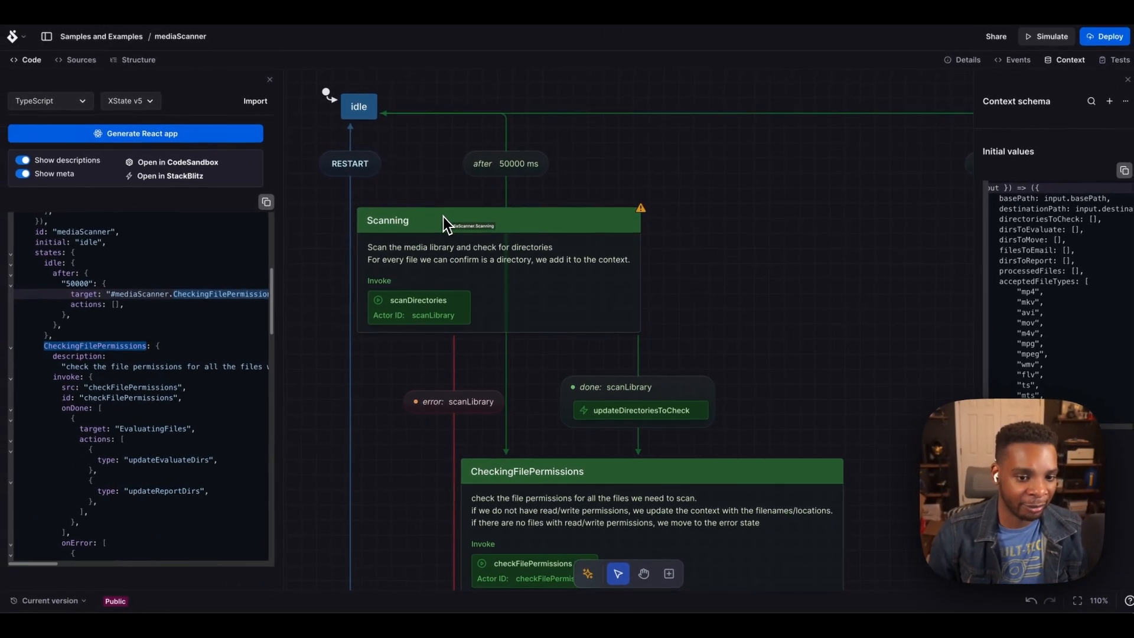
{"action": "mouse_move", "coordinate": [639, 210]}
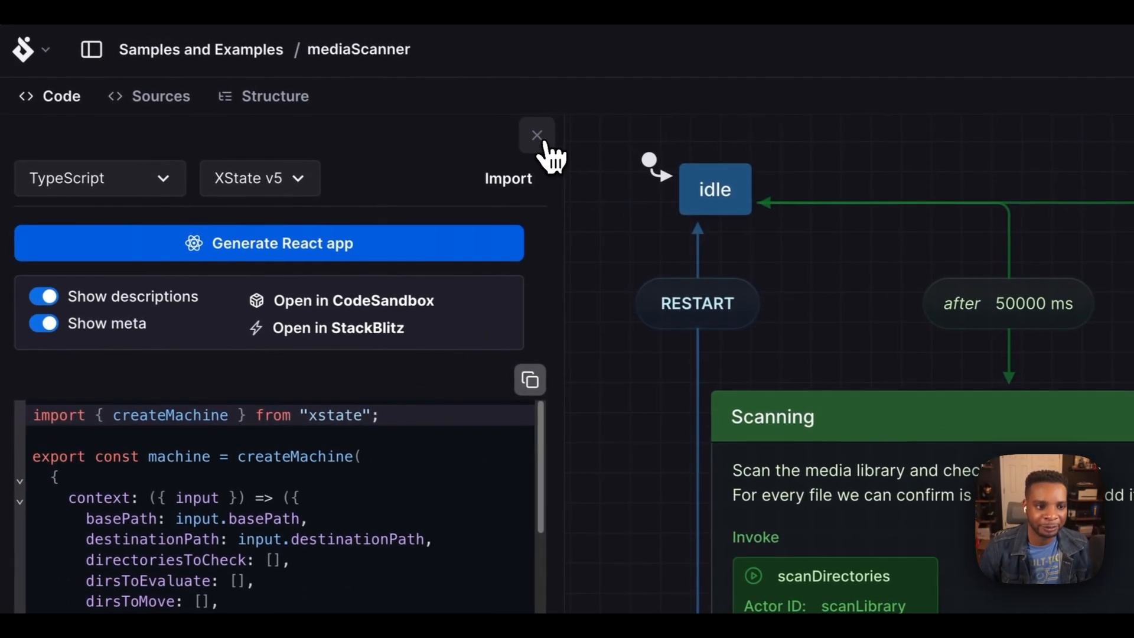
Close the generated code panel, leaving only the statechart
{"action": "left_click", "coordinate": [537, 135]}
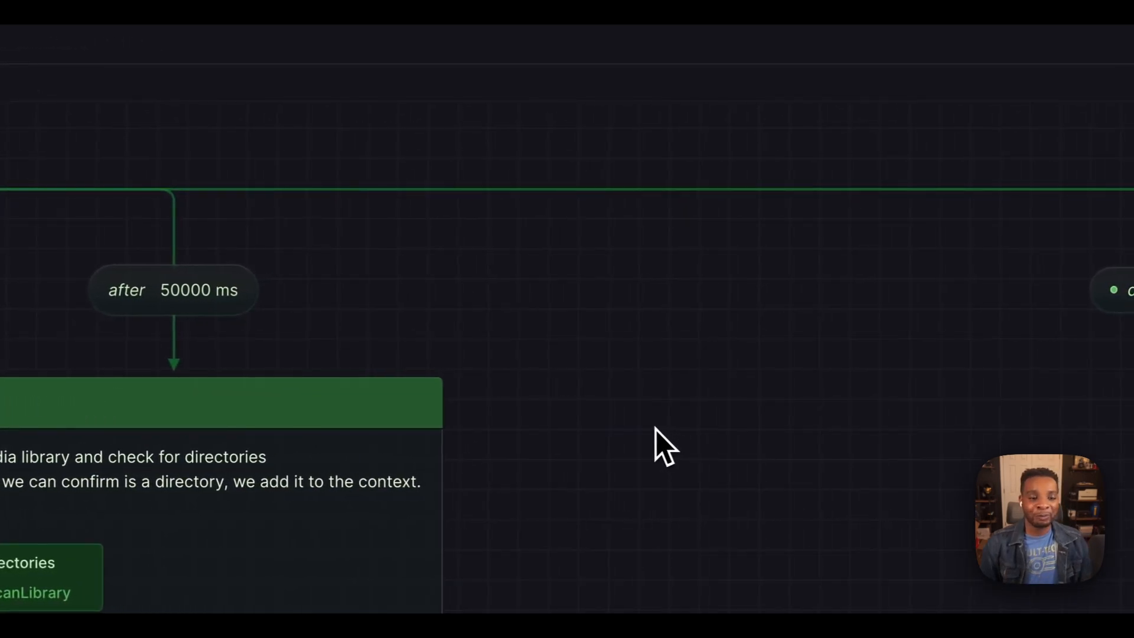